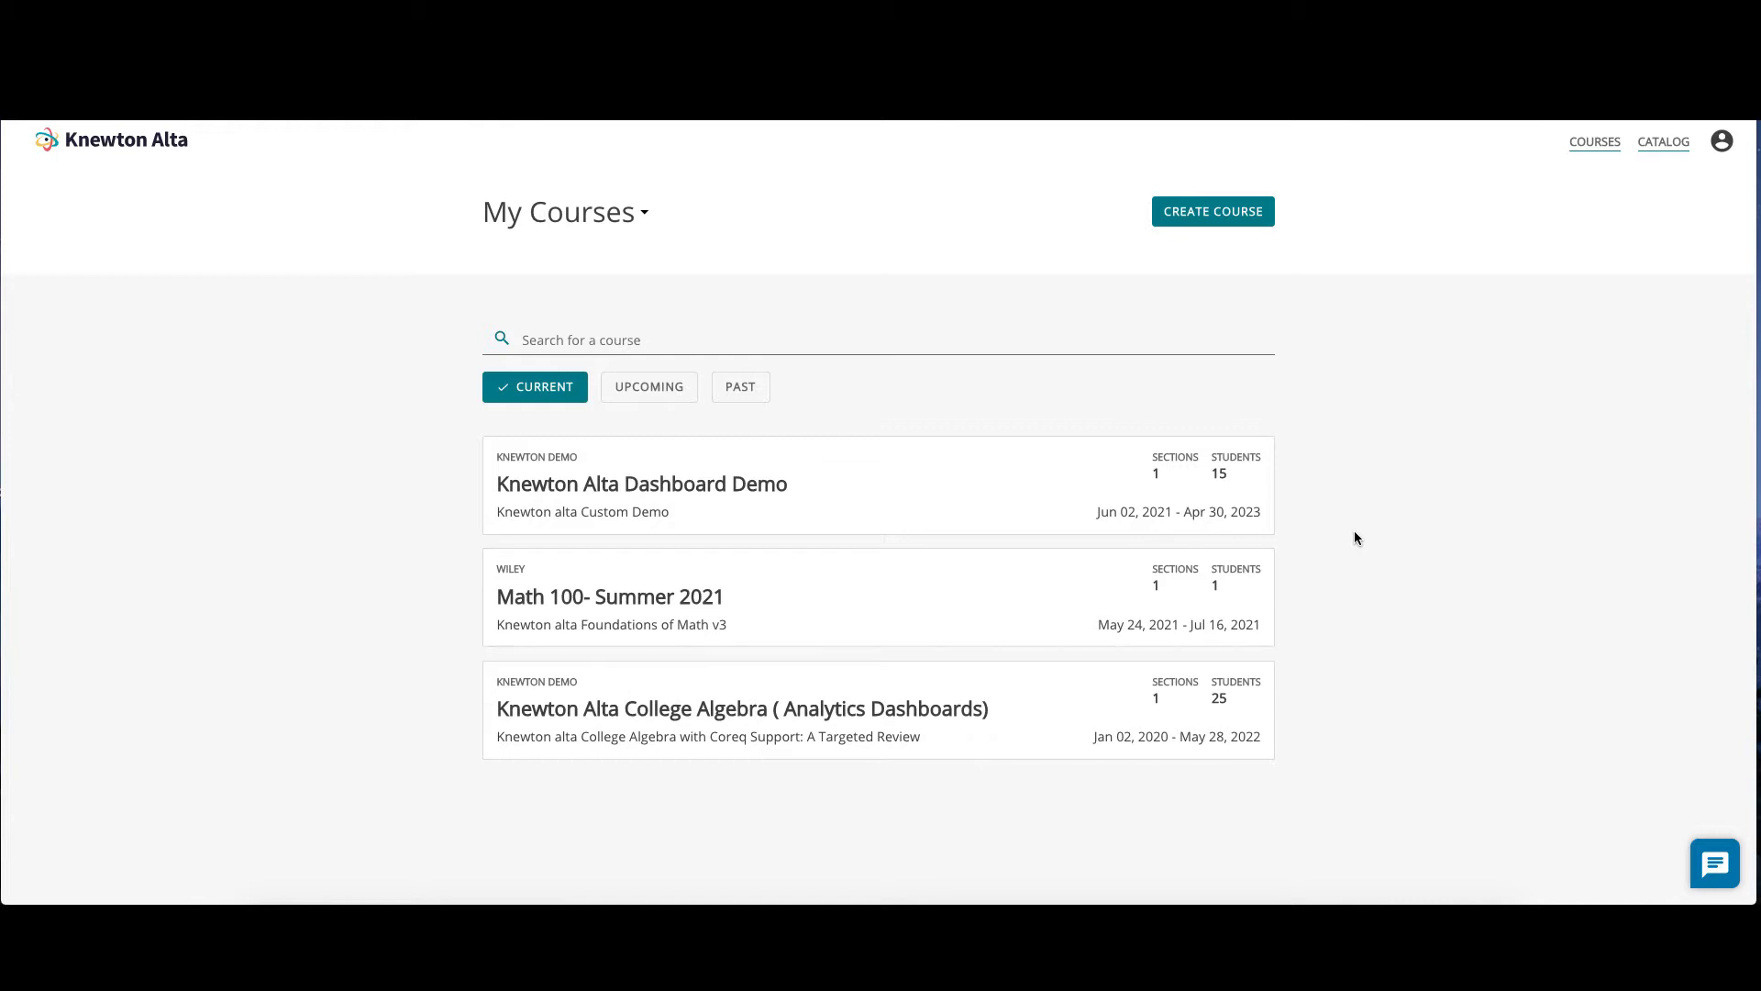
mouse_move(712, 500)
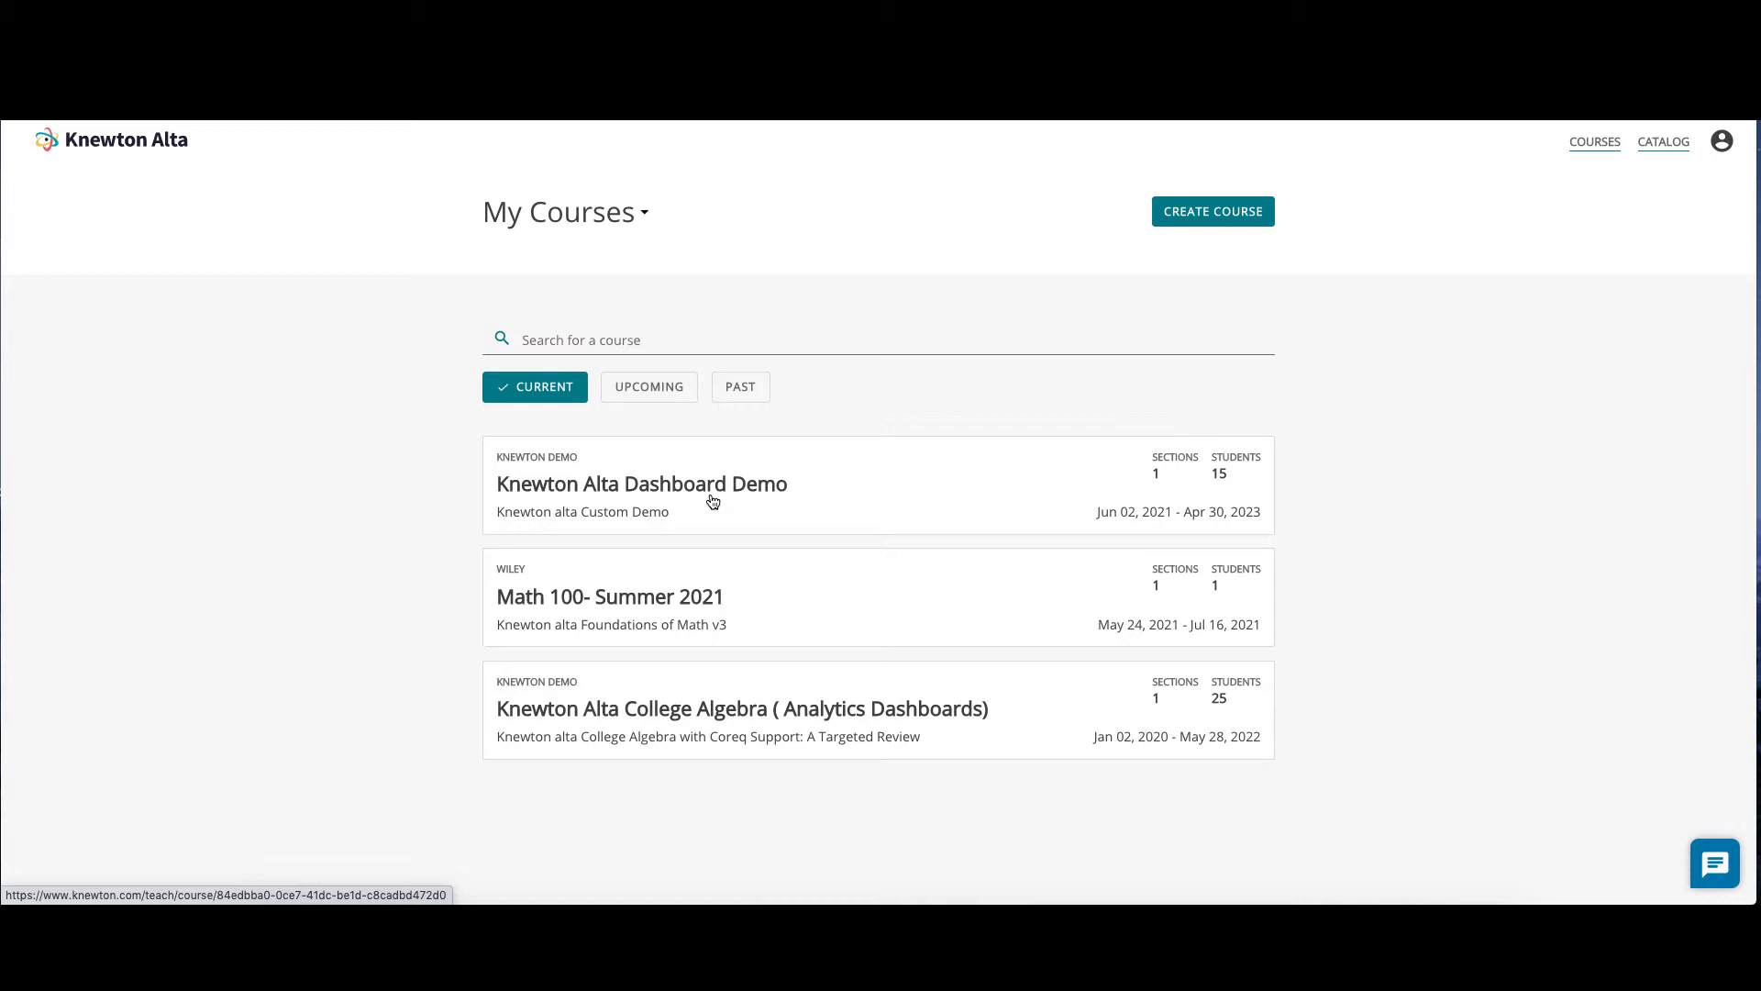
Navigate into the Knewton Alta Dashboard Demo course and its Section 542 coursework overview
left_click(641, 483)
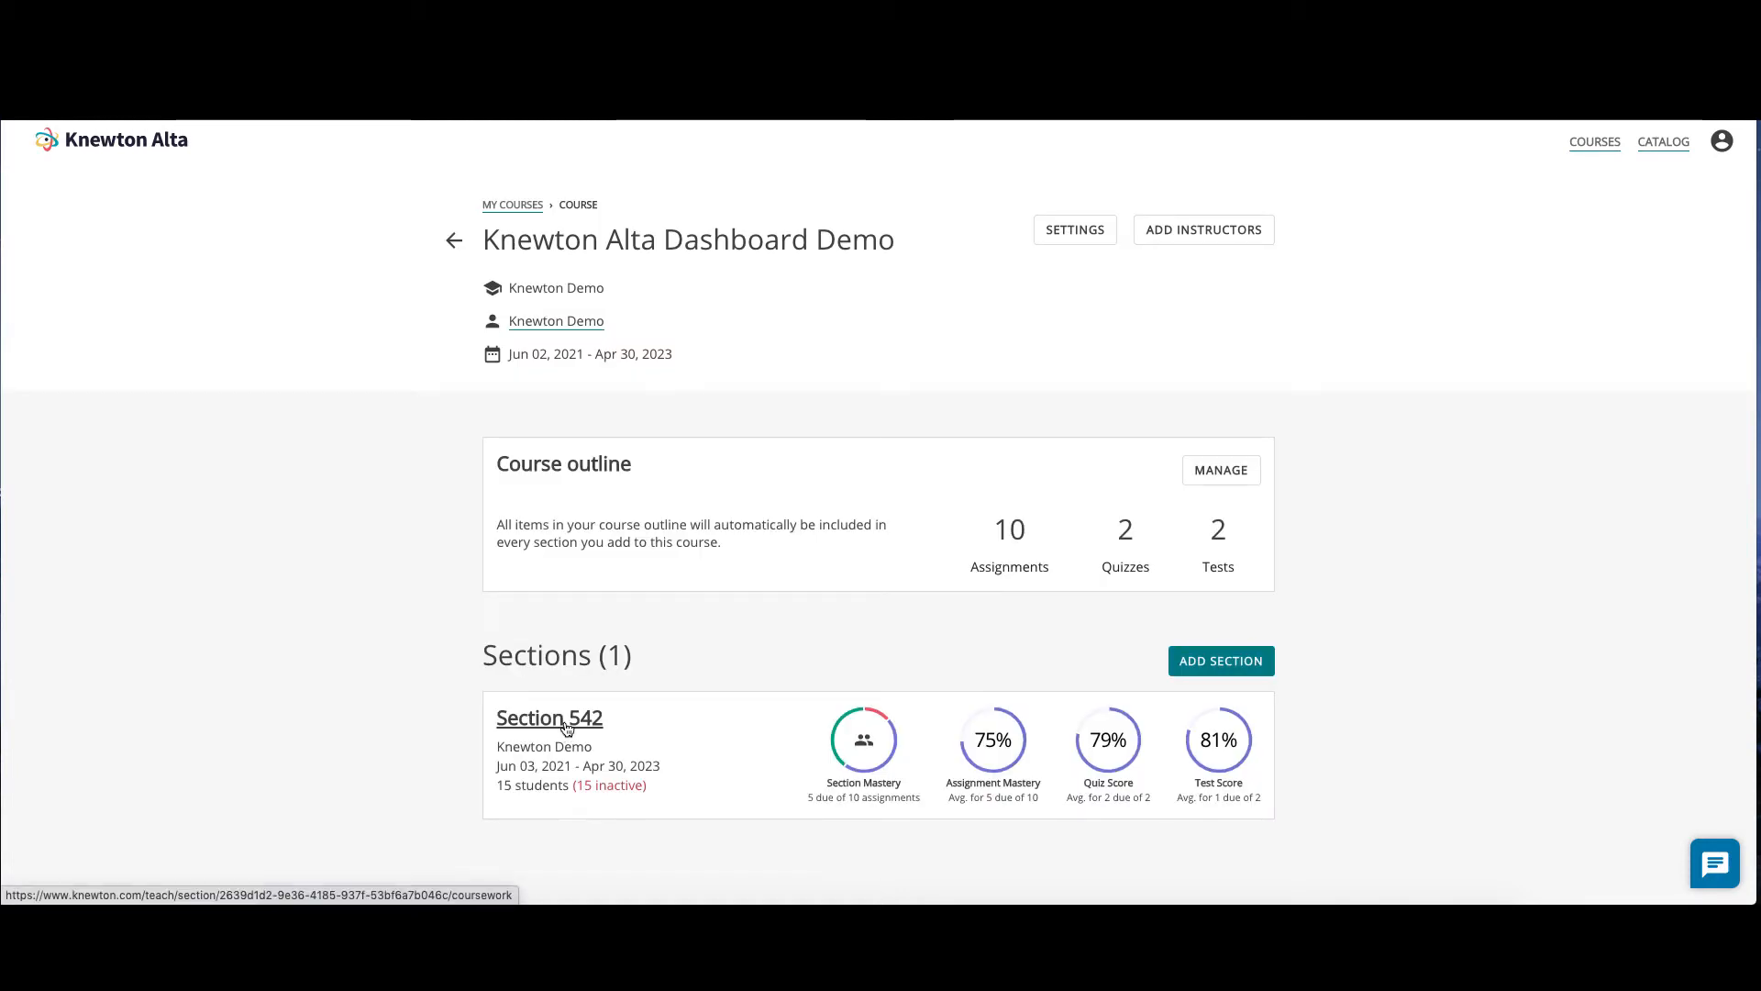
left_click(548, 717)
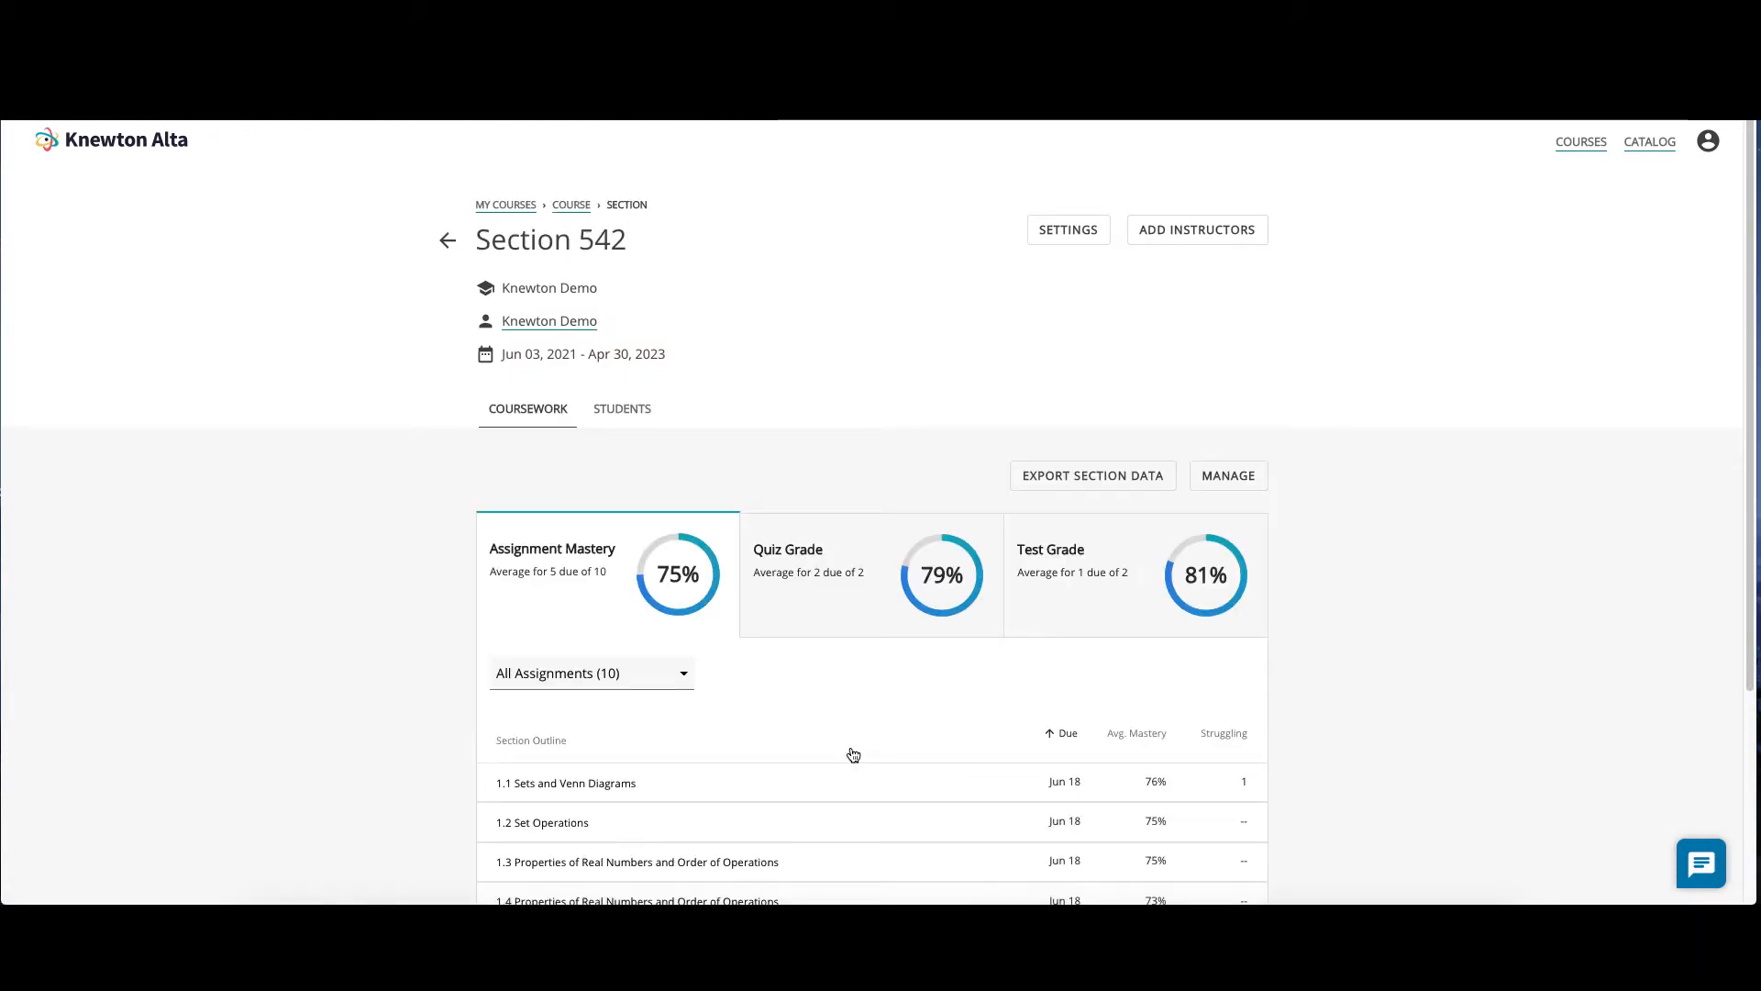
mouse_move(849, 624)
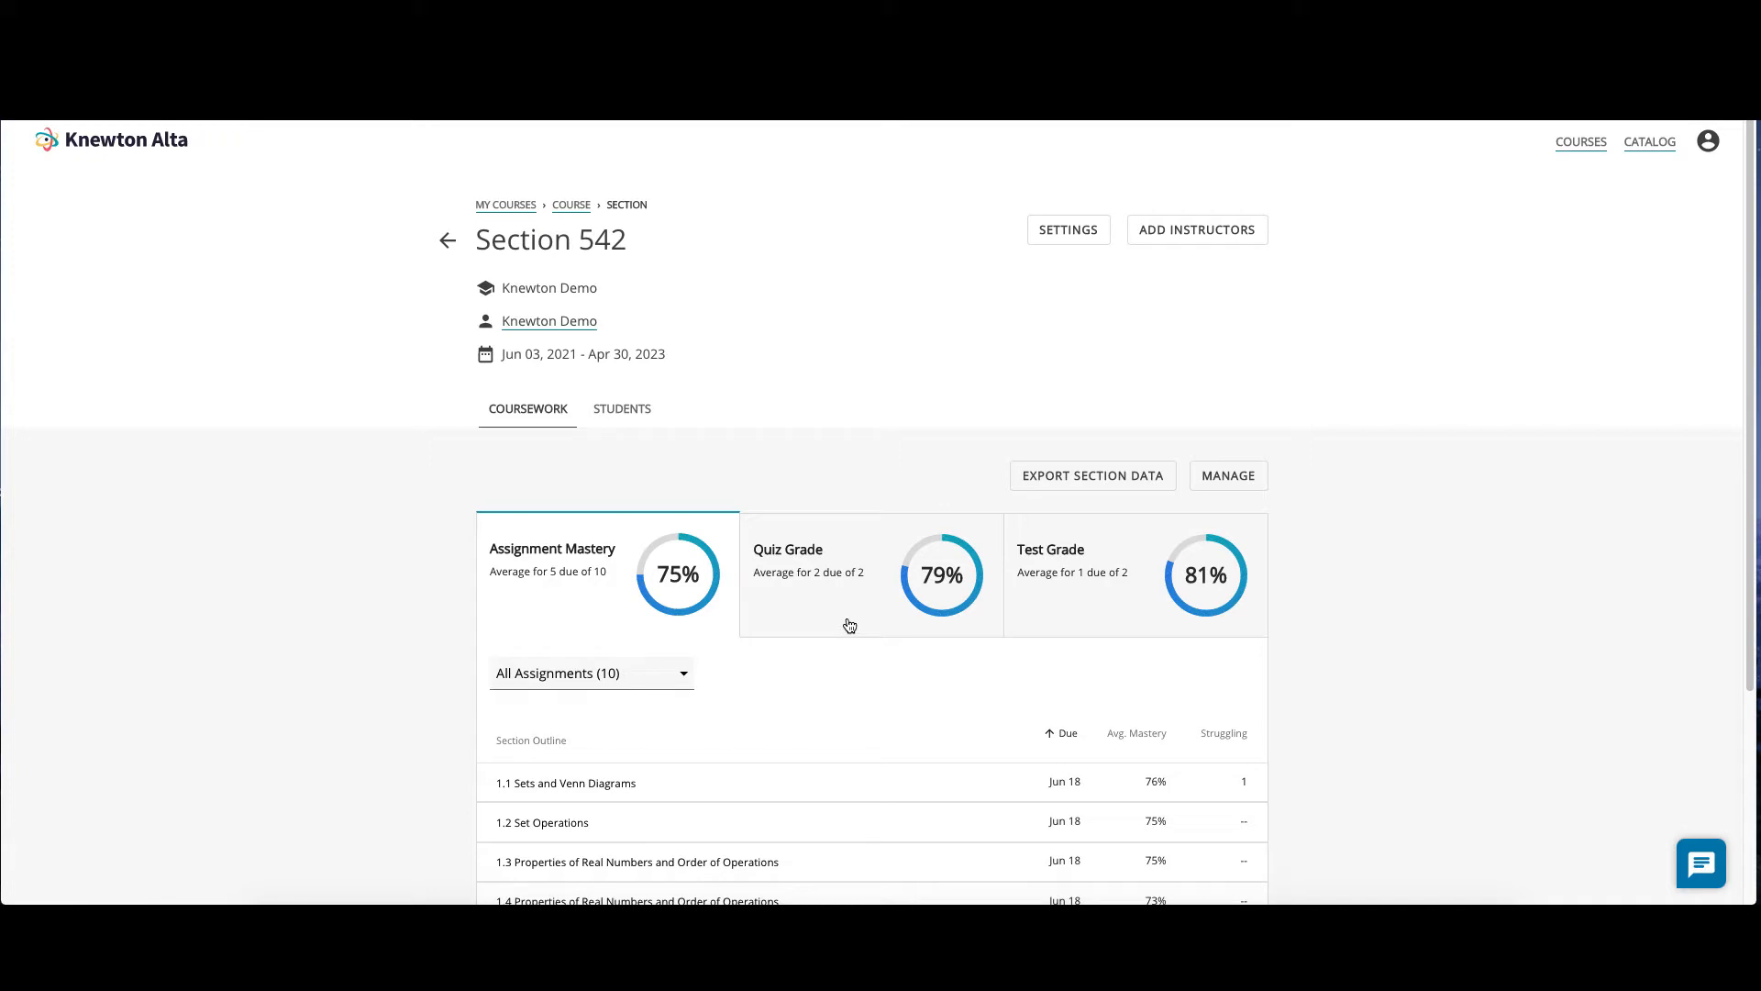
mouse_move(1099, 604)
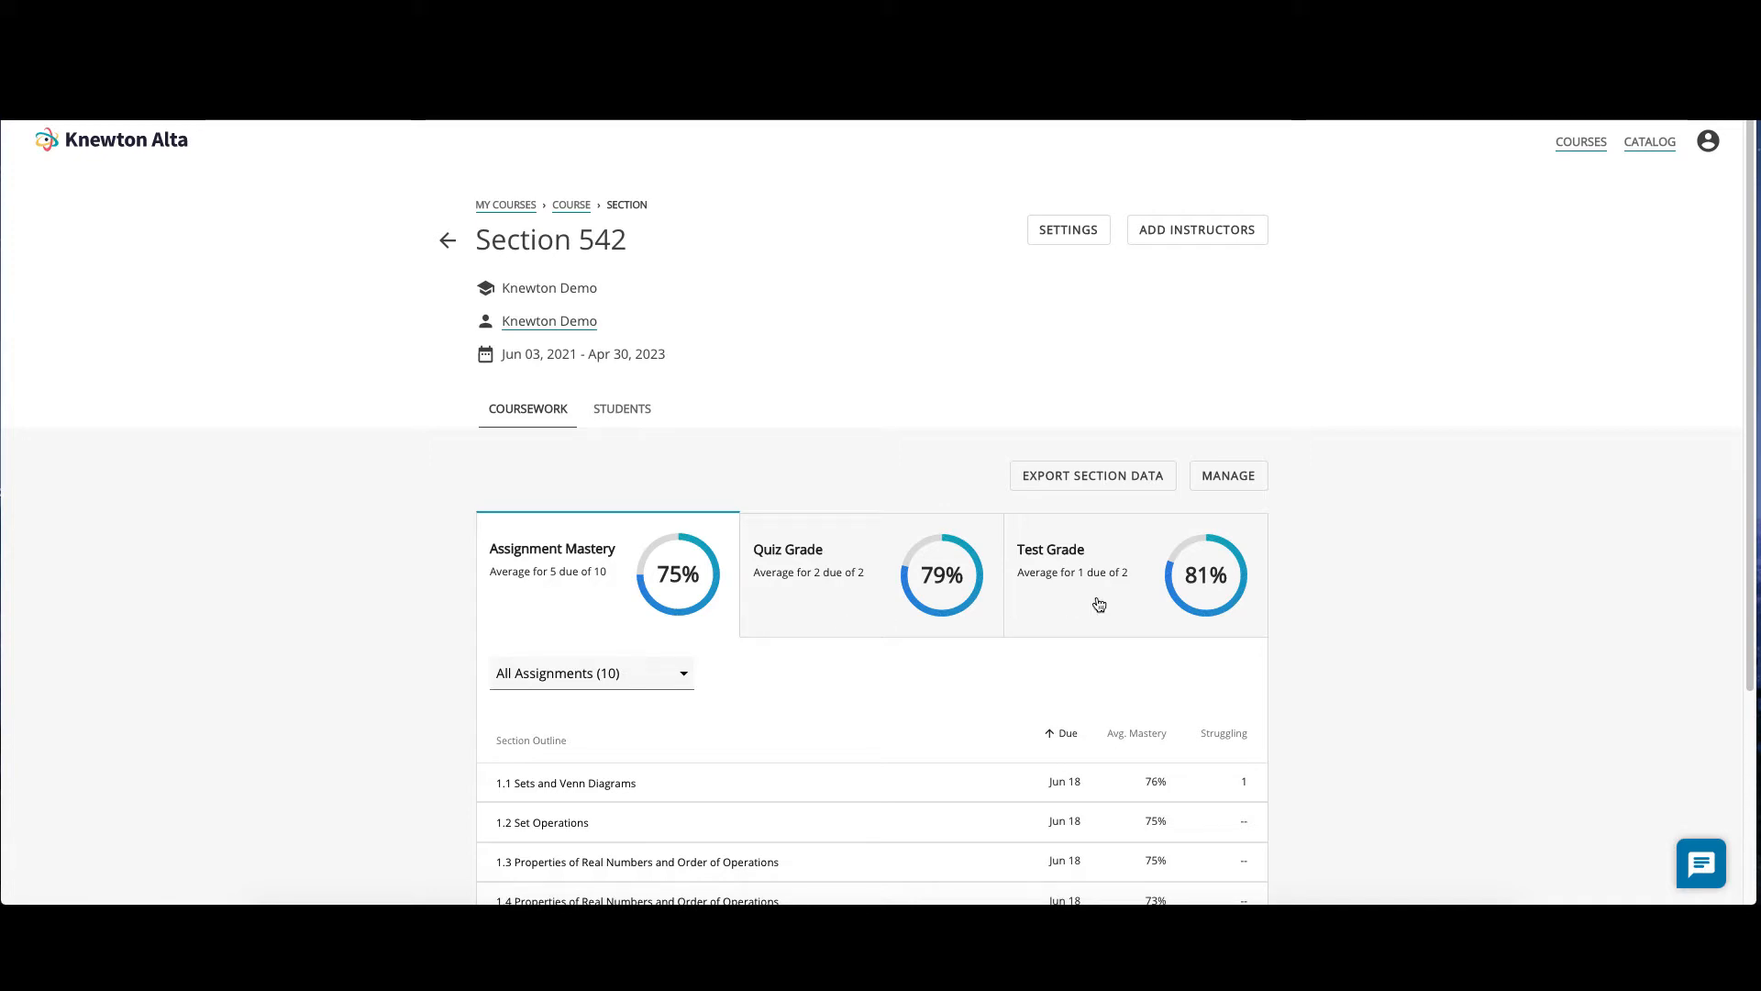
Filter Section 542's coursework to All Tests via the Test Grade card
left_click(1135, 572)
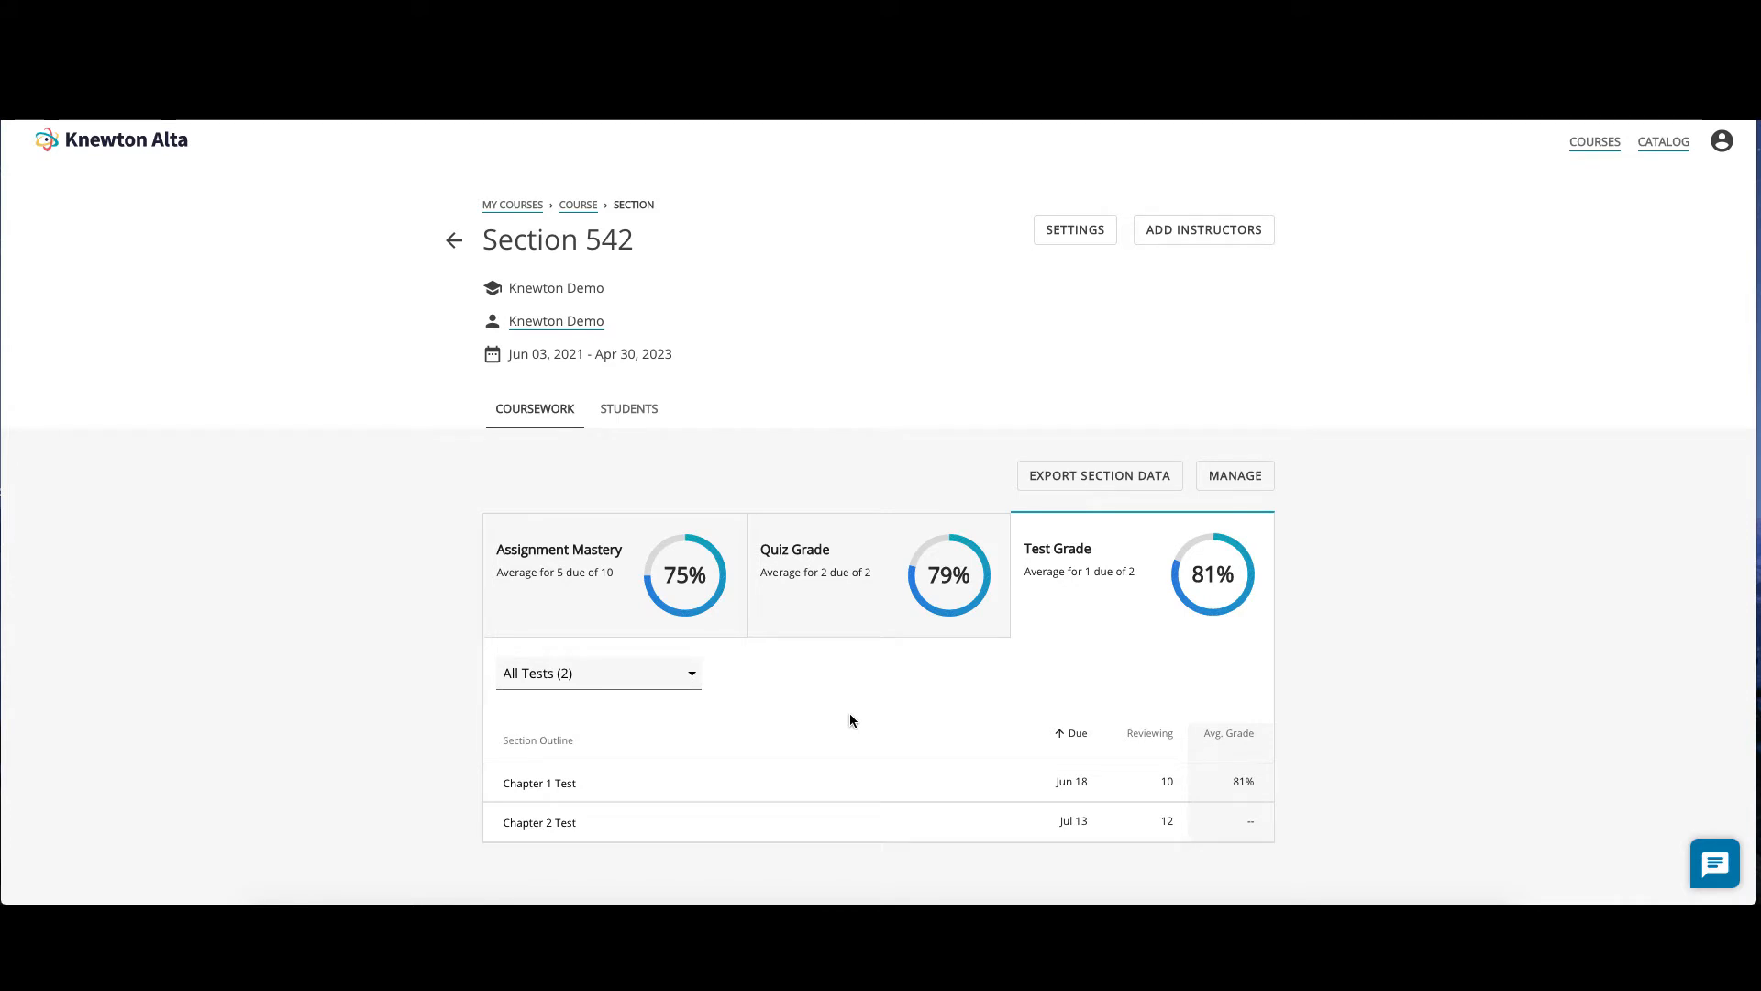
mouse_move(1139, 766)
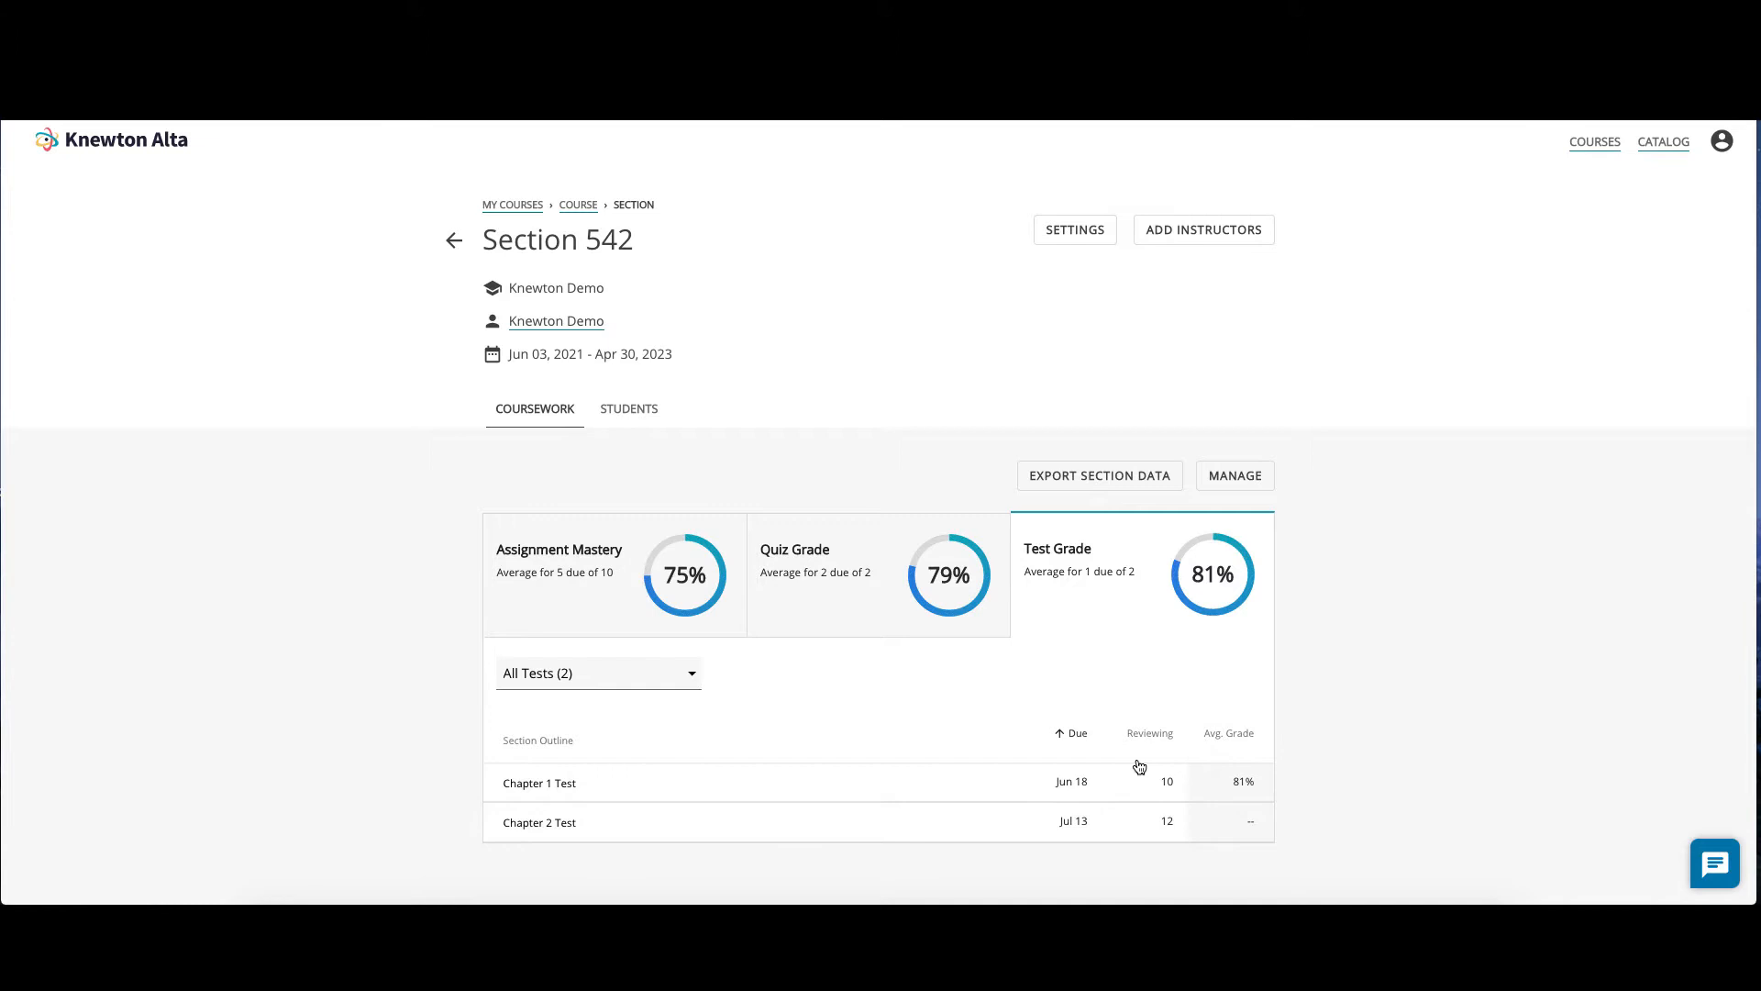
mouse_move(1176, 781)
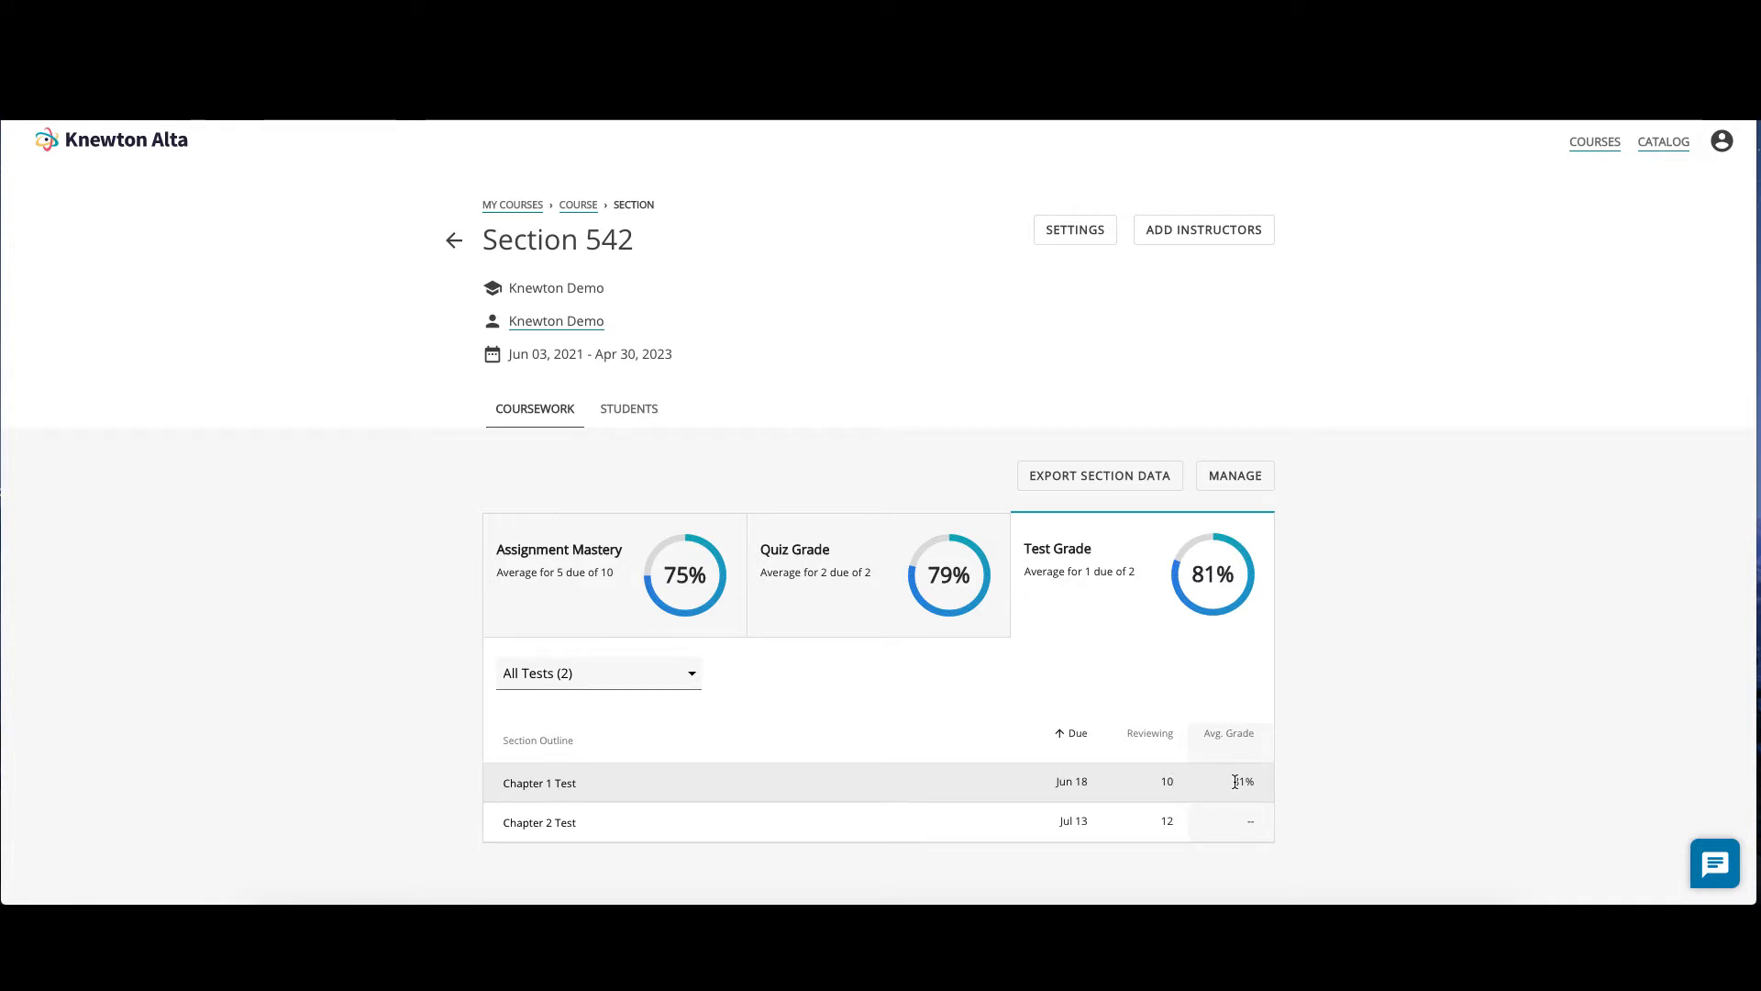
mouse_move(411, 765)
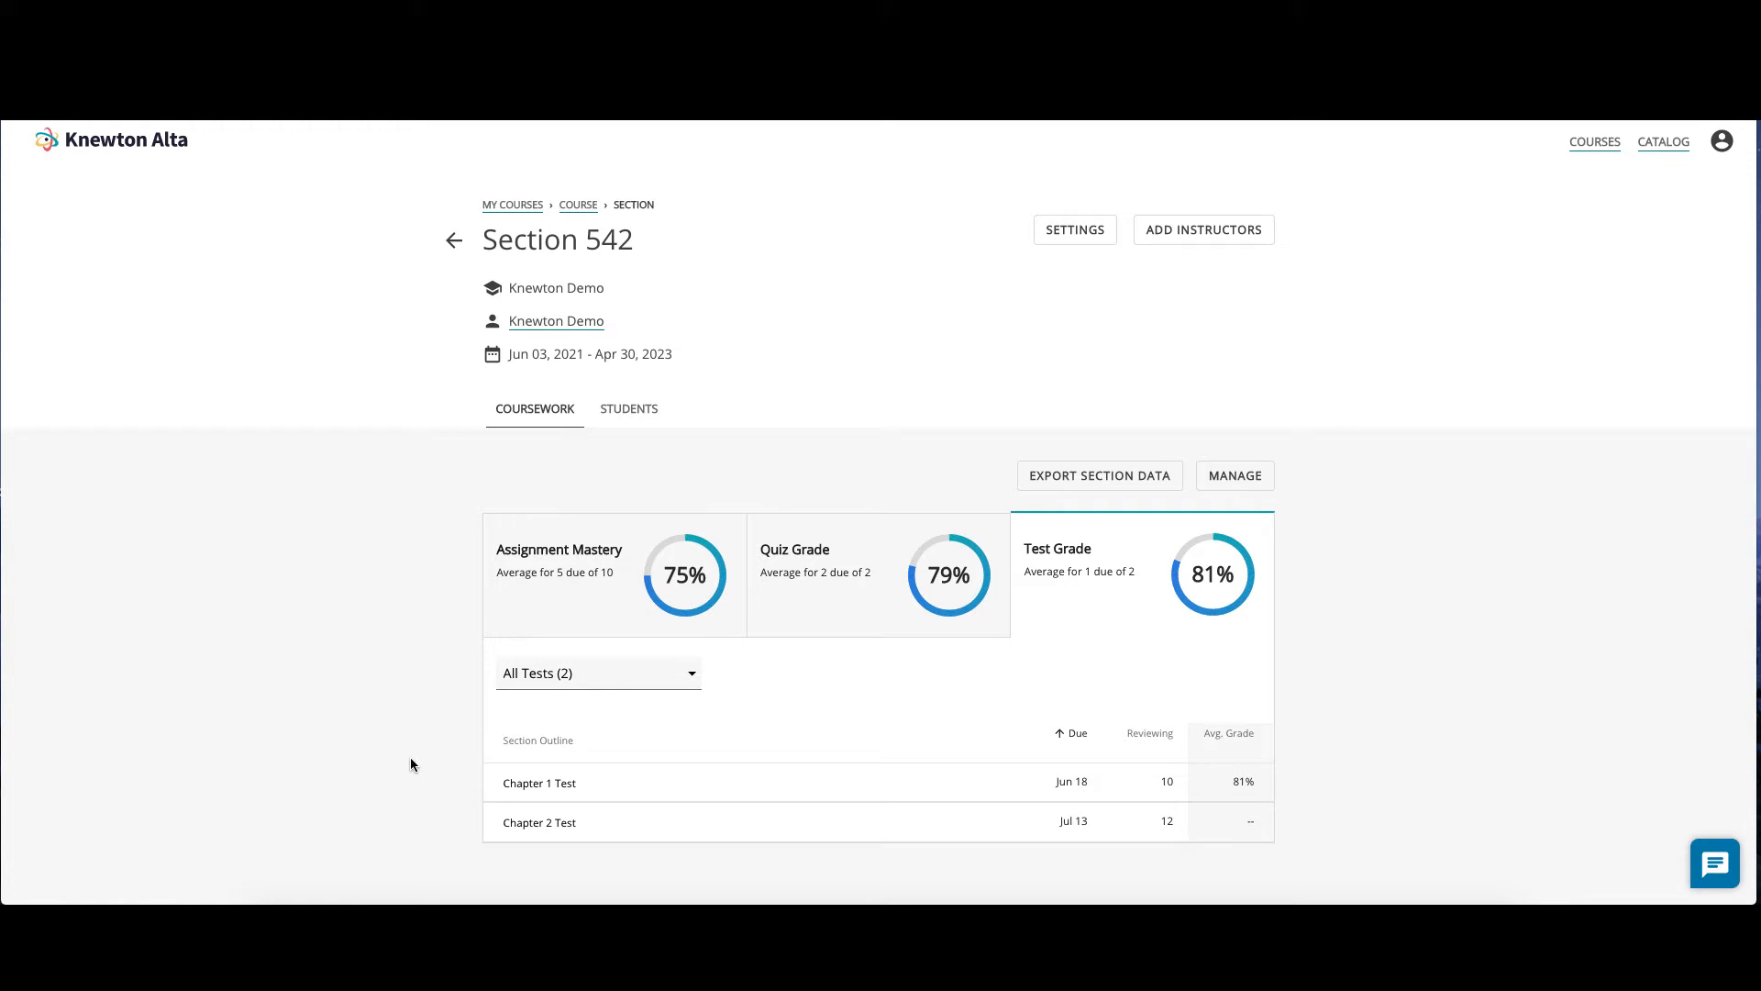
Show the Chapter 1 Test results page with its average grade and grade distribution
left_click(539, 783)
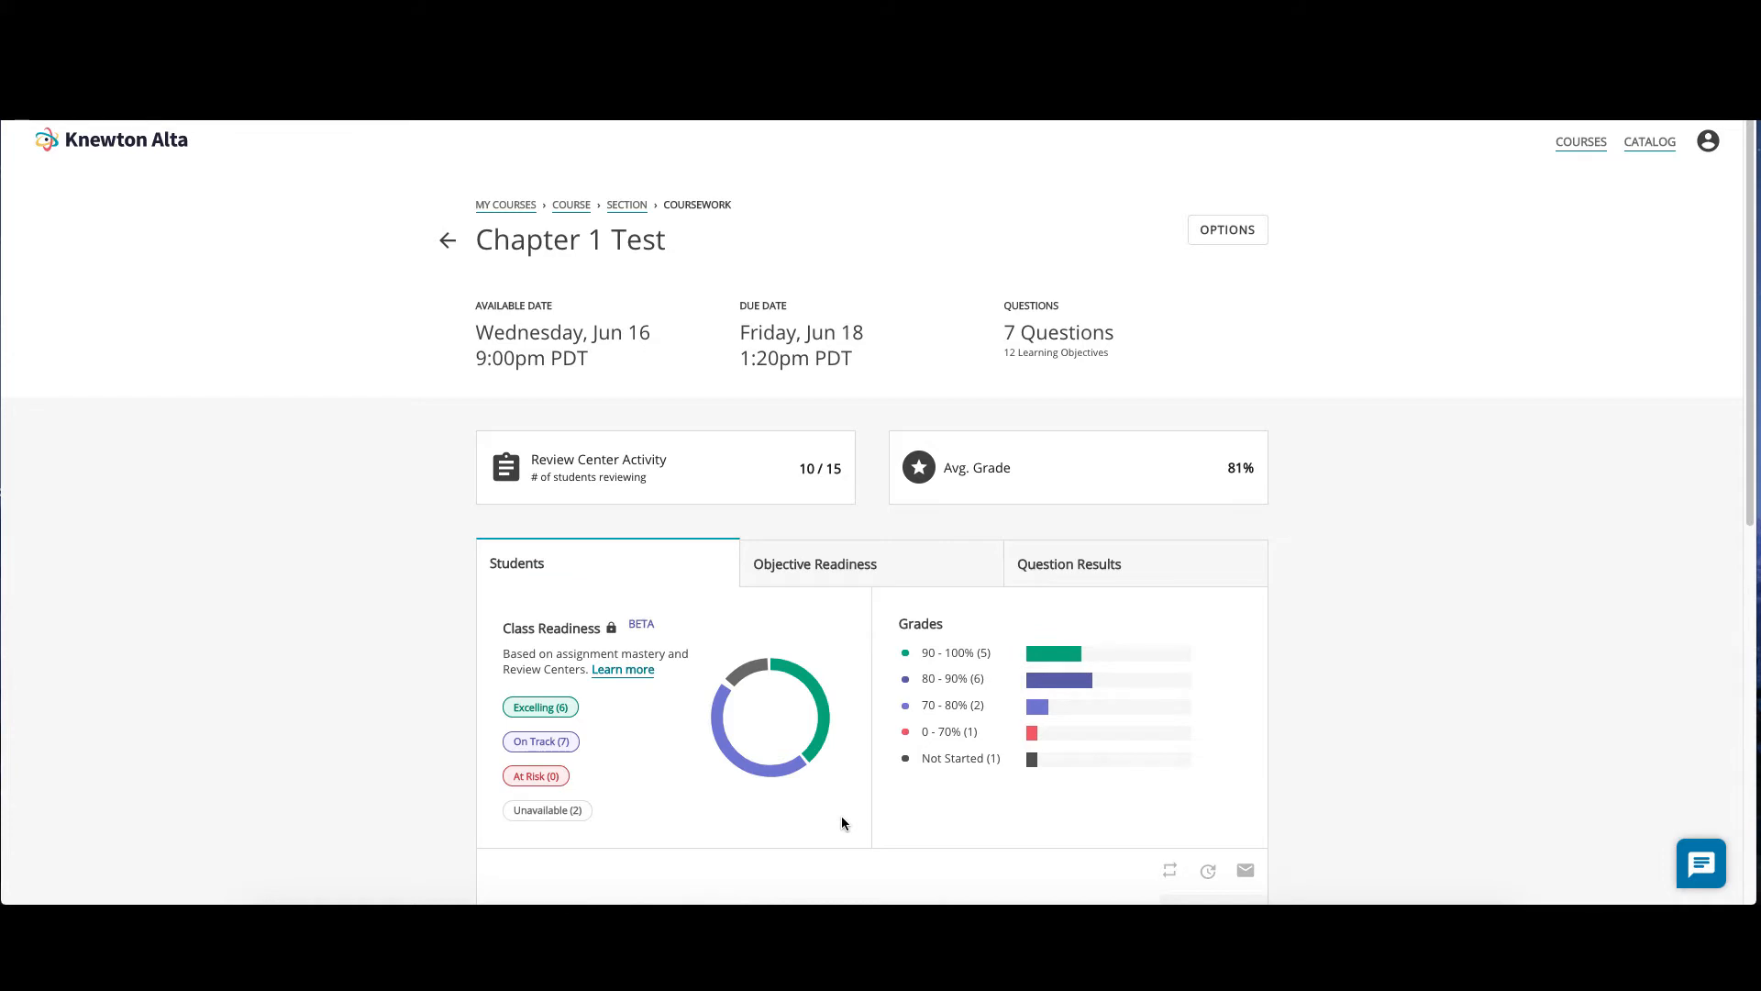
mouse_move(801, 263)
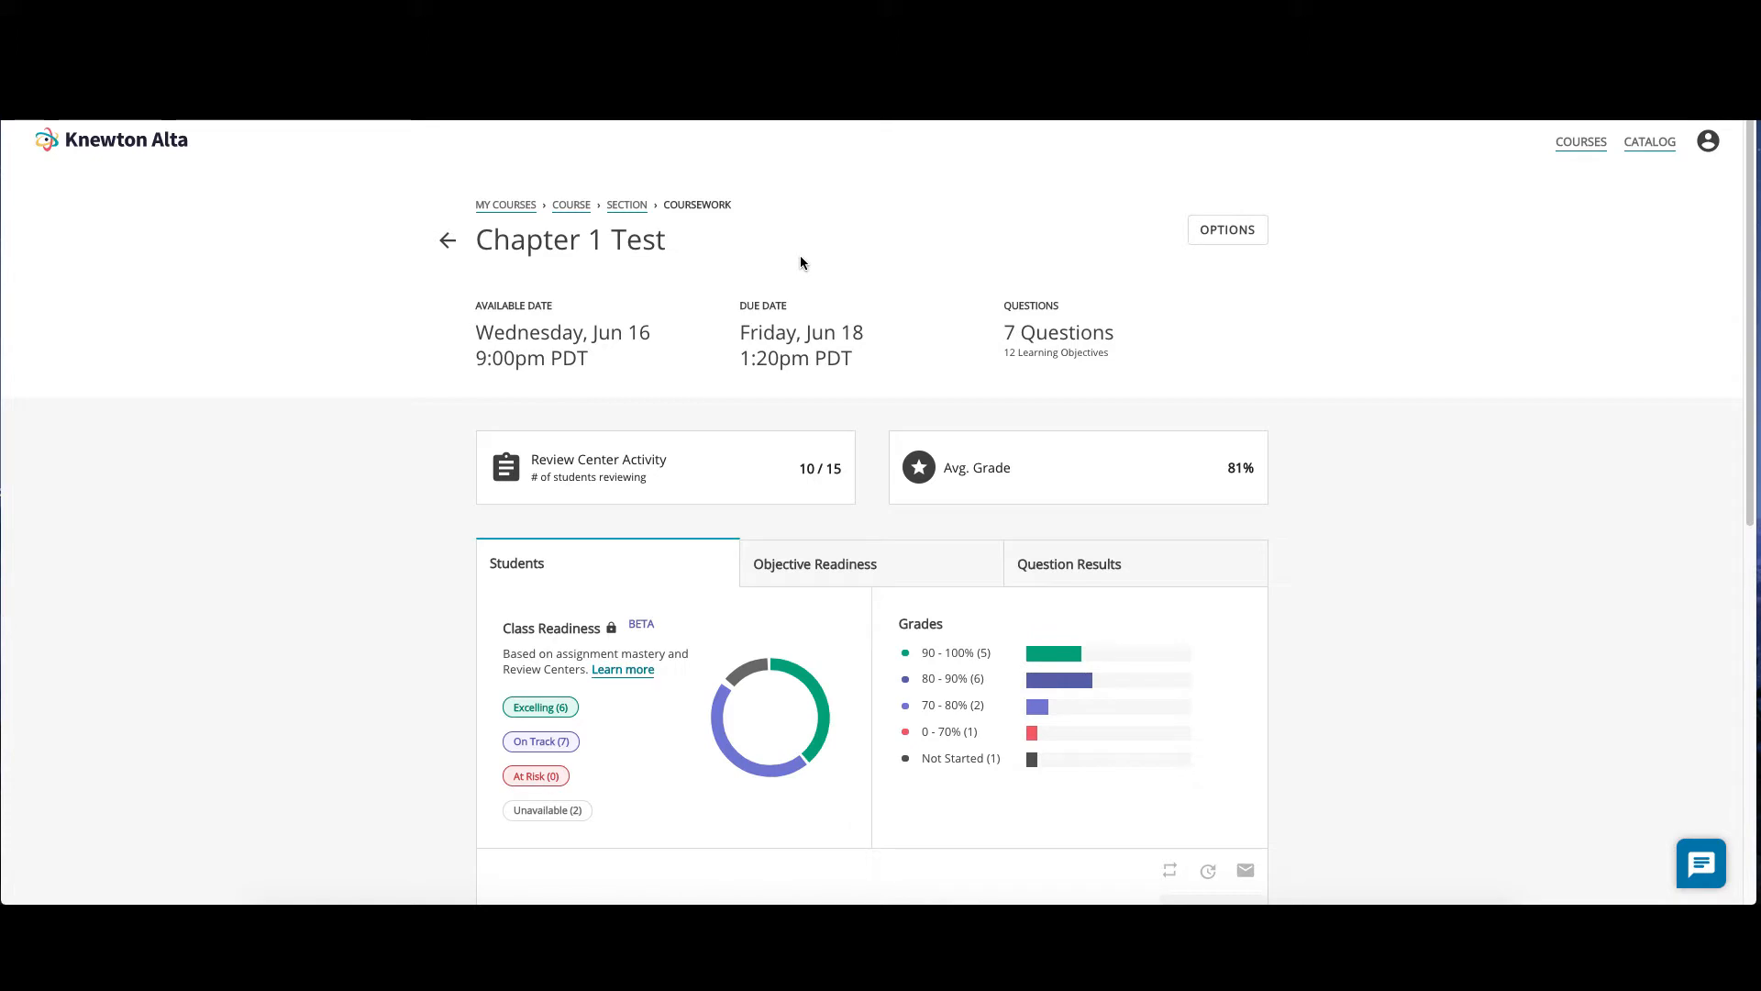
mouse_move(664, 254)
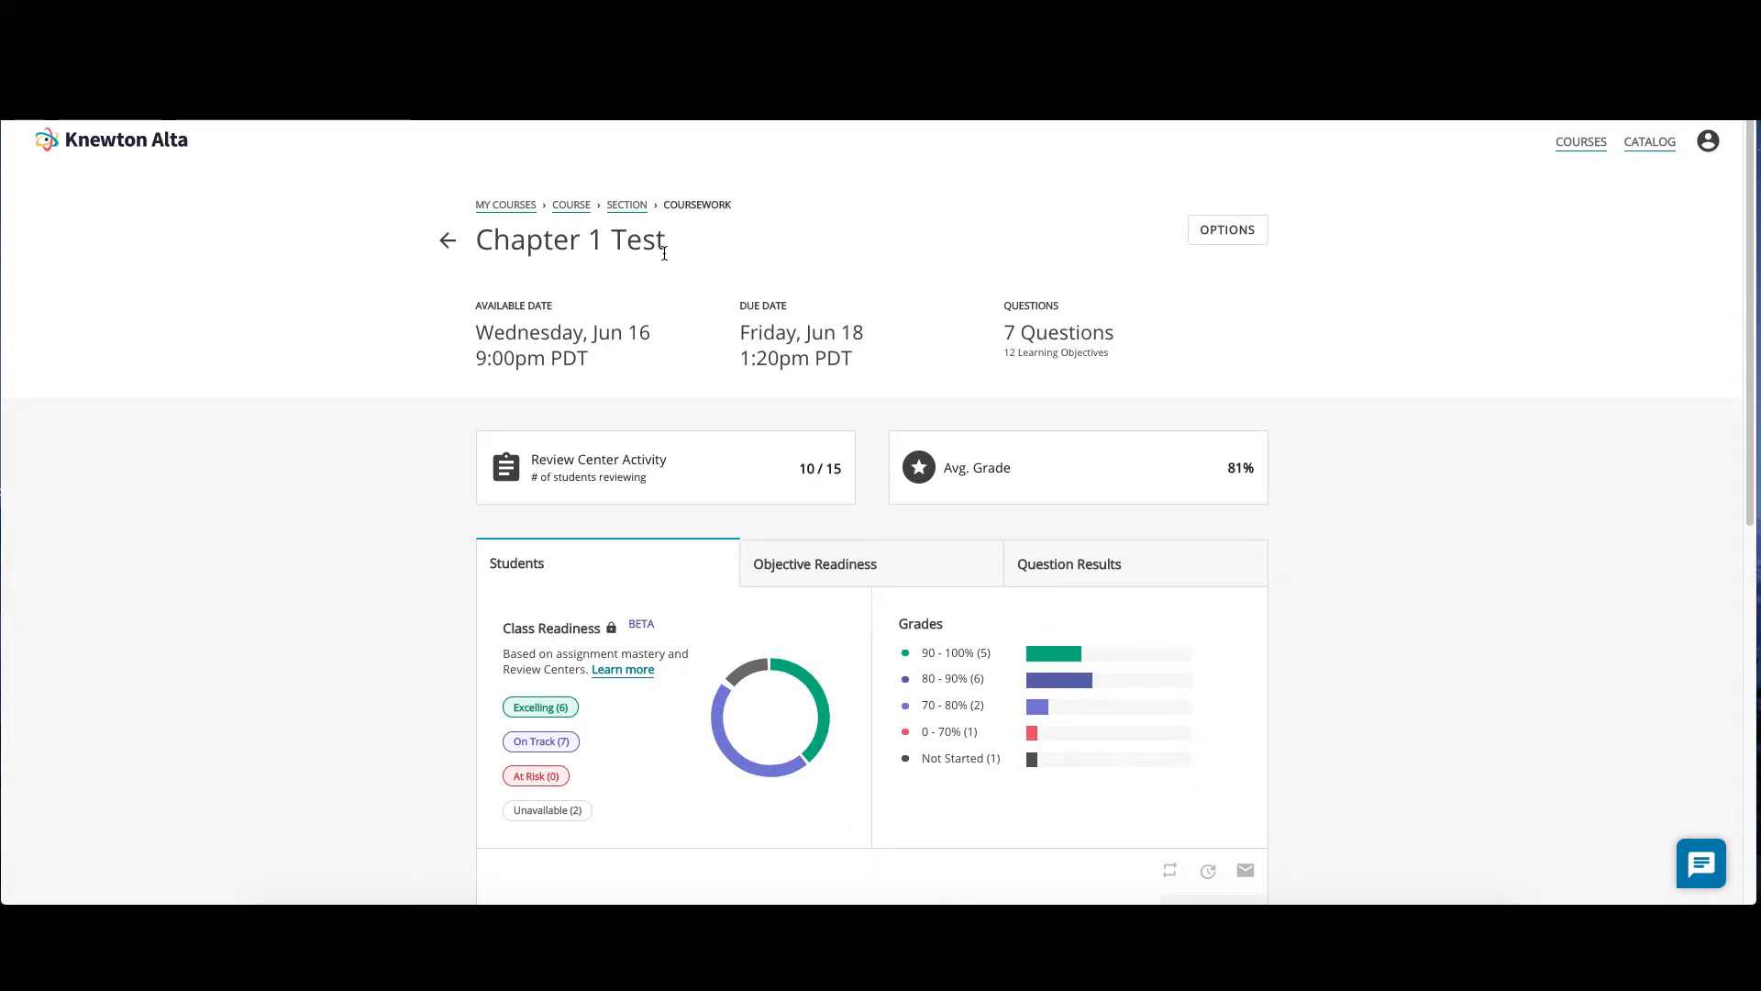
mouse_move(606, 362)
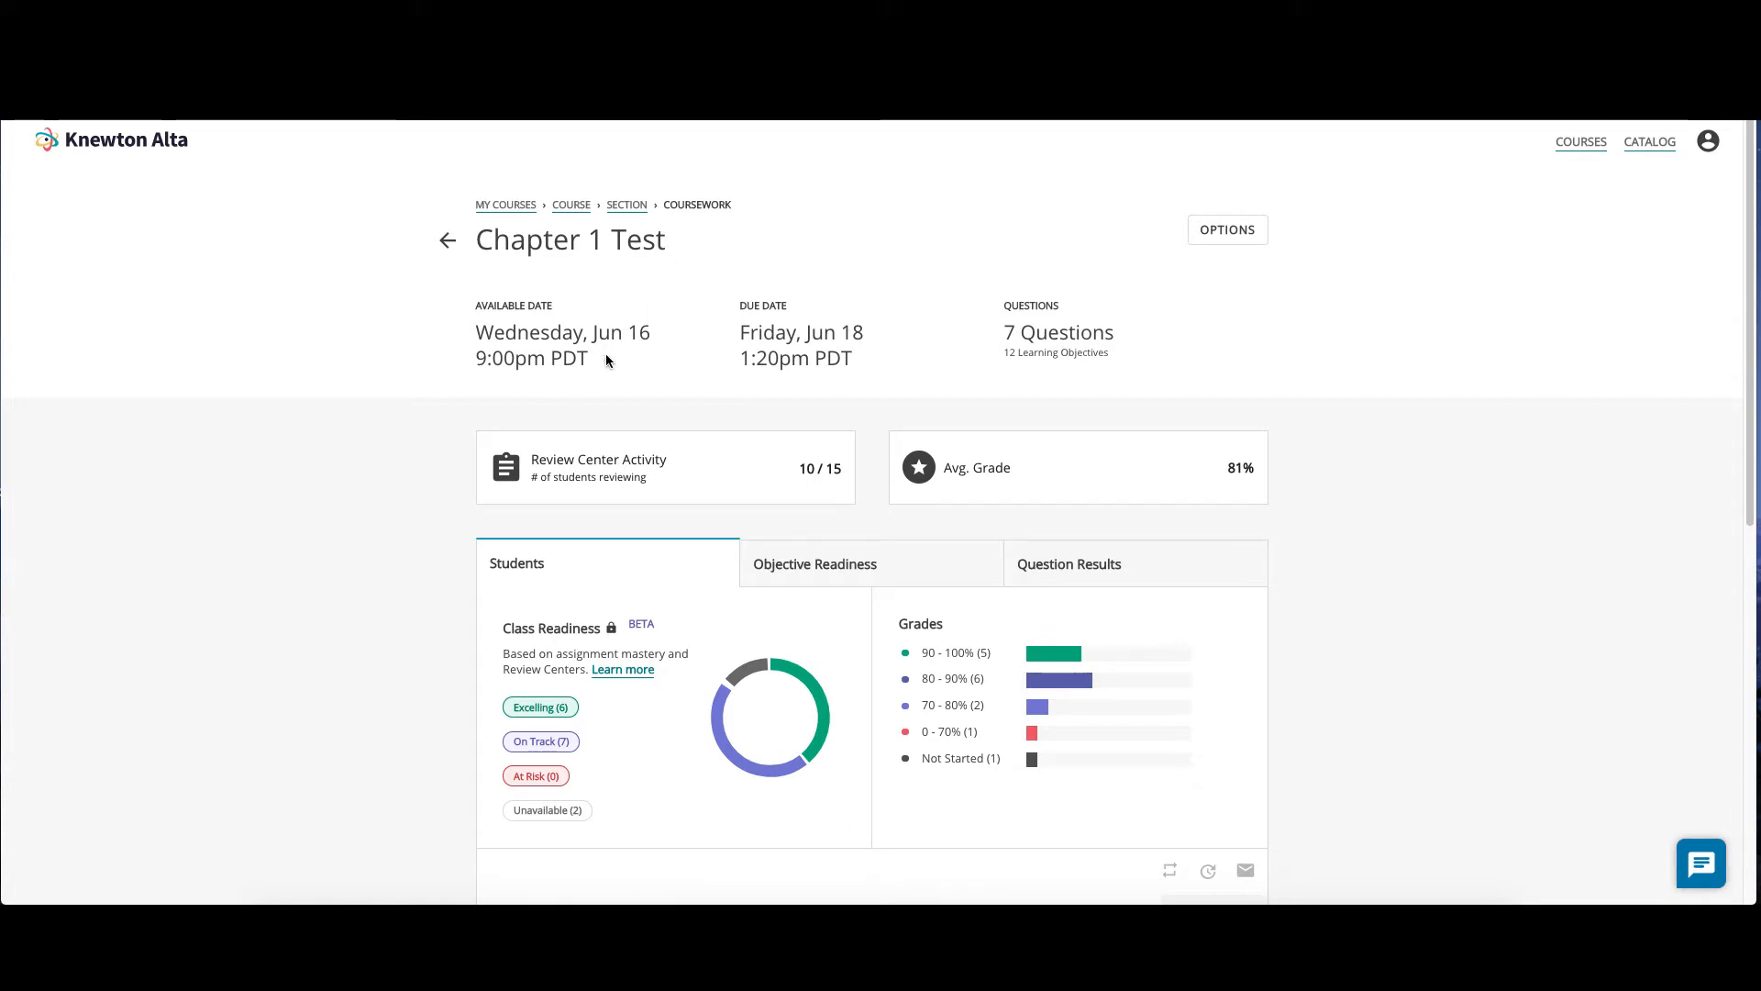
mouse_move(1005, 320)
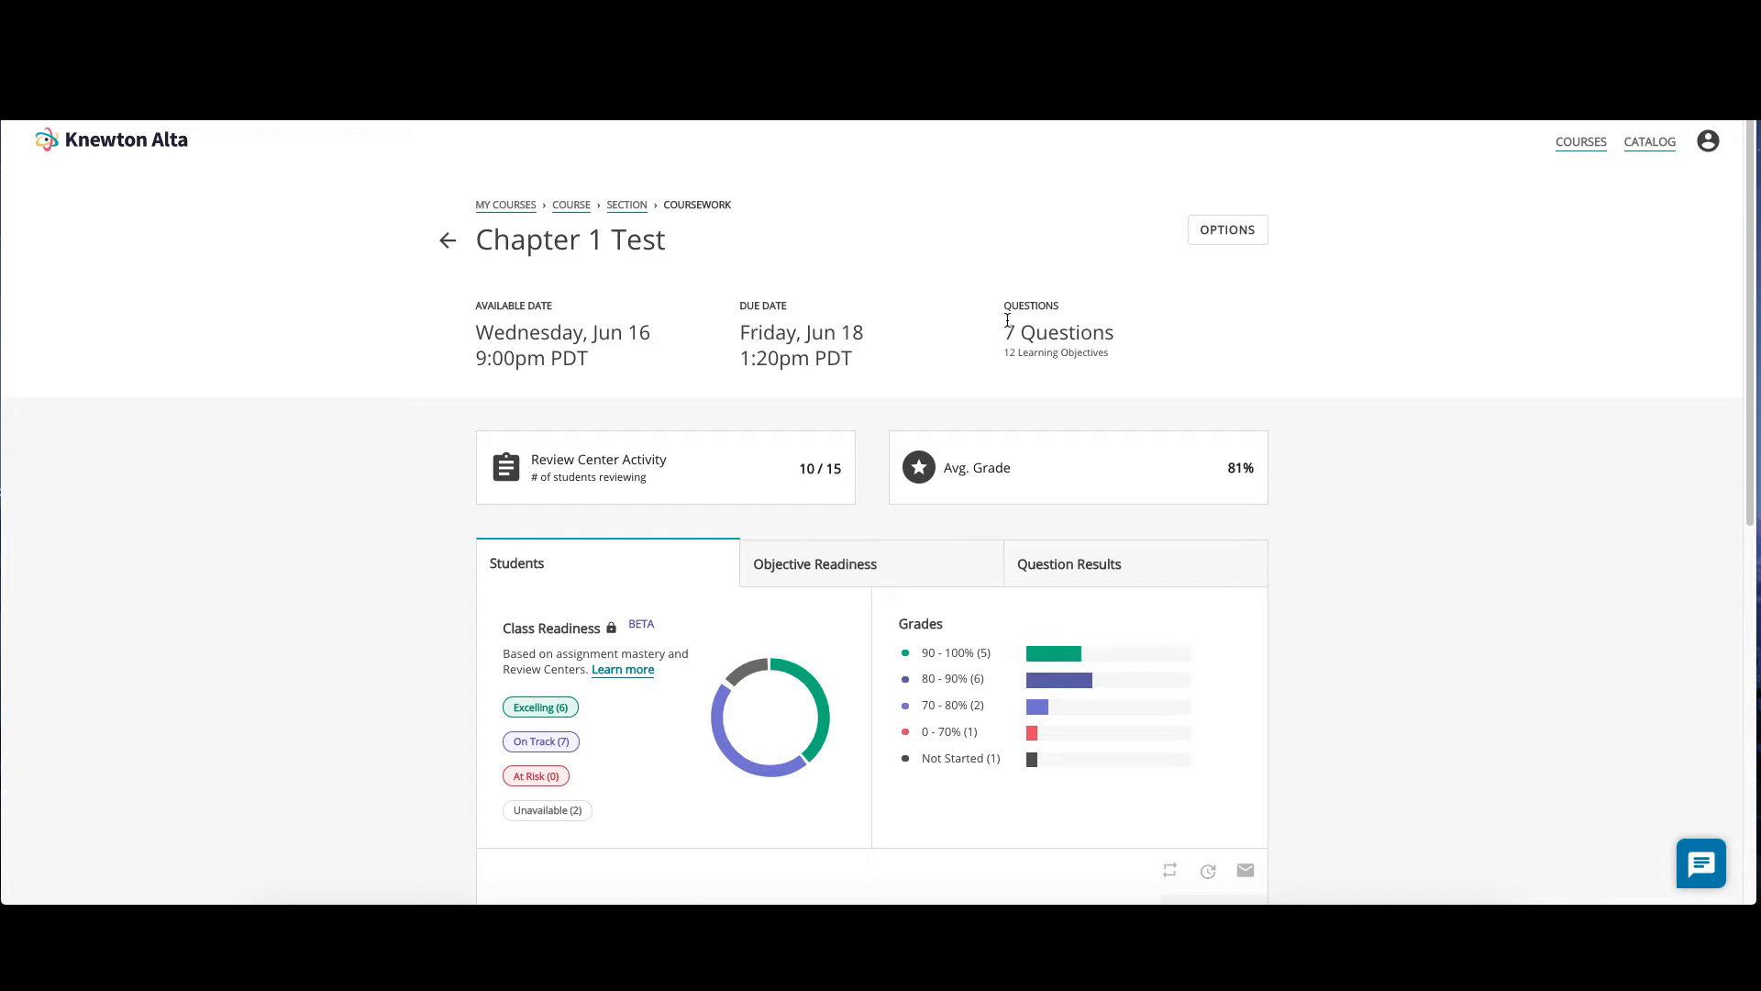
mouse_move(1054, 380)
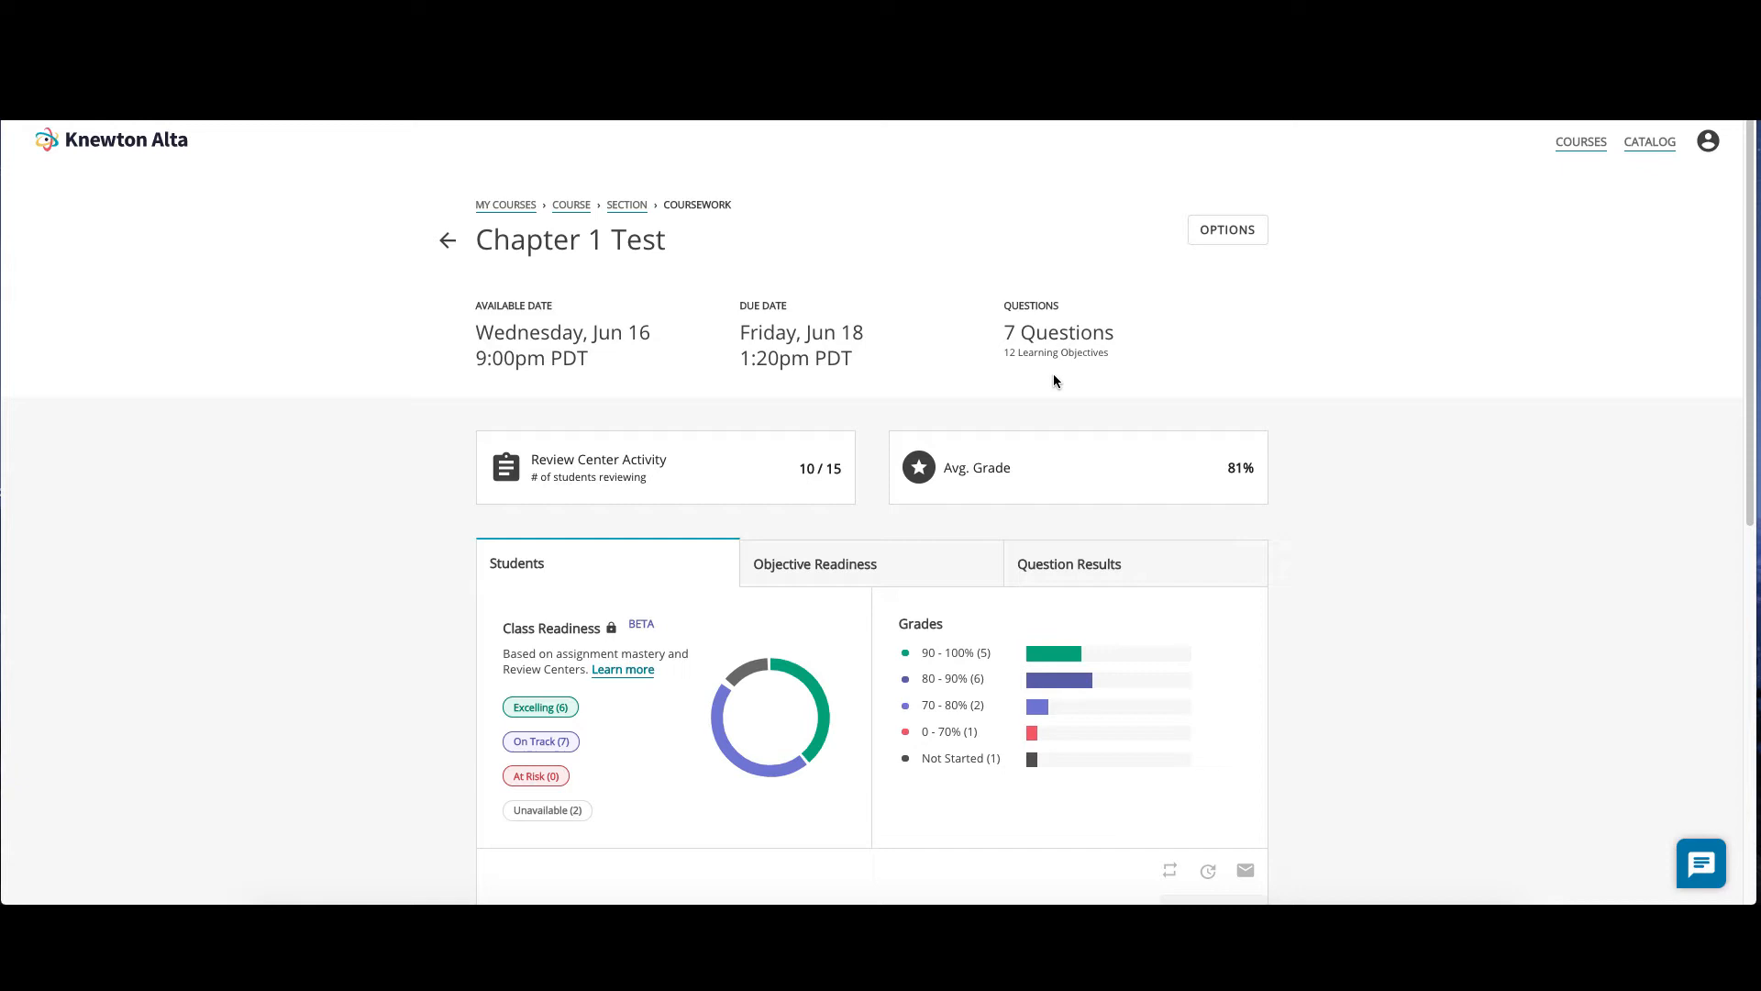
mouse_move(792, 491)
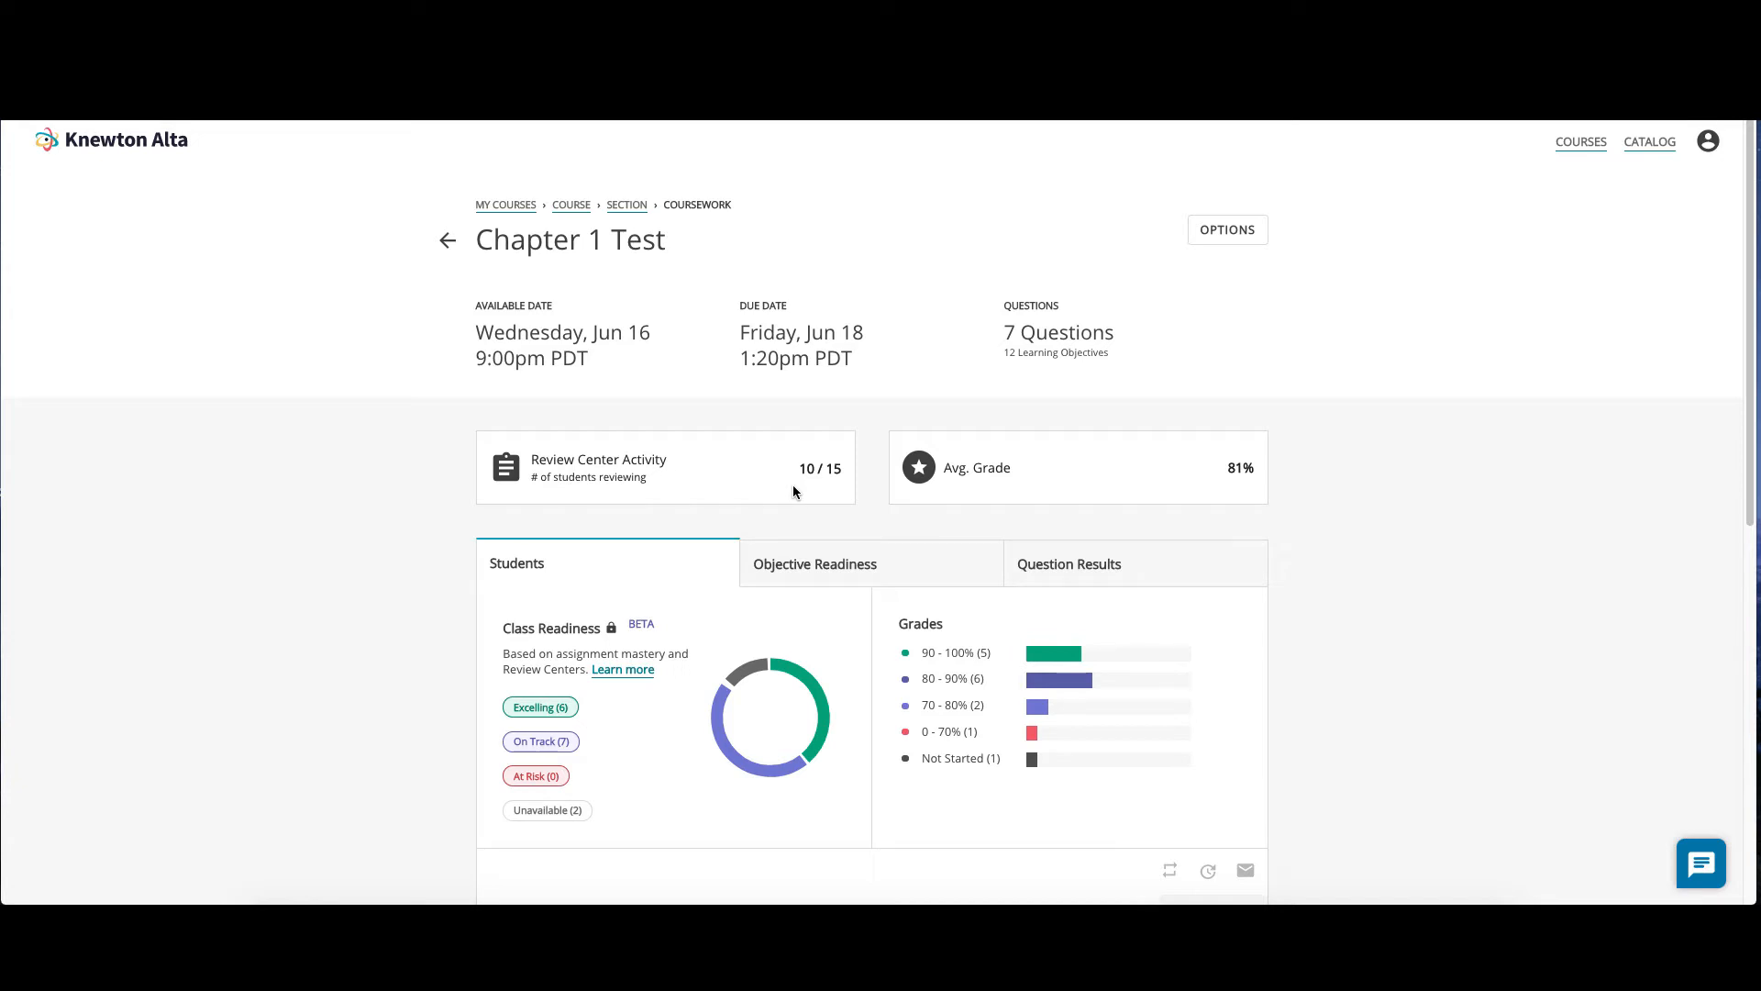
mouse_move(964, 442)
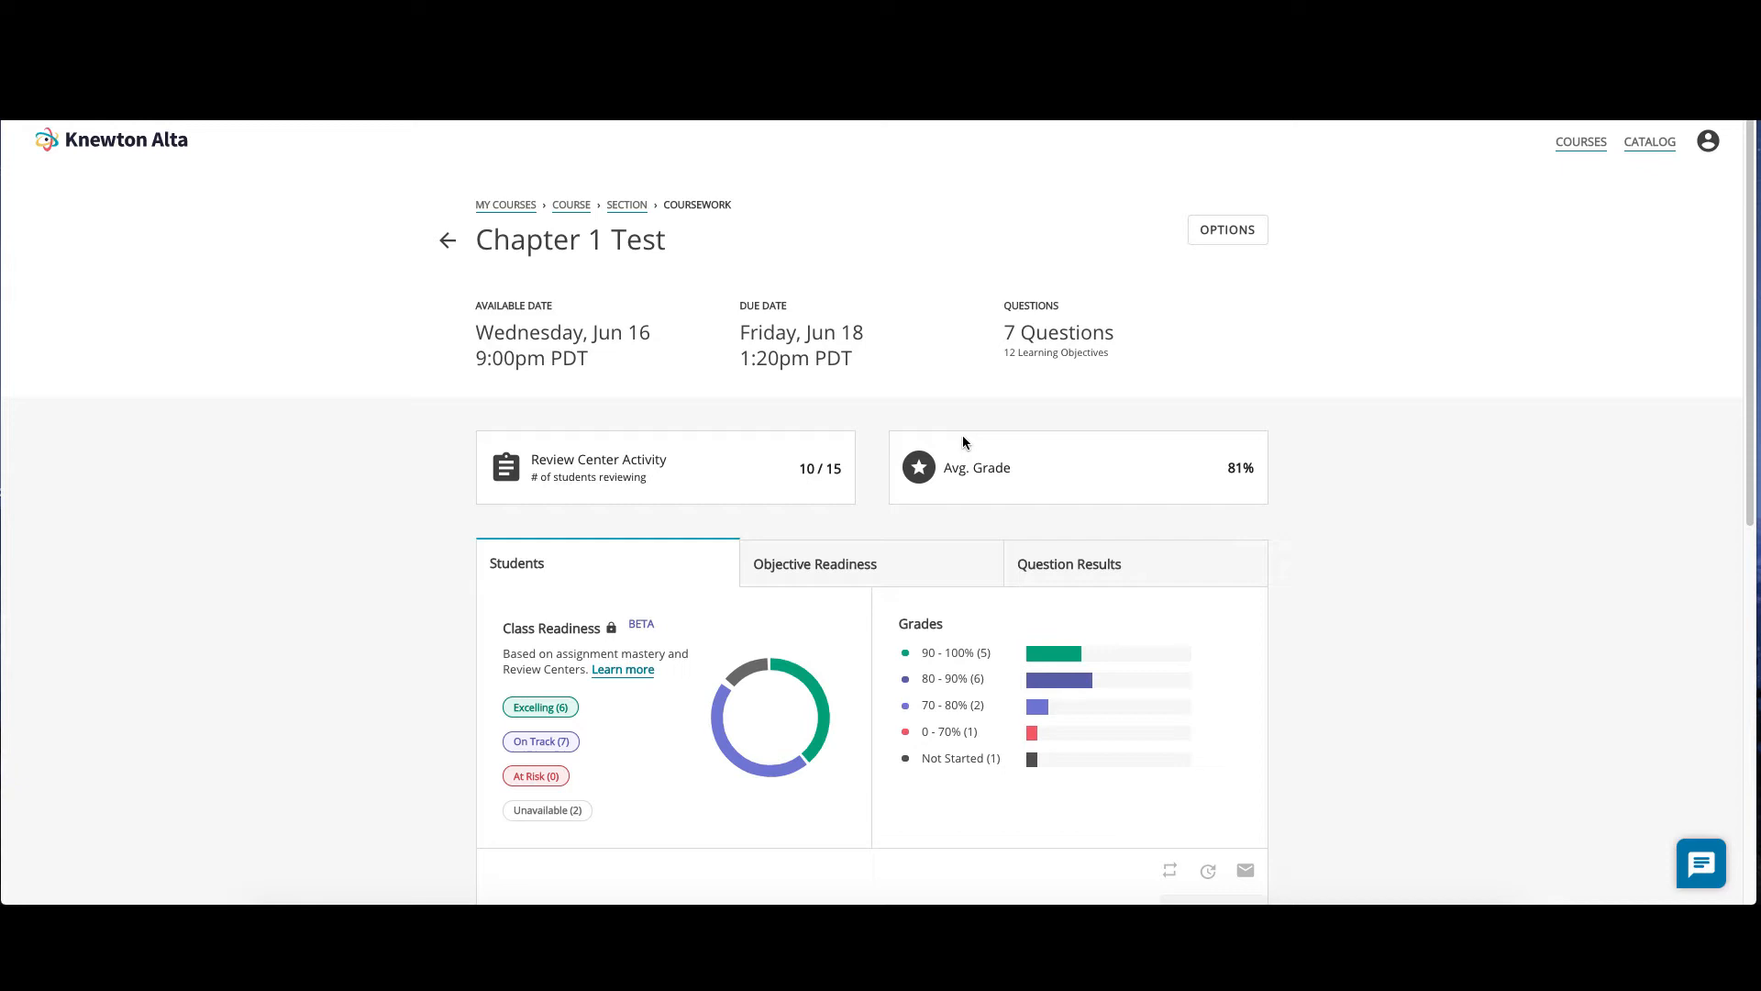
mouse_move(469, 652)
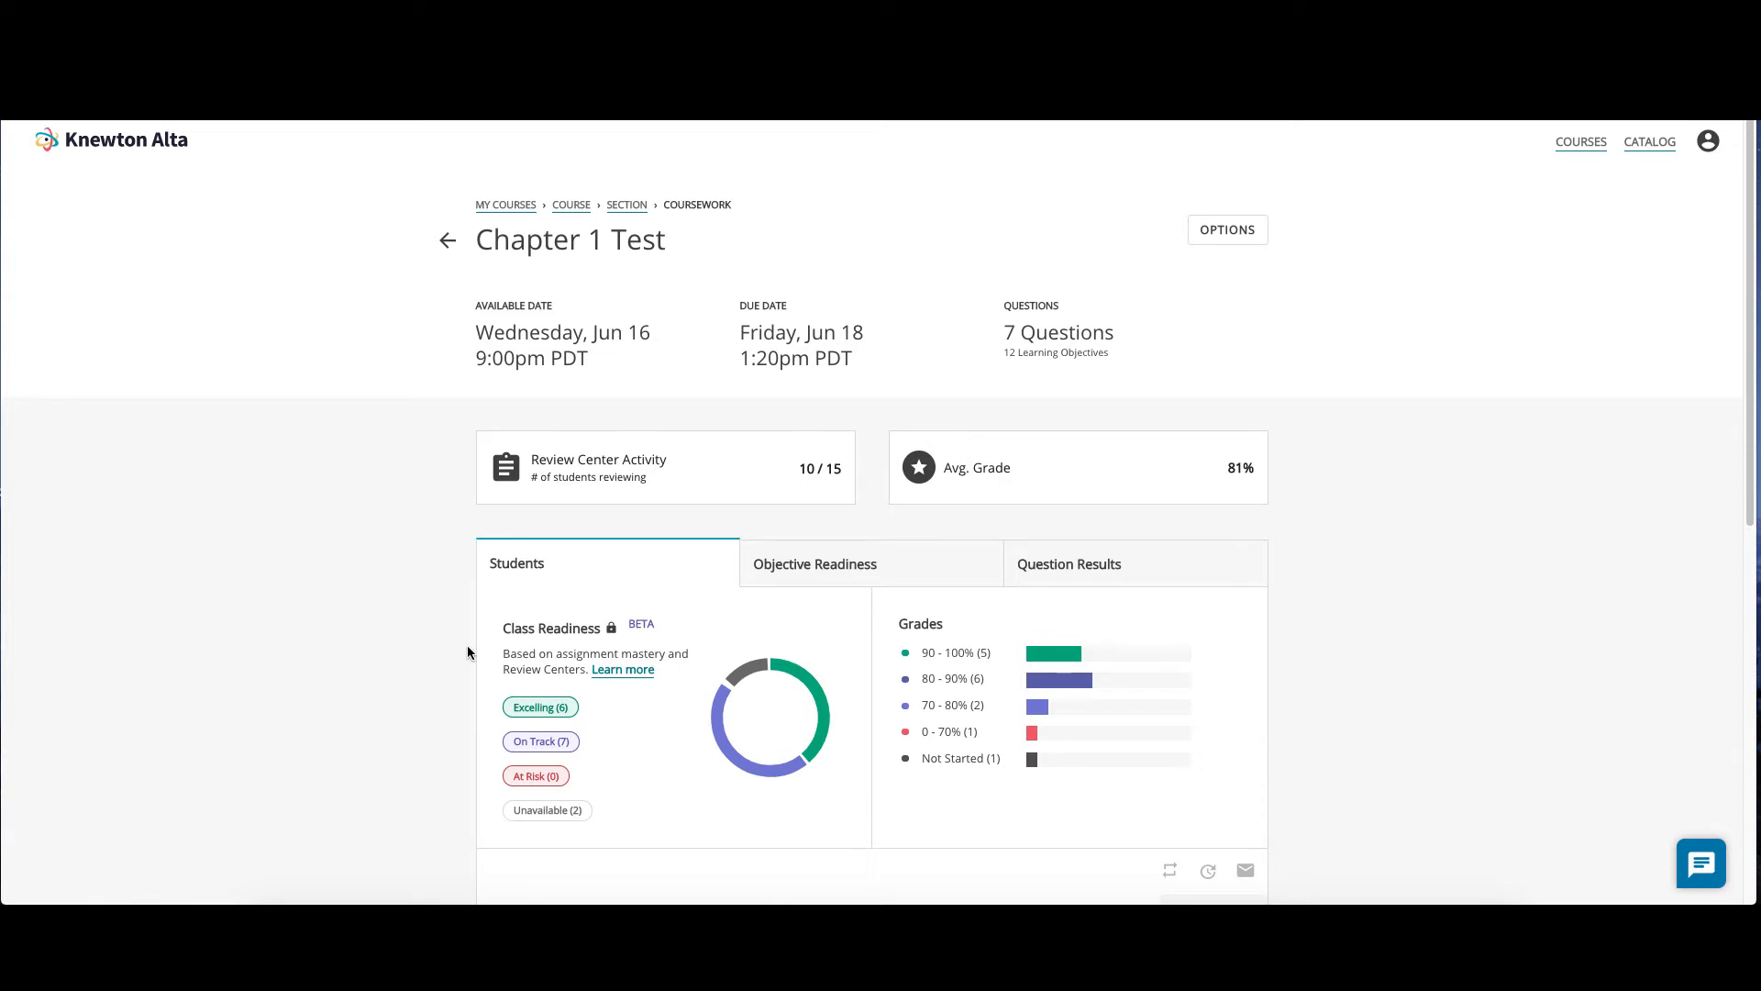
mouse_move(775, 749)
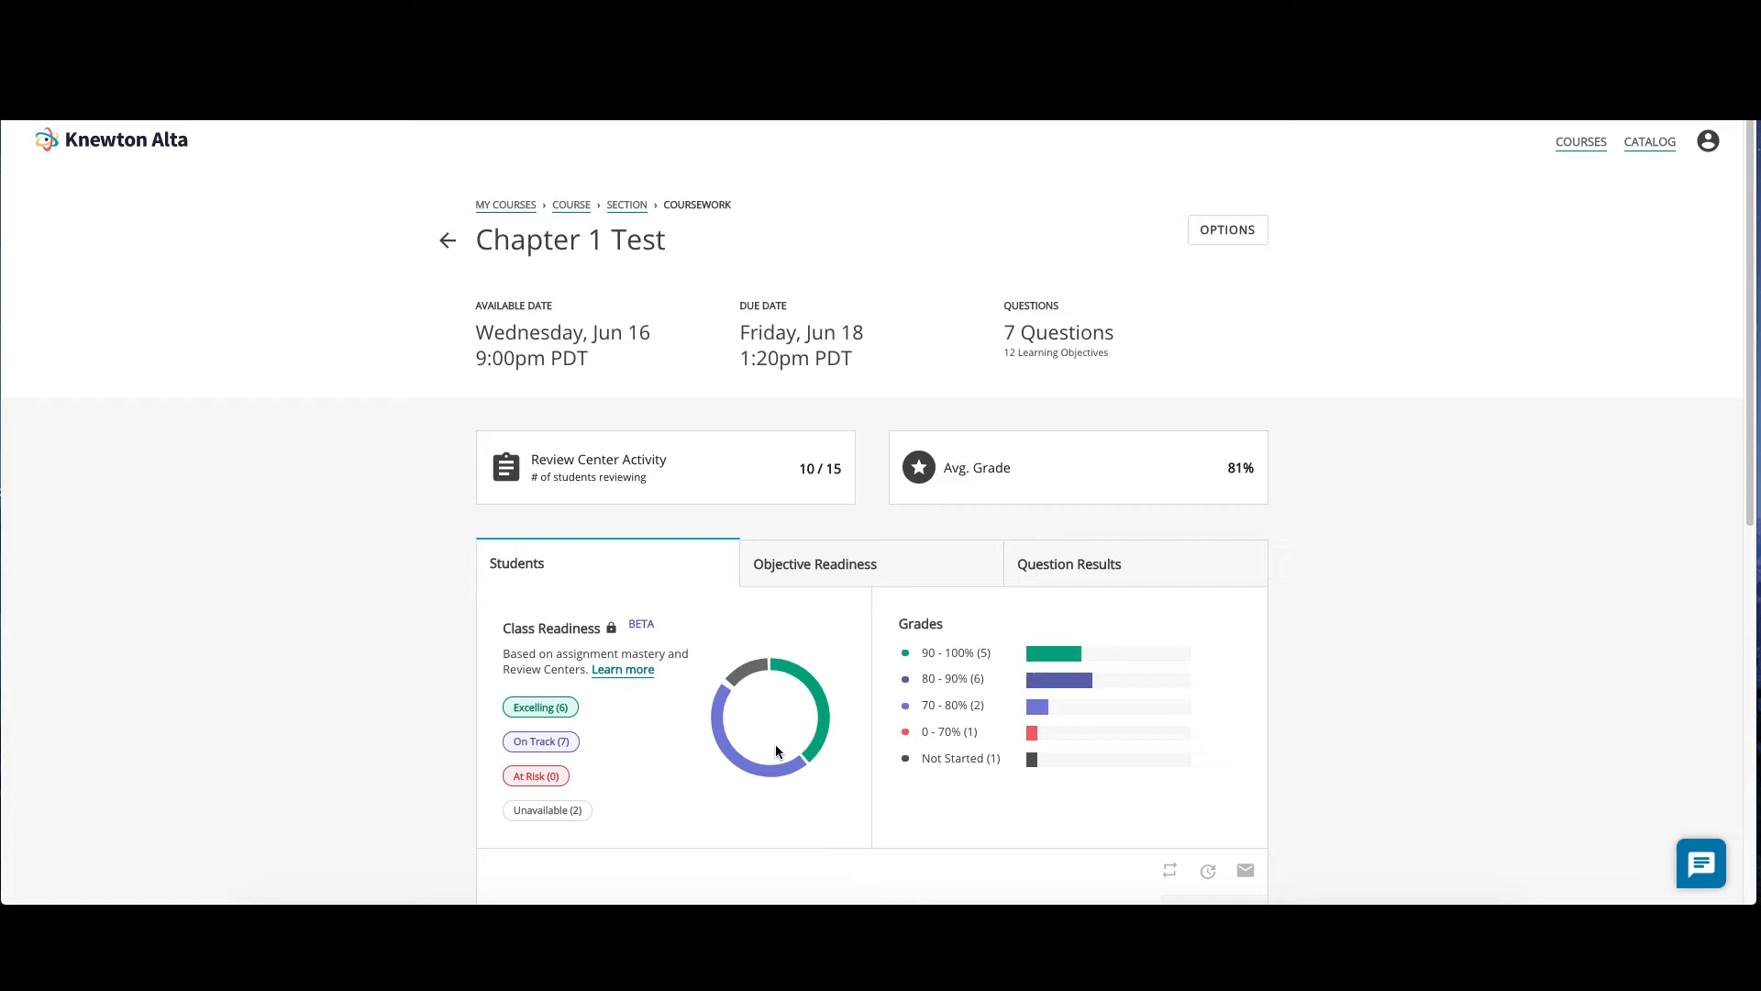
scroll("down", 3)
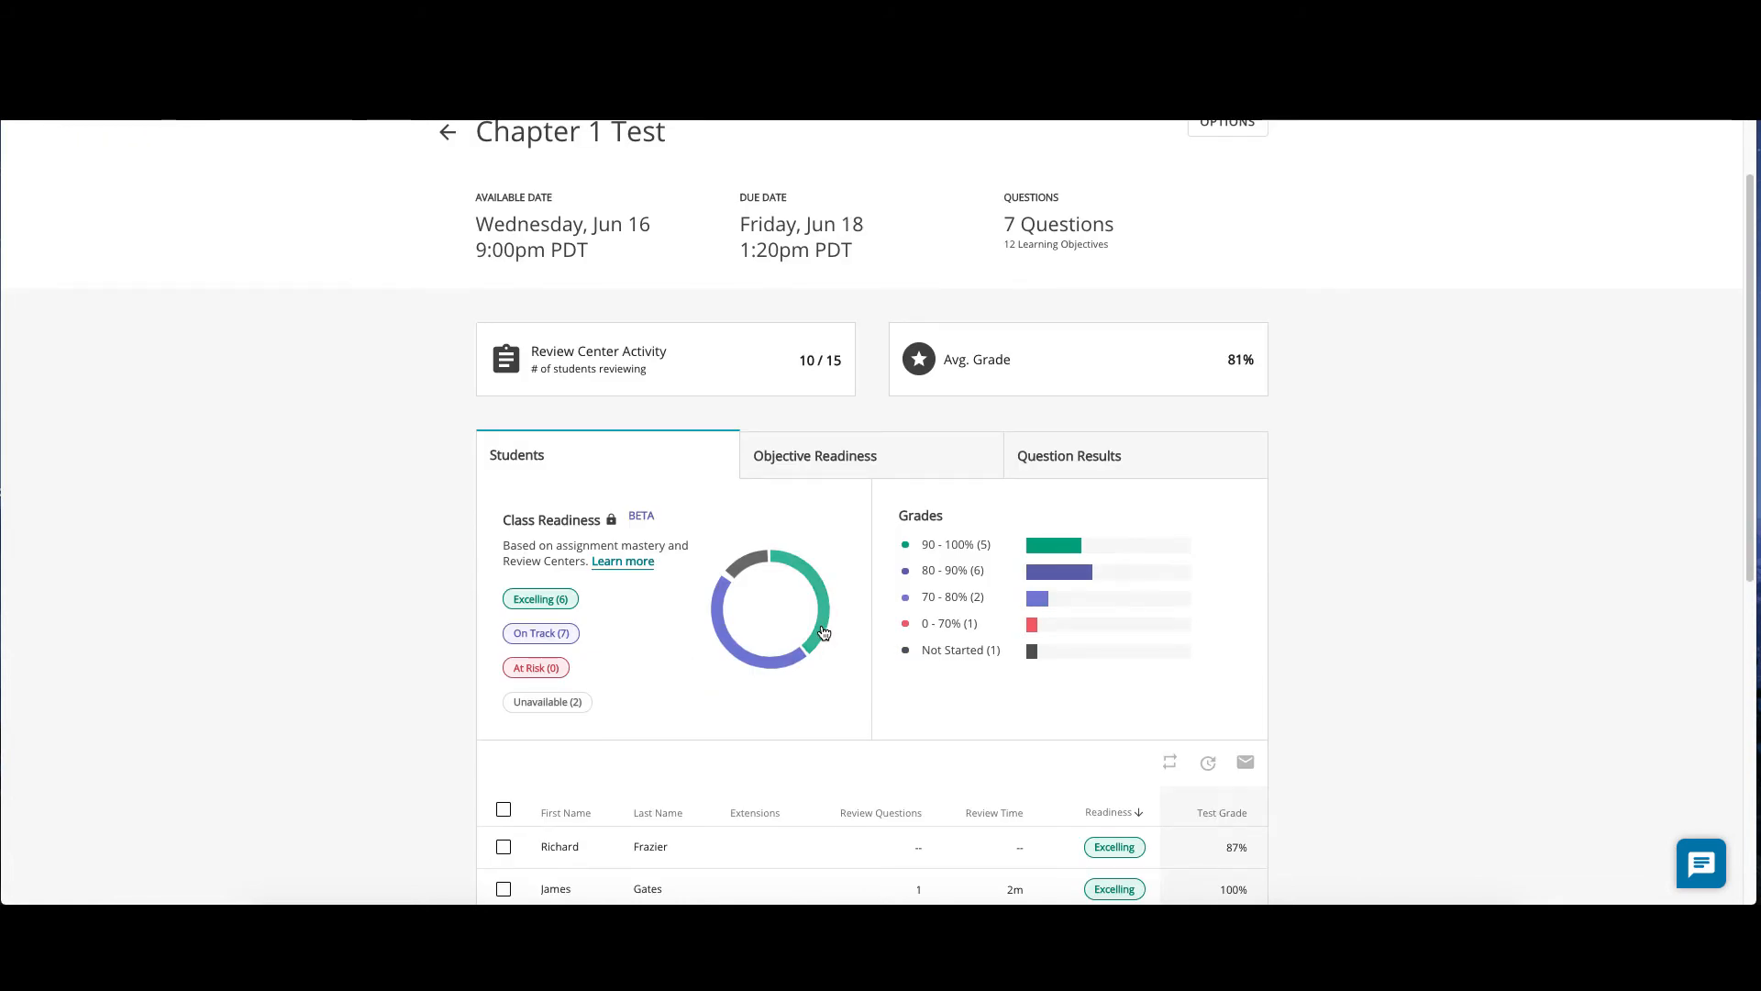
left_click(539, 597)
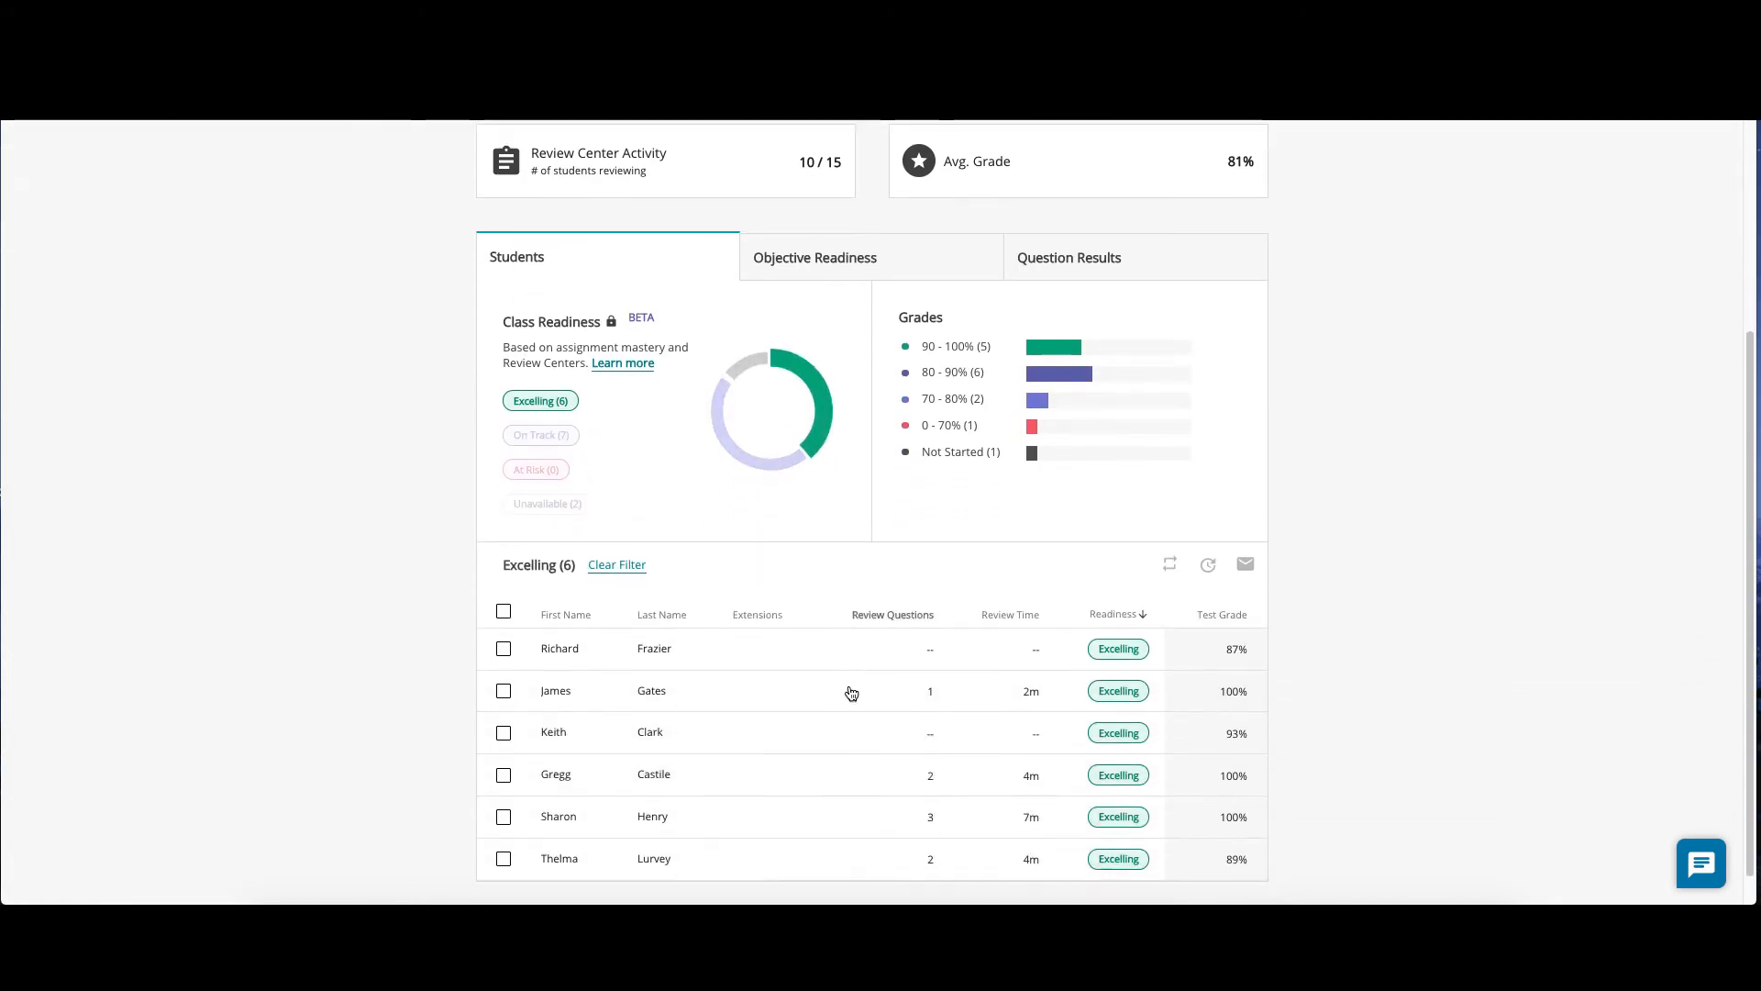
scroll("up", 3)
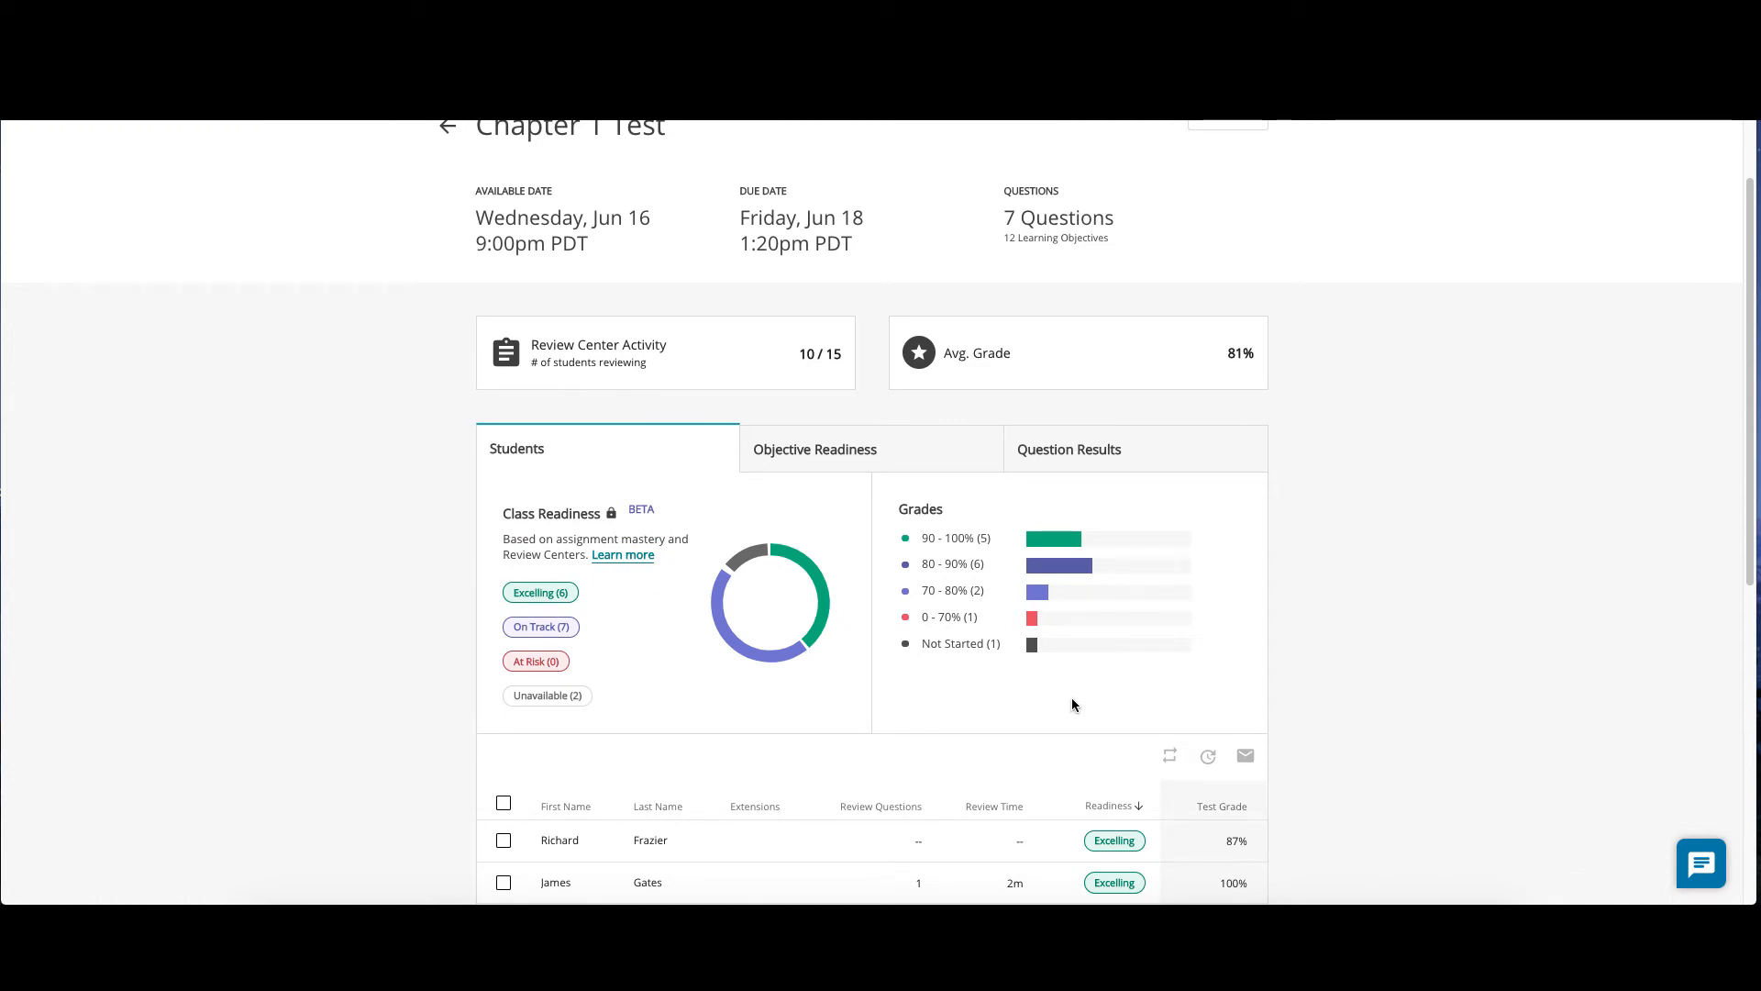
mouse_move(1052, 545)
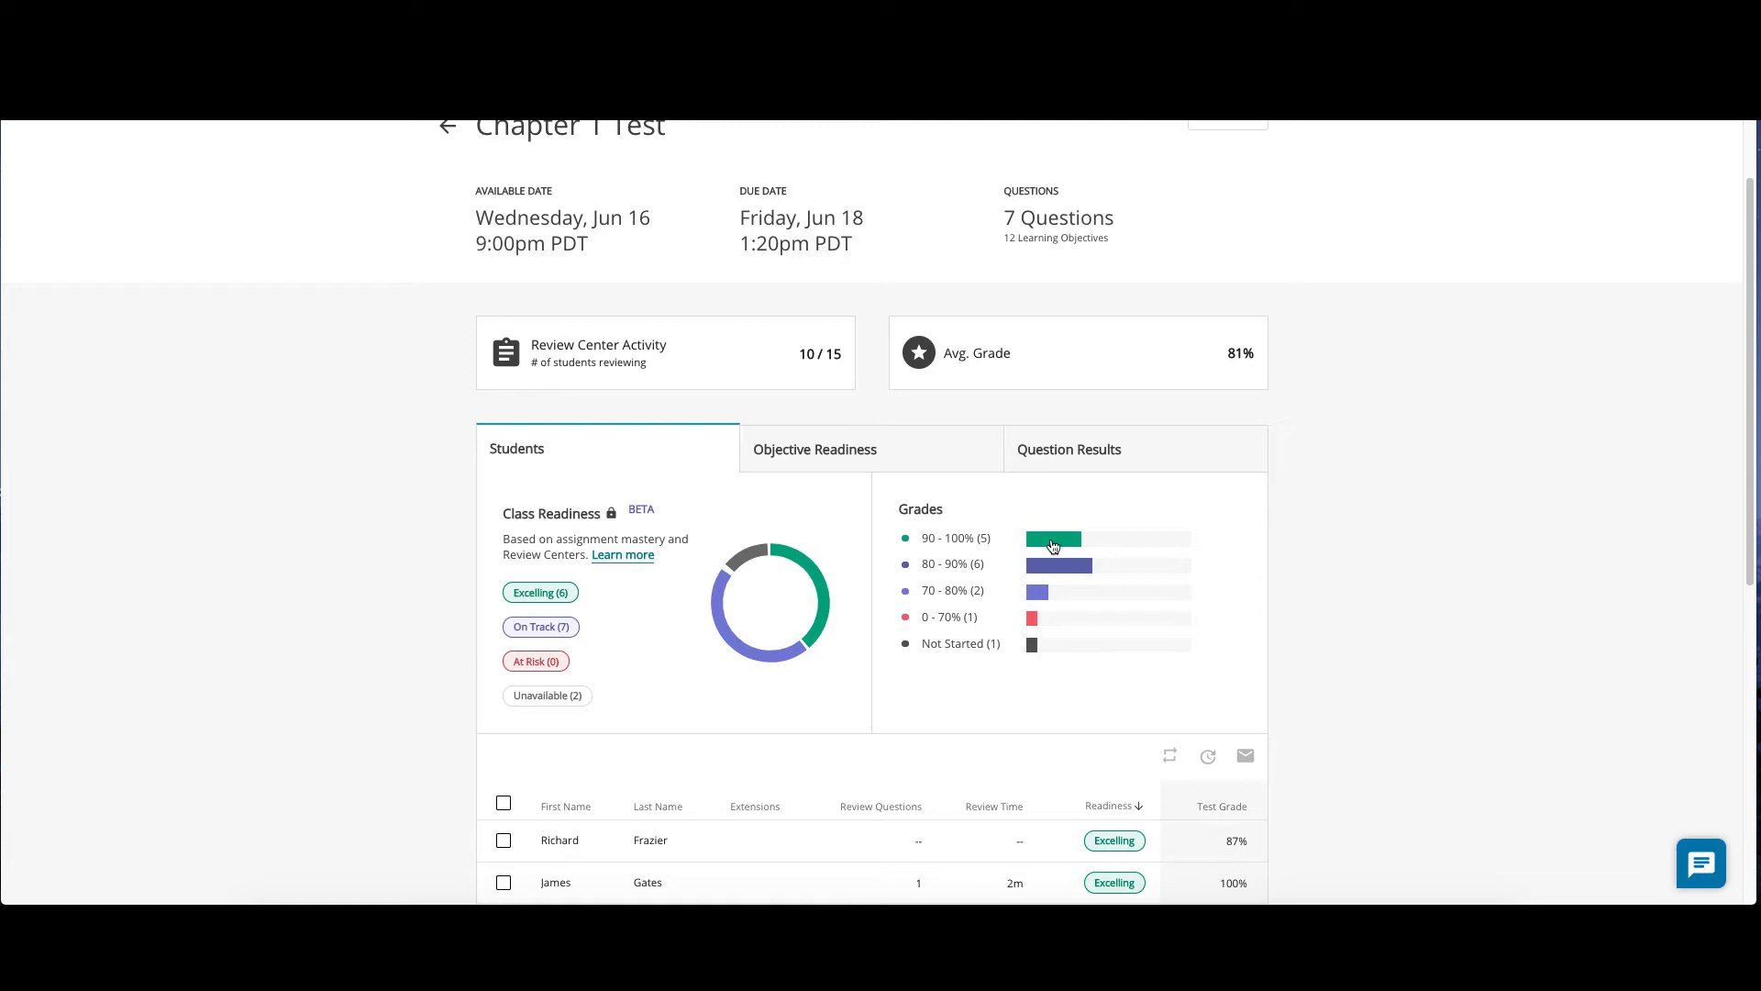
Filter the Chapter 1 Test roster to the five students in the 90 - 100% grade band
left_click(1052, 538)
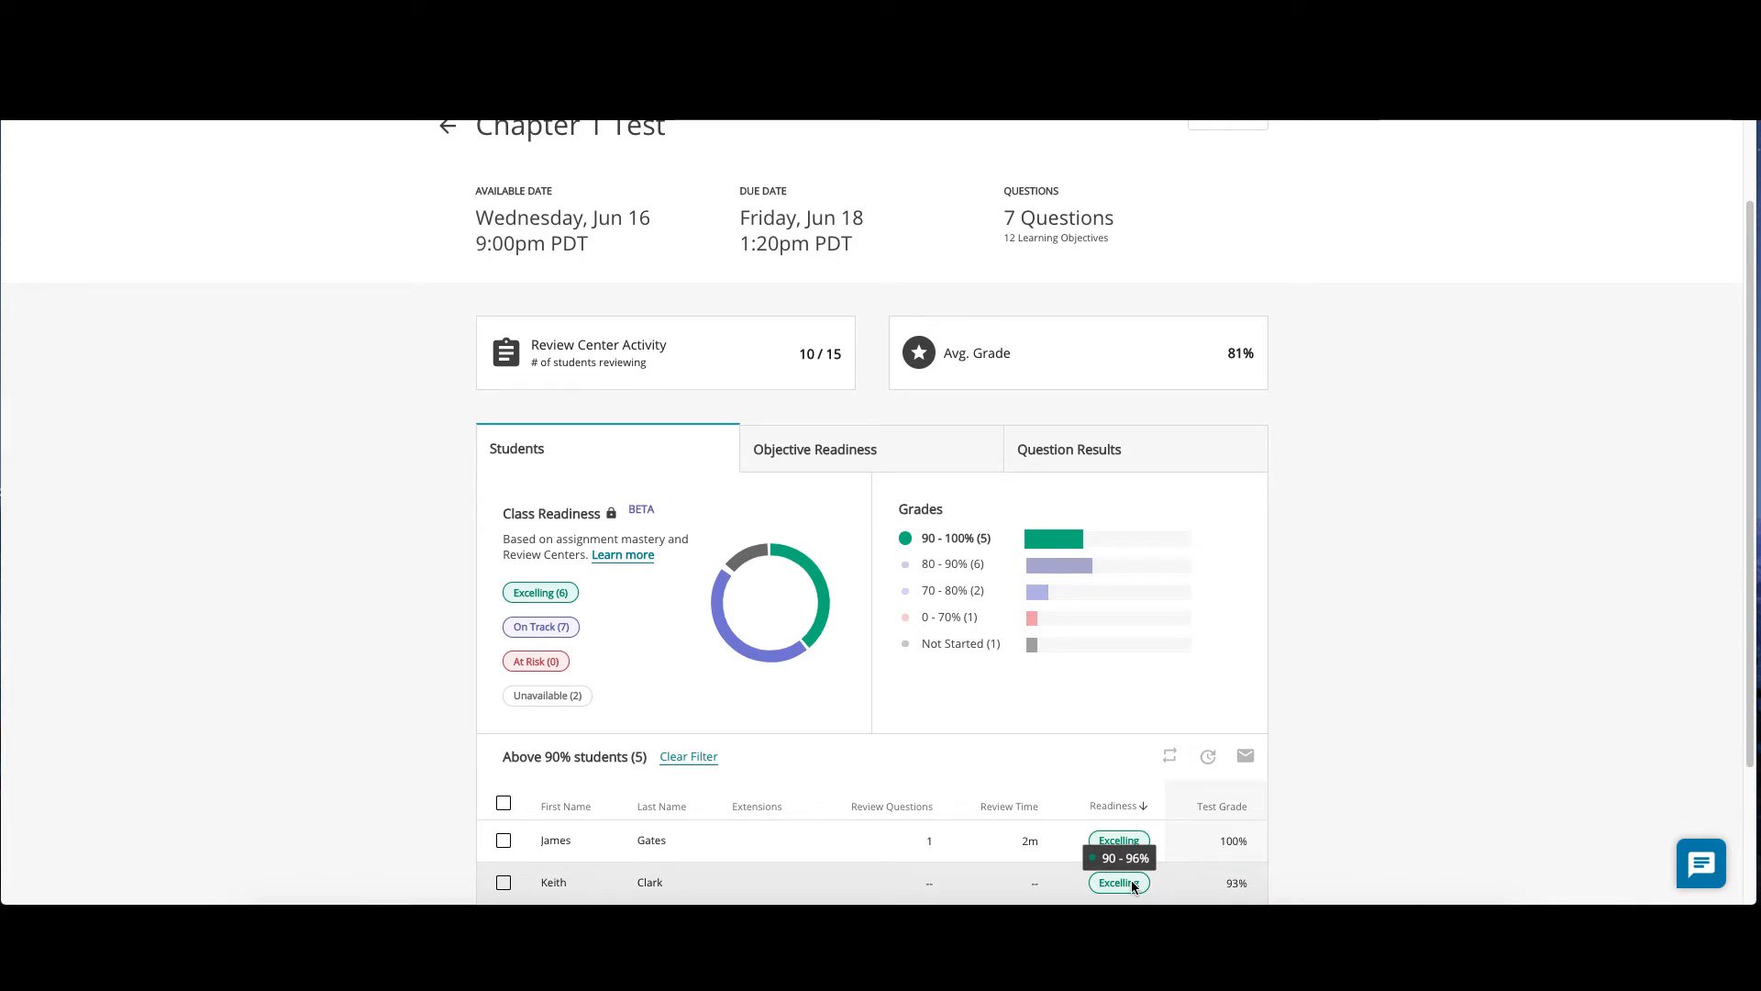
mouse_move(951, 555)
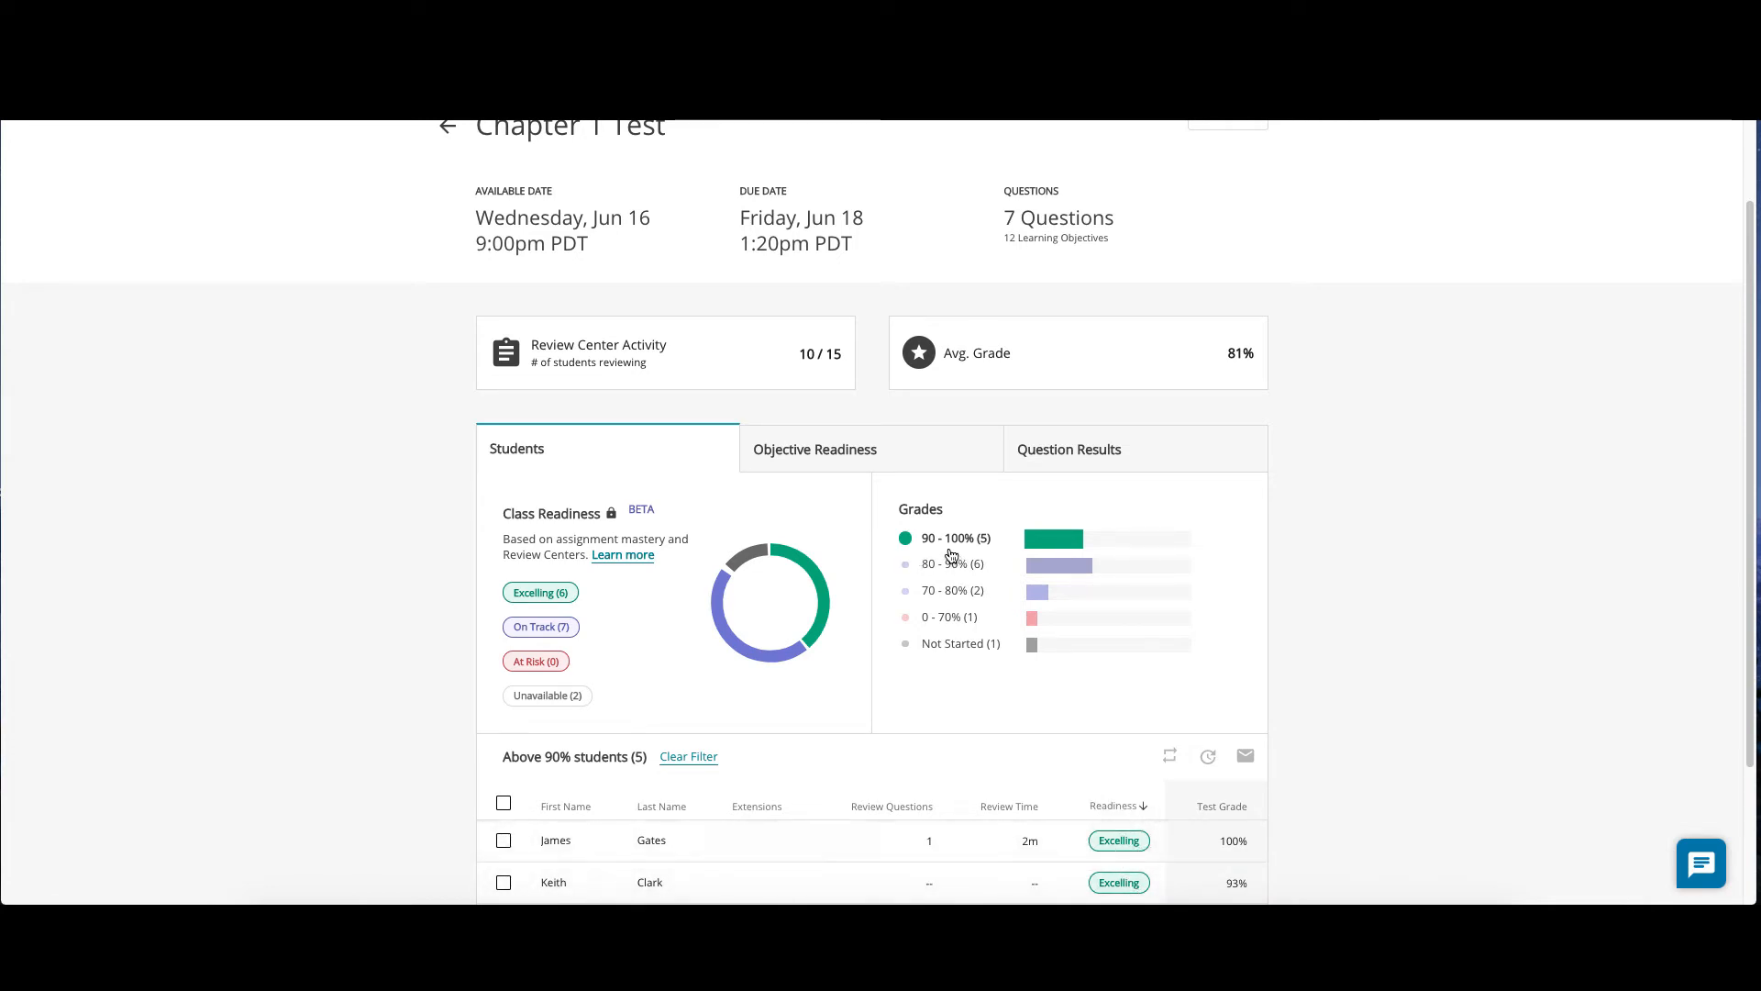
scroll("down", 3)
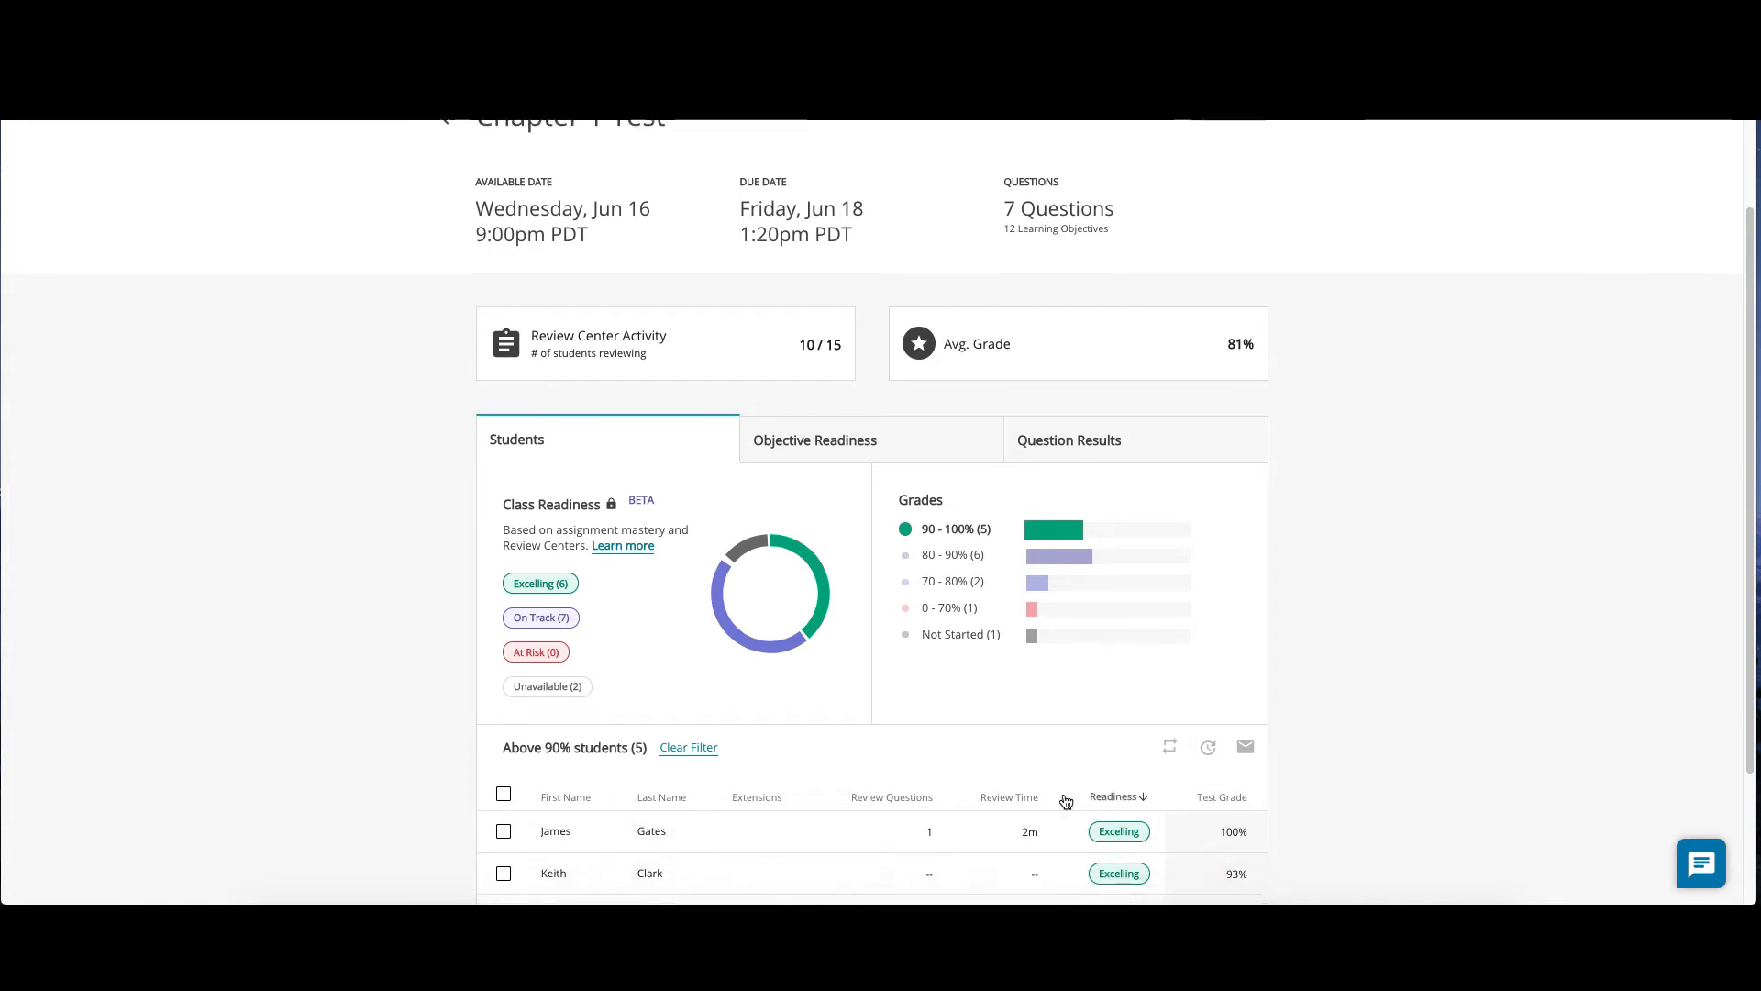
View Thelma's individual Chapter 1 Test results from the Students roster
scroll("down", 3)
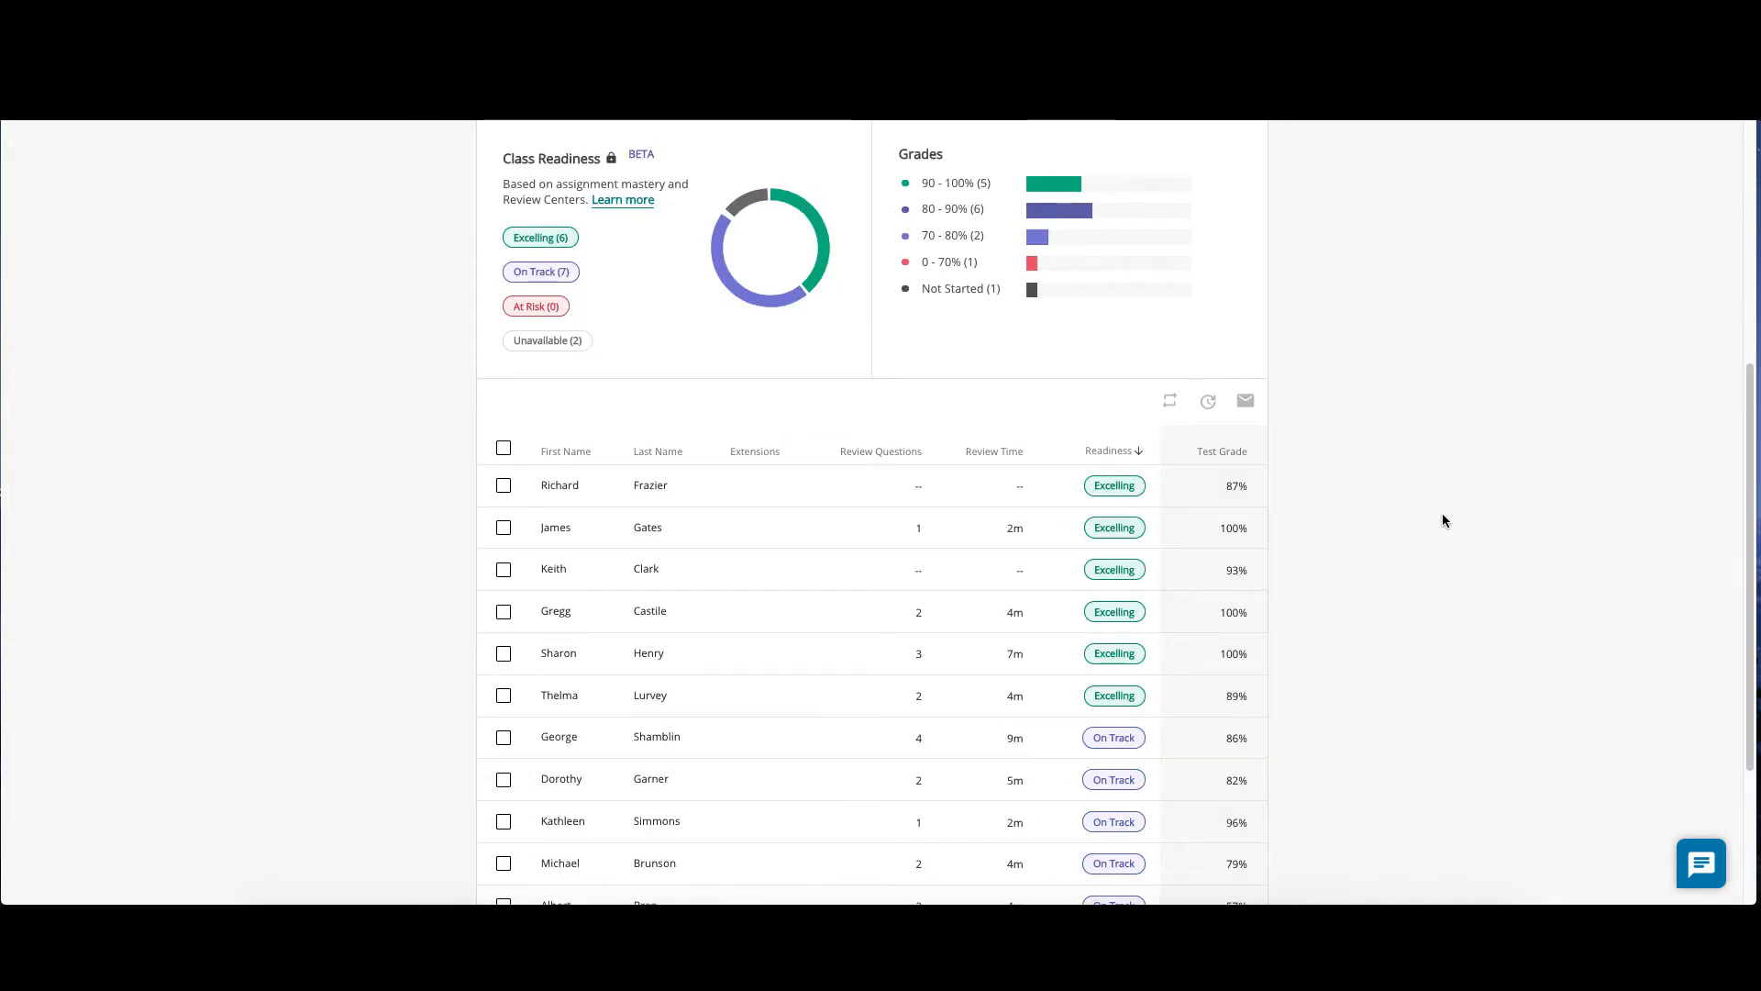
mouse_move(797, 504)
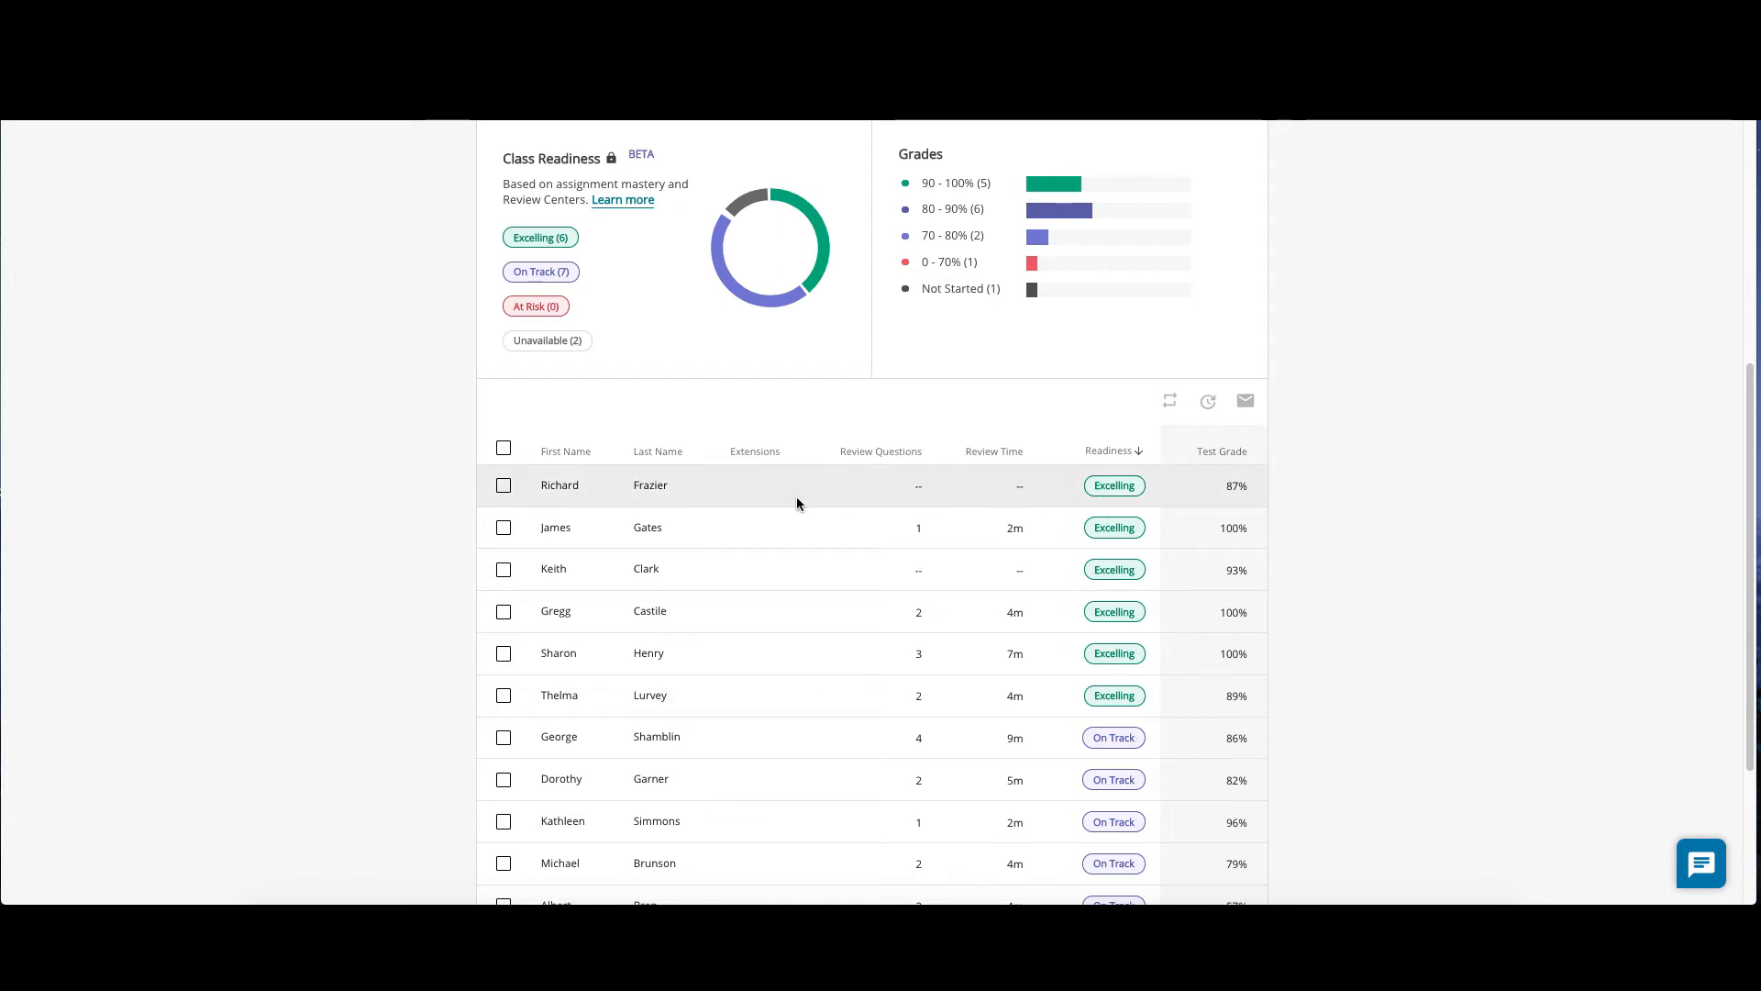
mouse_move(755, 485)
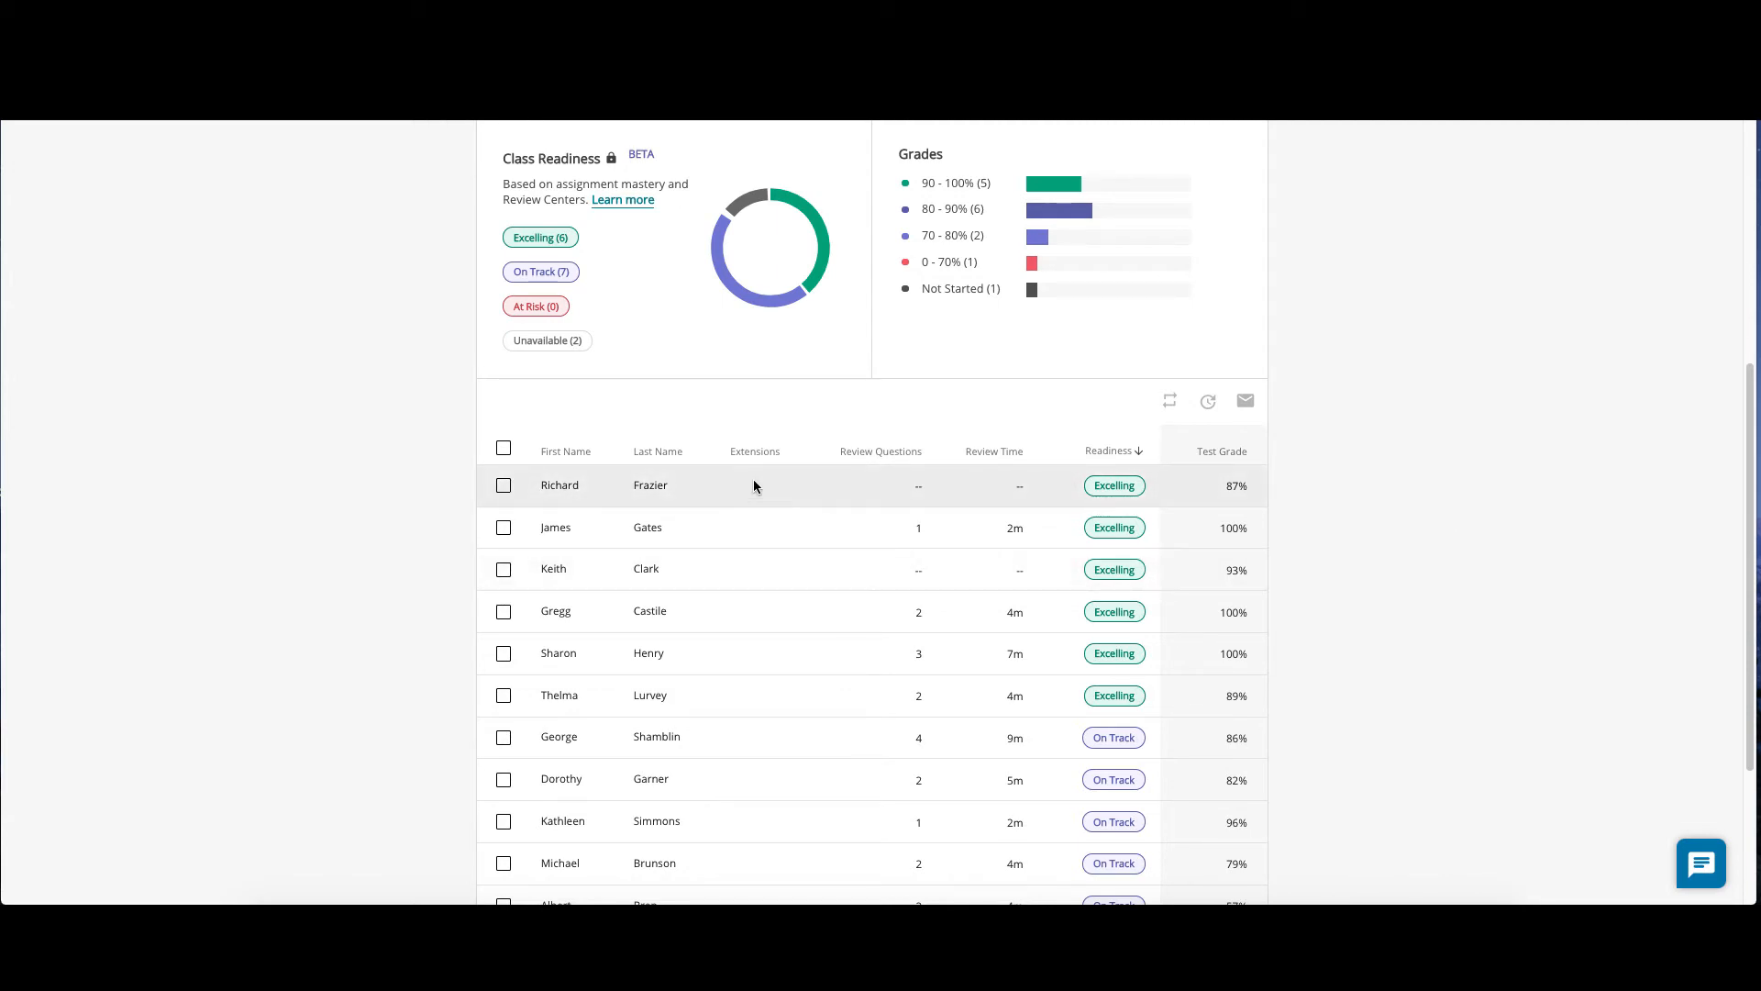
mouse_move(761, 526)
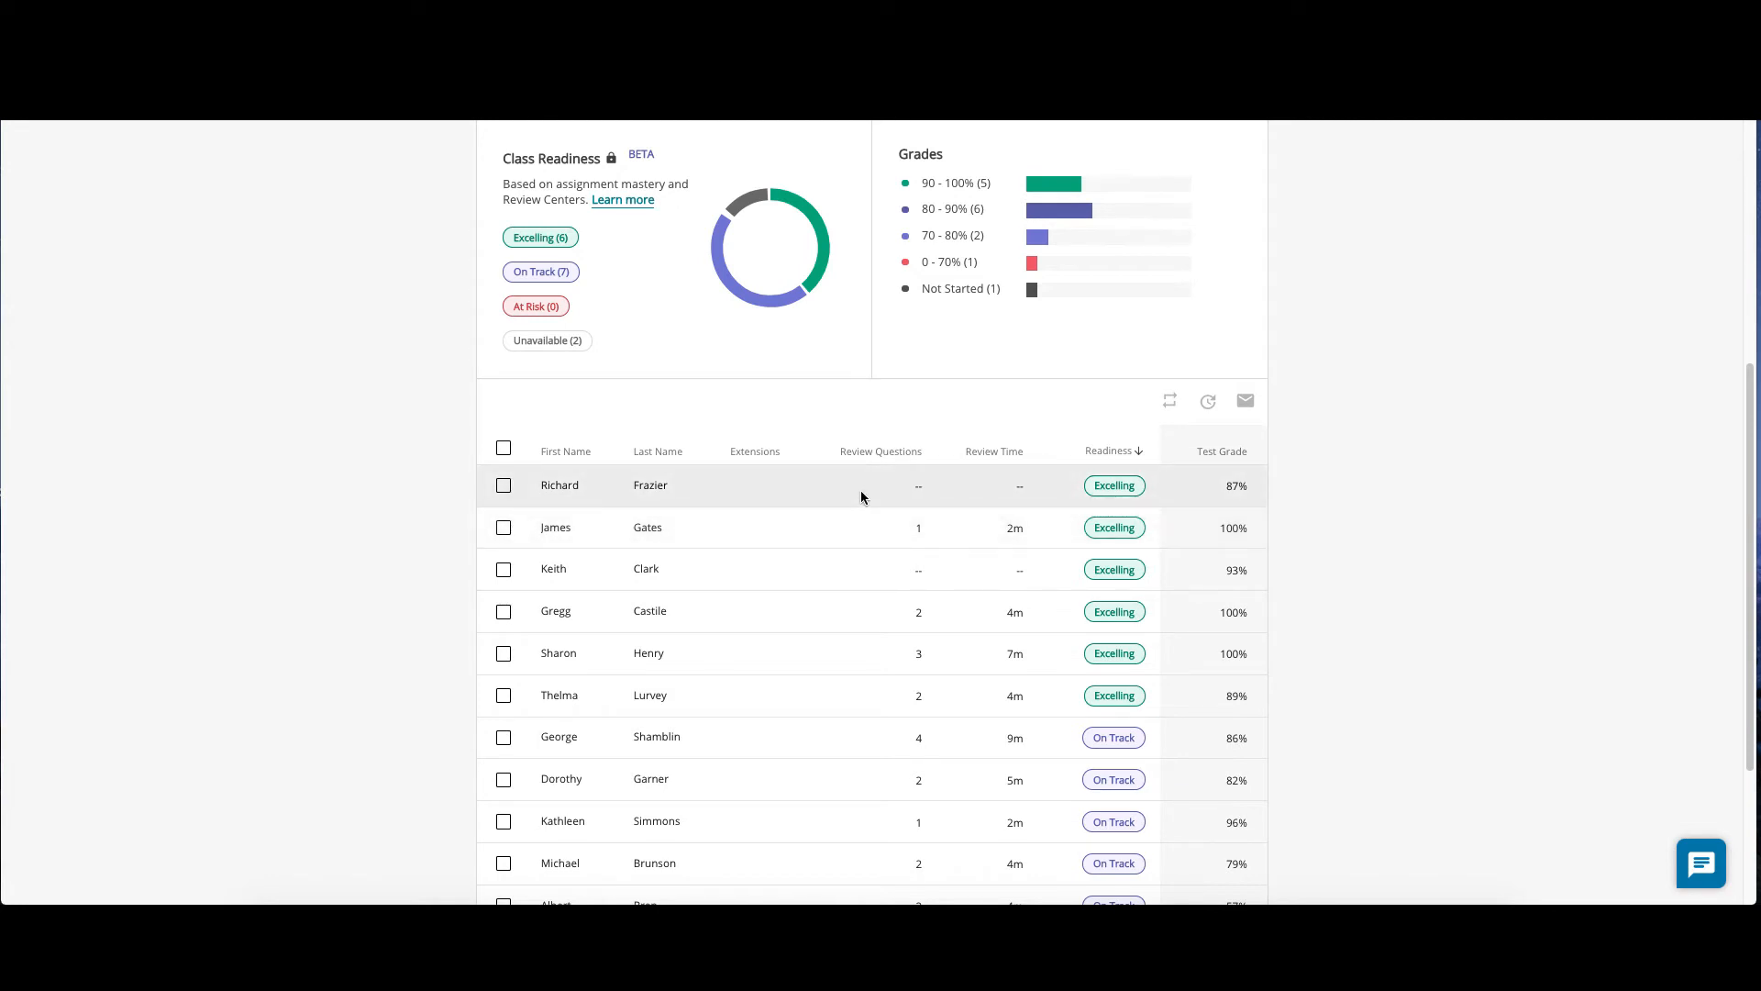
mouse_move(980, 497)
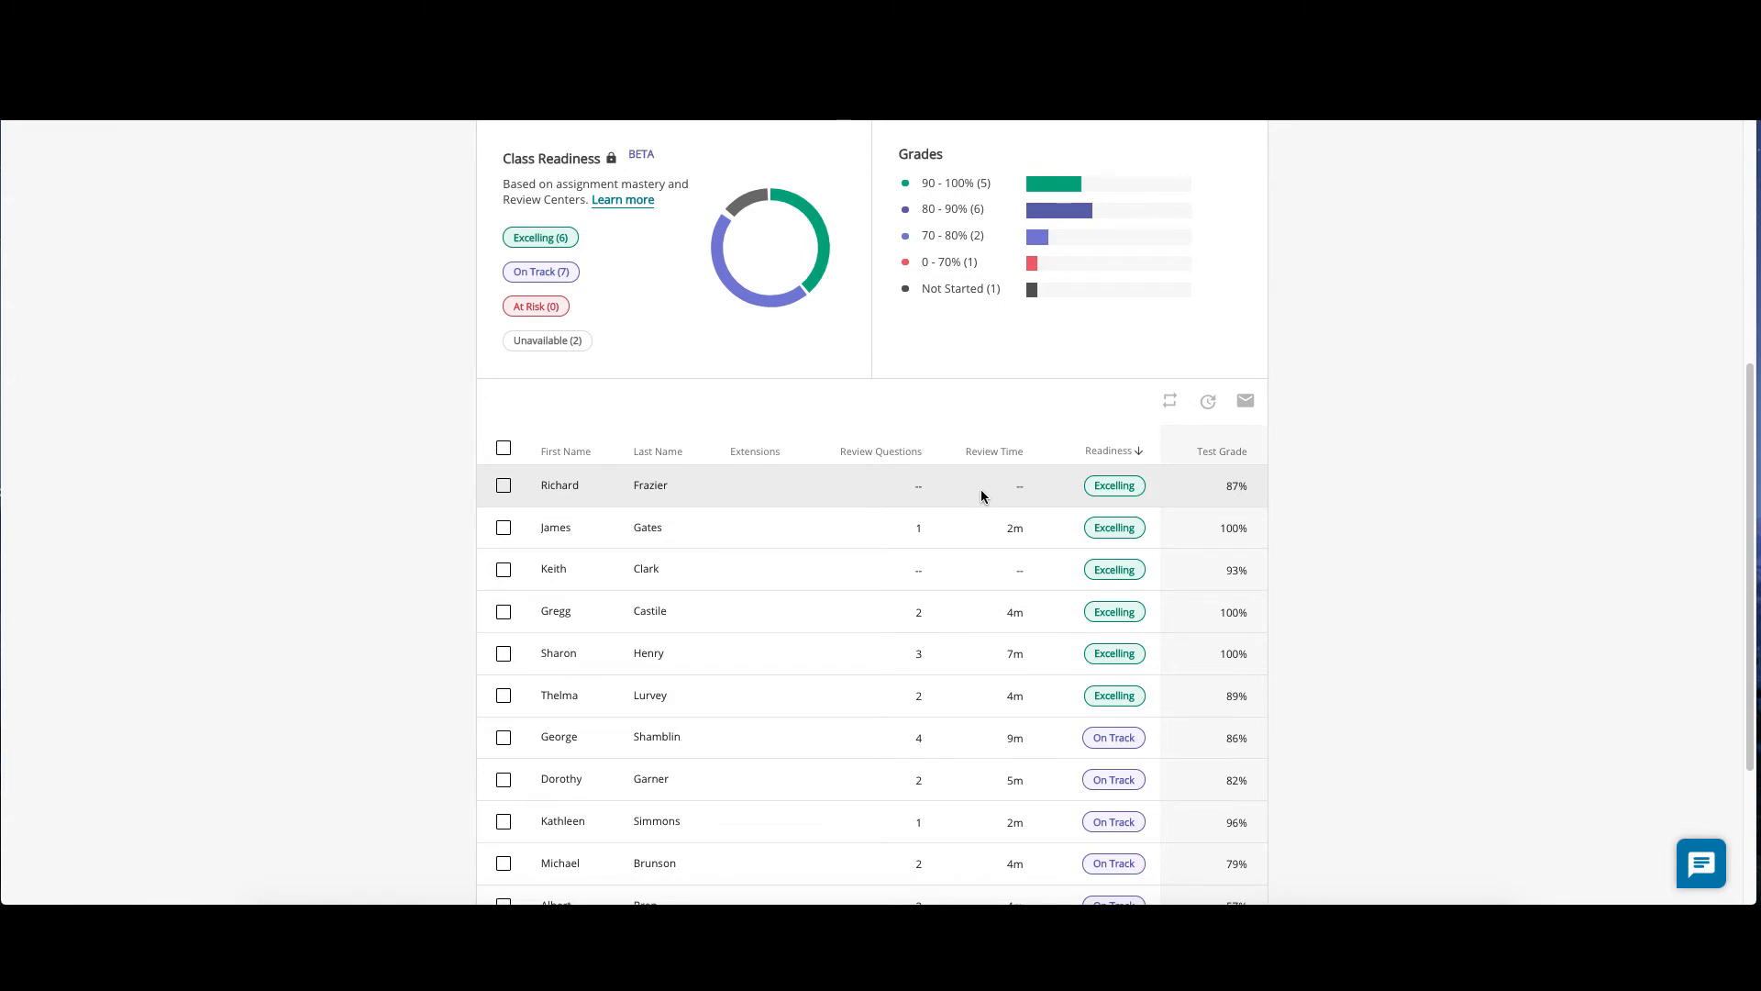
mouse_move(1081, 494)
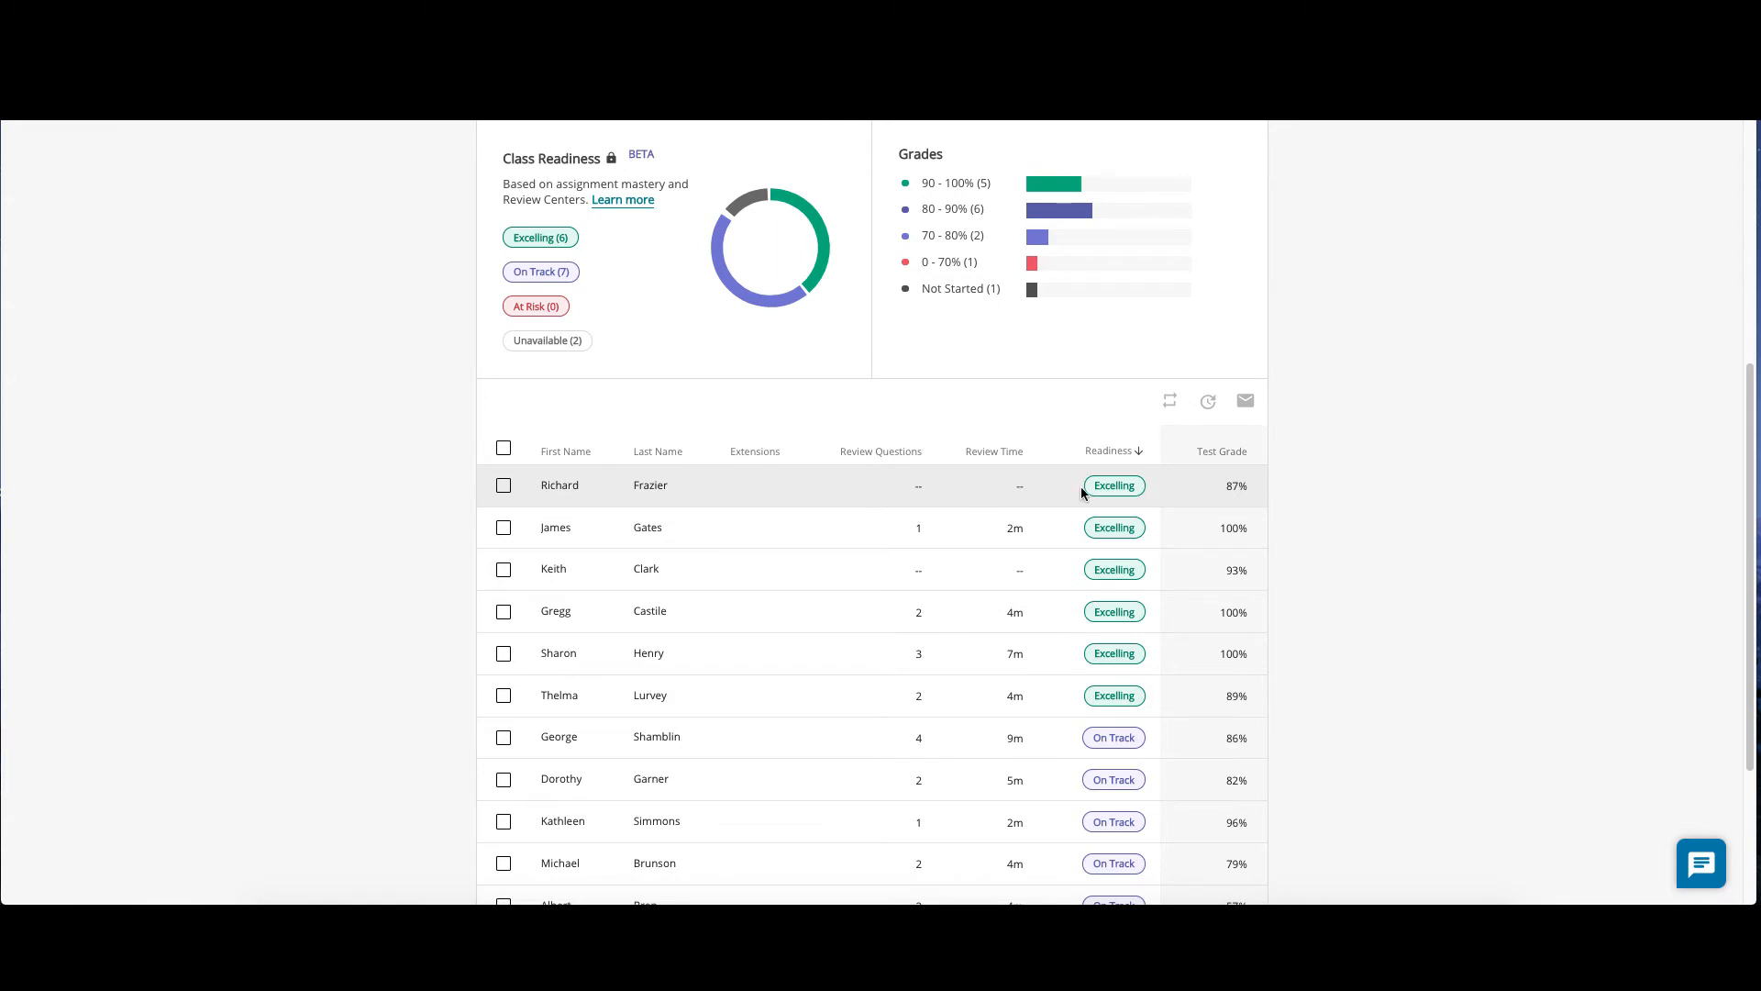
mouse_move(1189, 489)
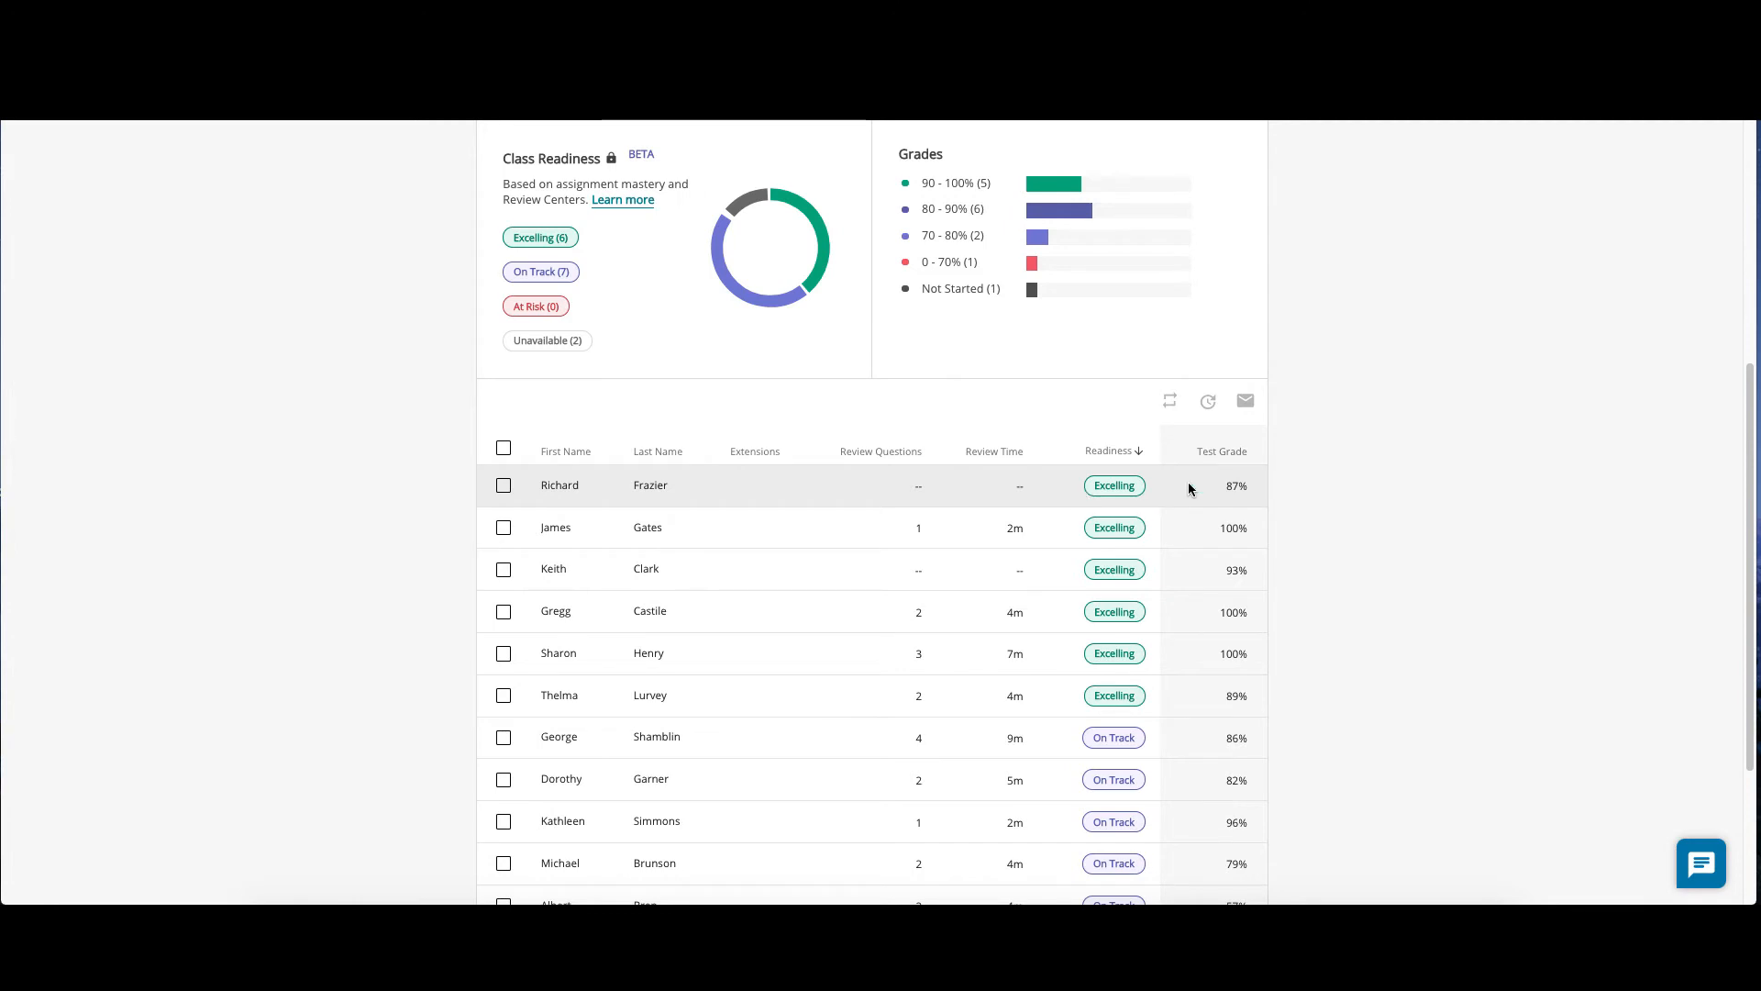
mouse_move(560, 695)
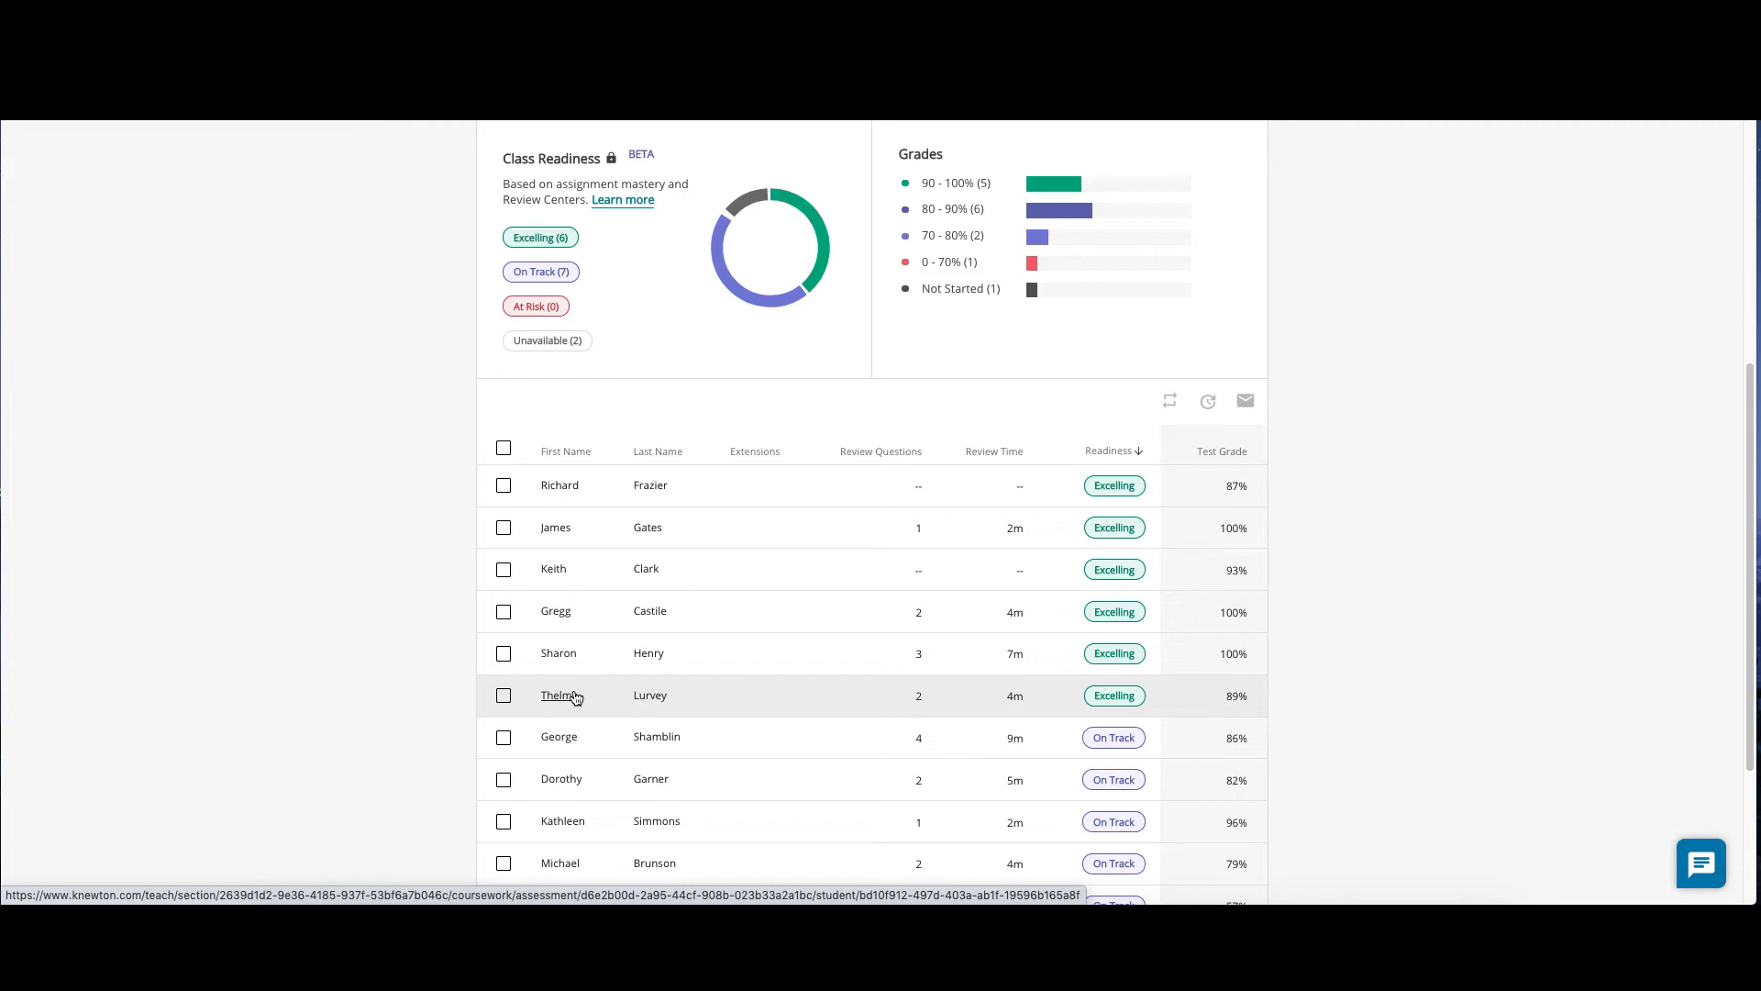
left_click(559, 695)
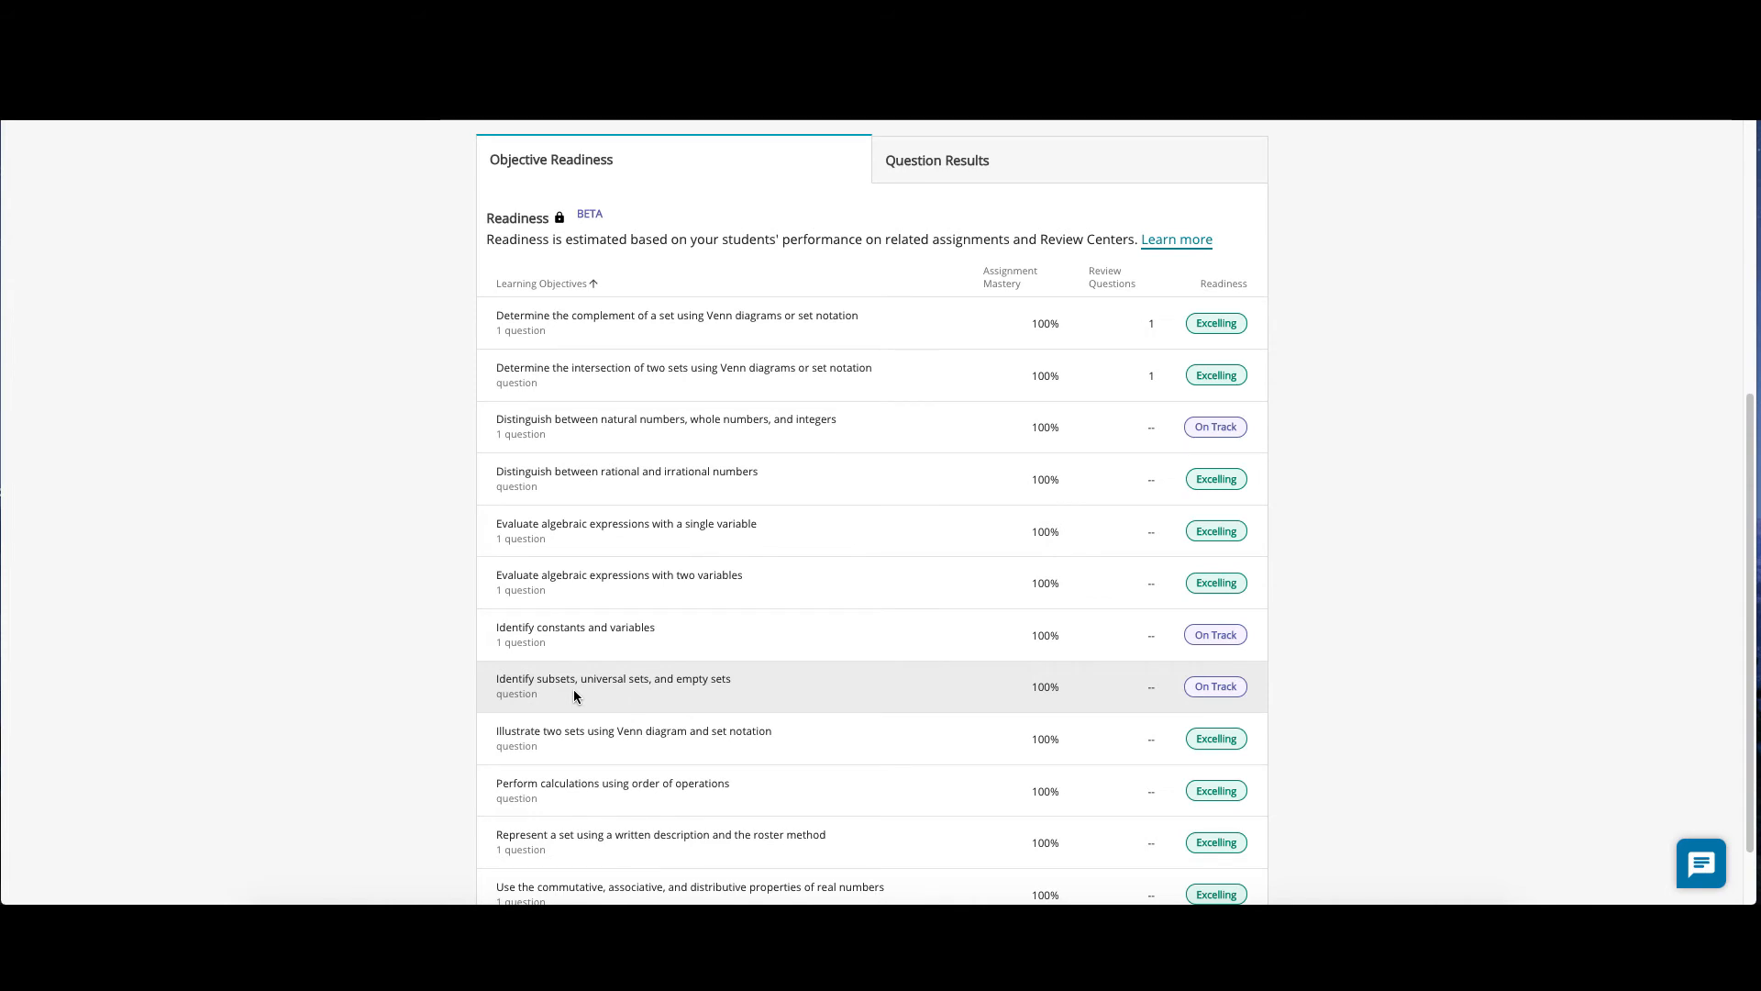
Show the student's Question Results and Question 2's detail, correct at 1/1 points
scroll("up", 3)
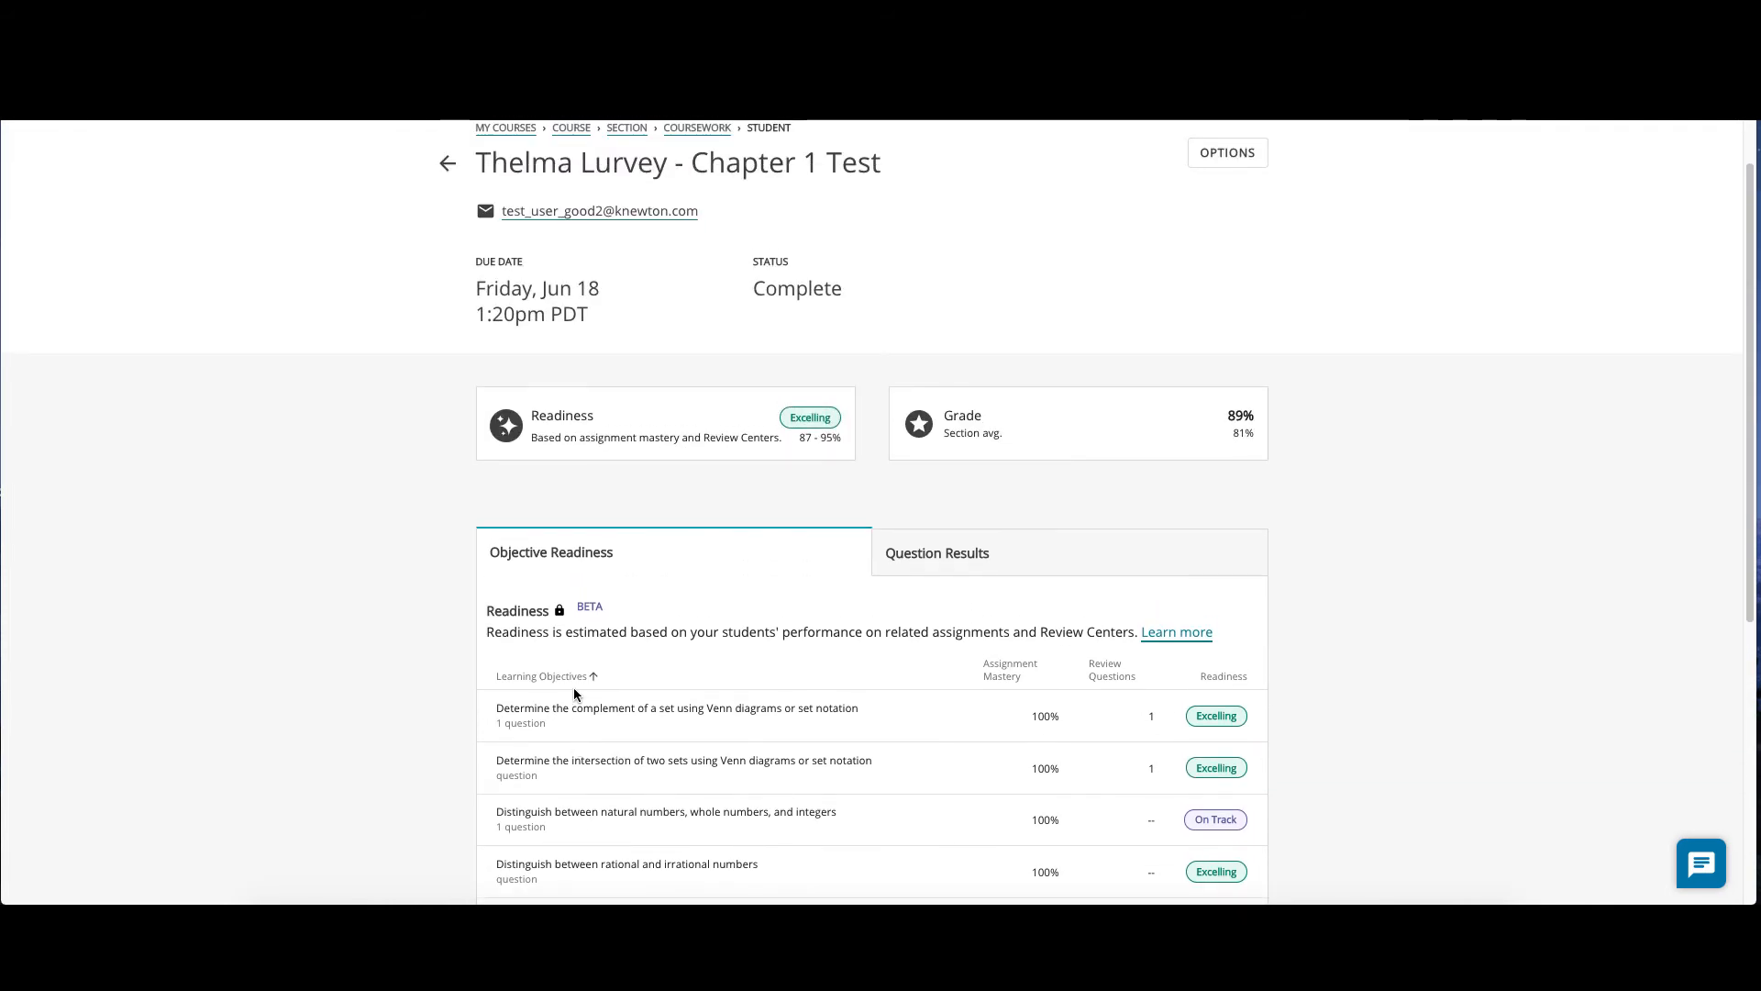
left_click(937, 552)
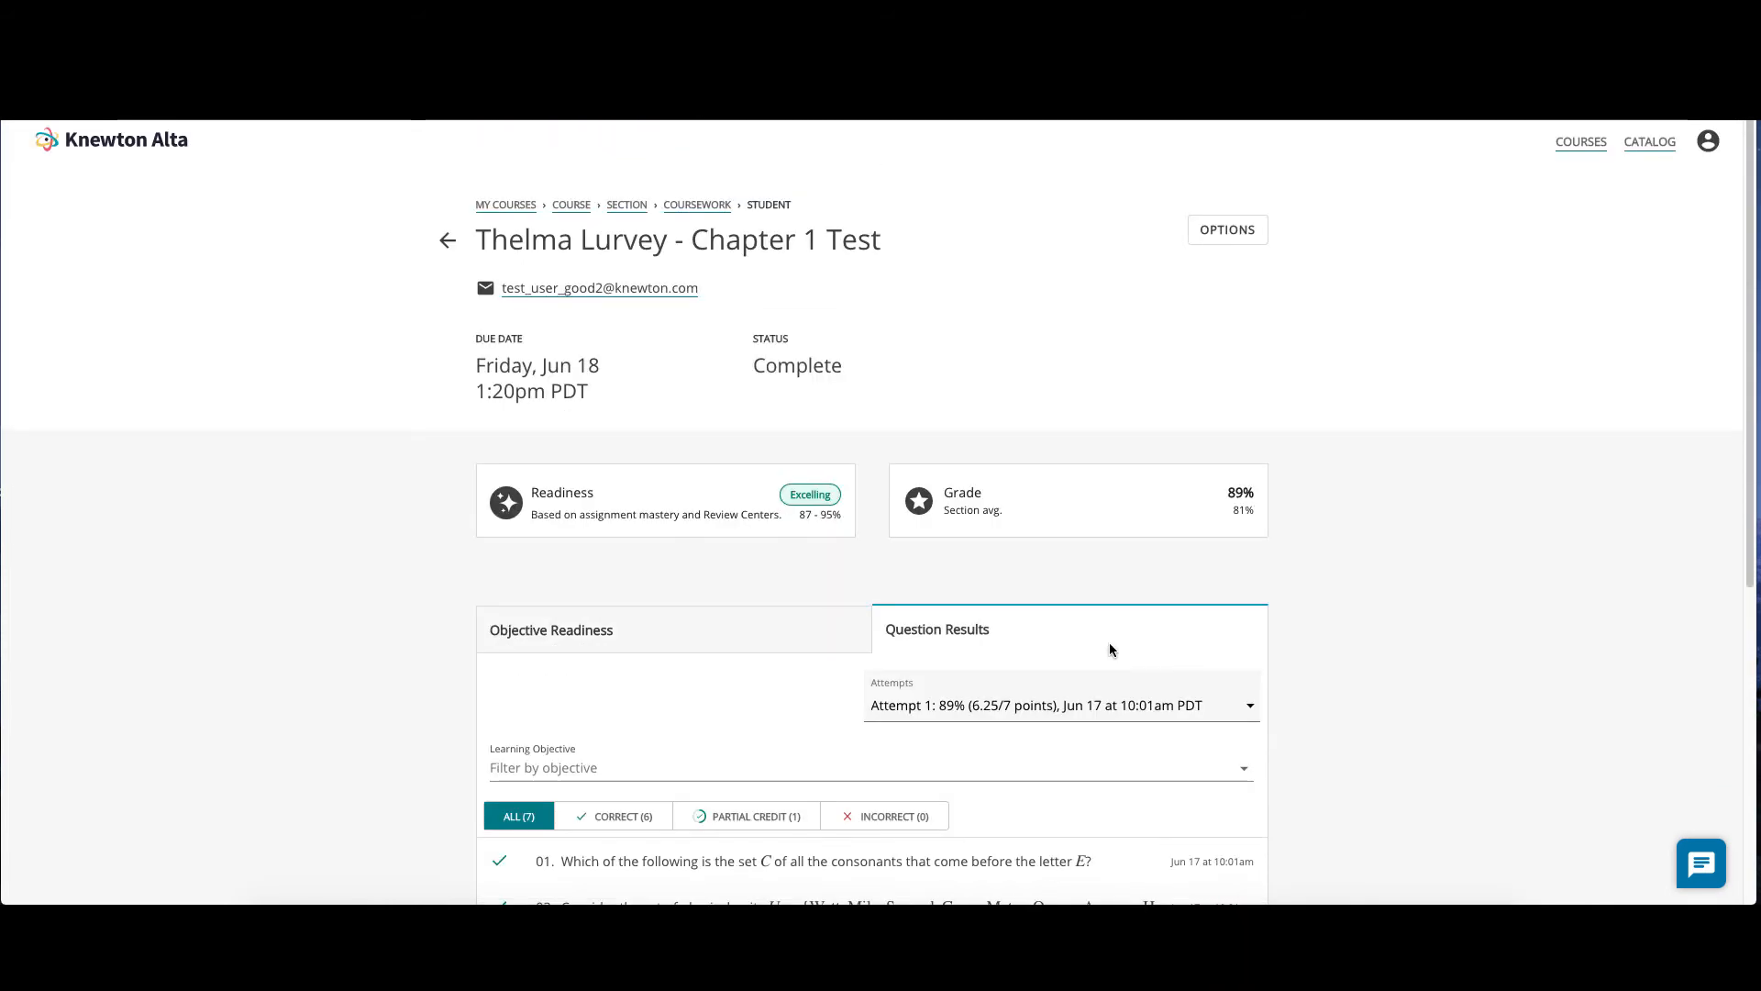
mouse_move(1131, 828)
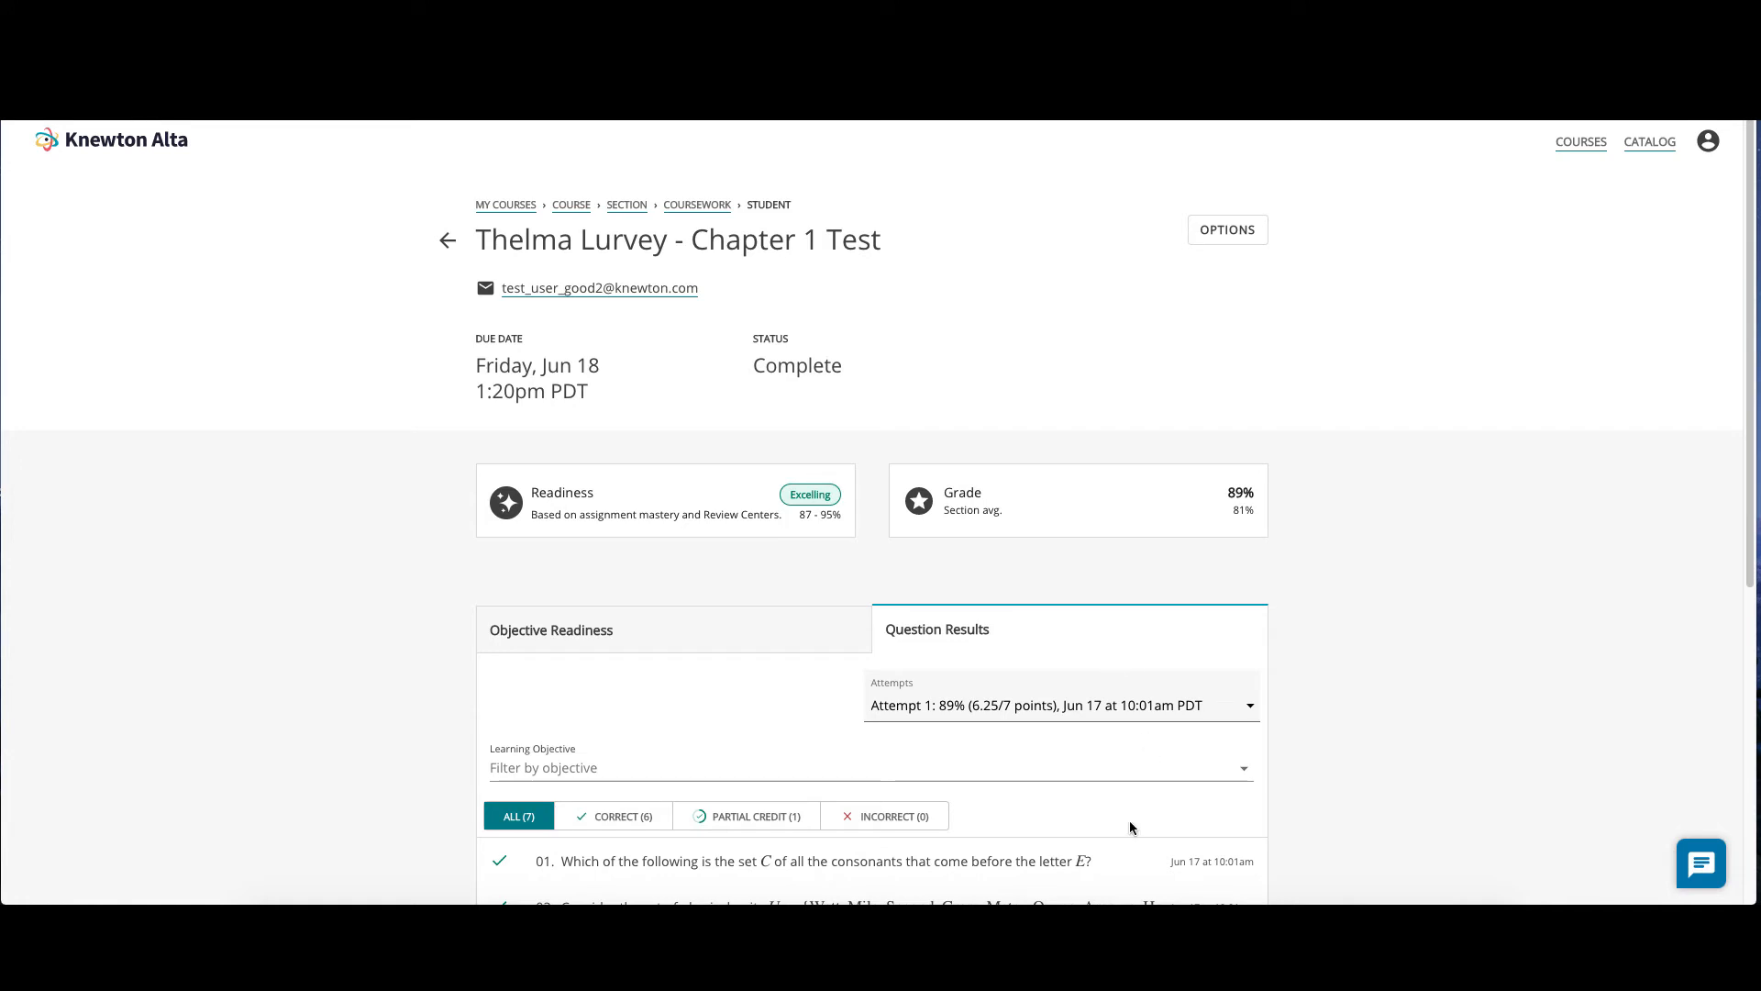
scroll("down", 3)
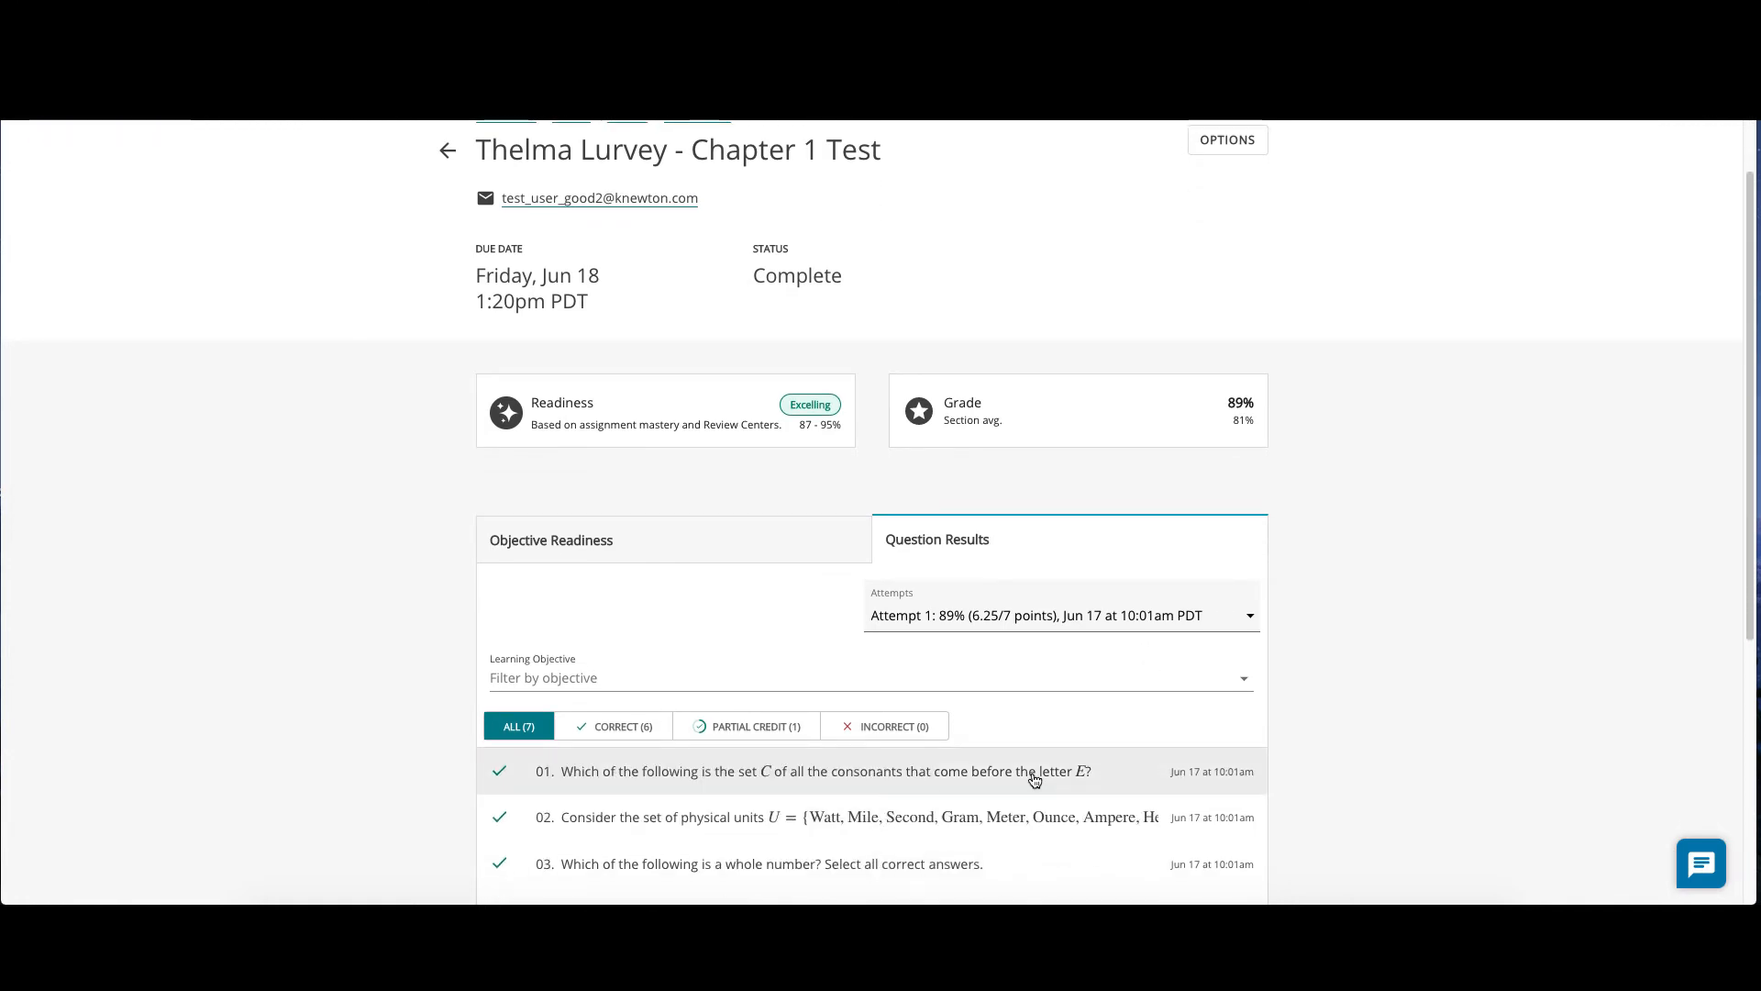
mouse_move(977, 780)
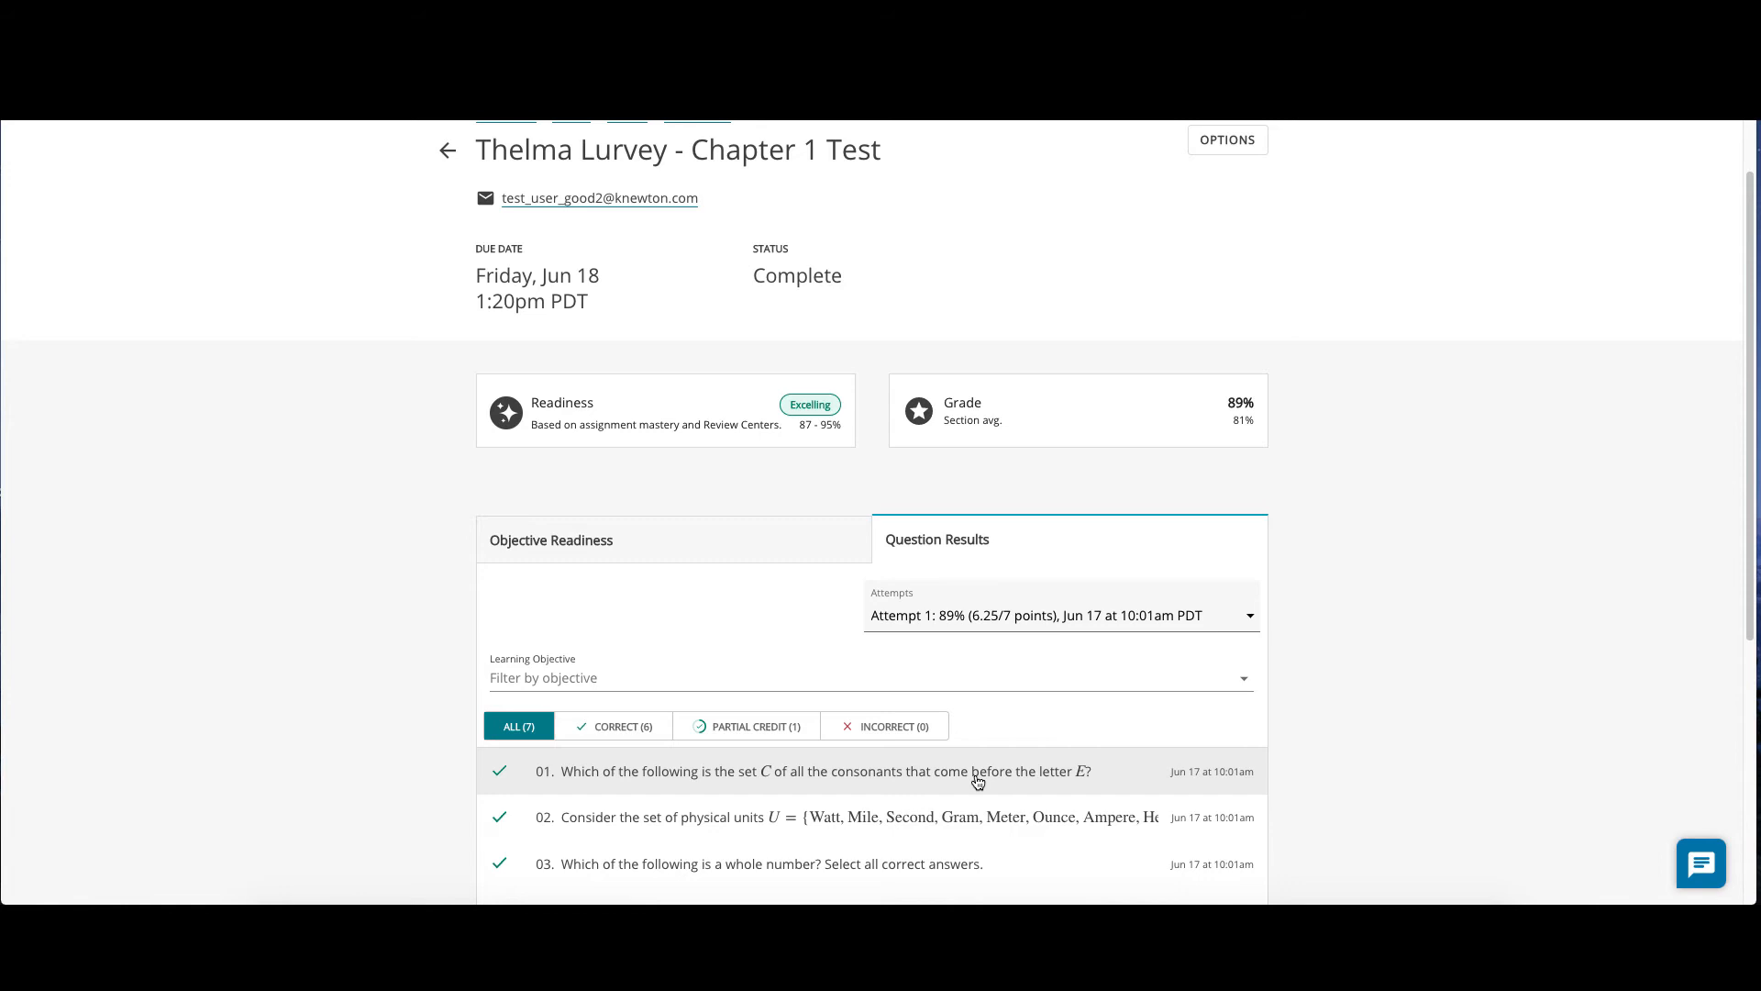
mouse_move(935, 816)
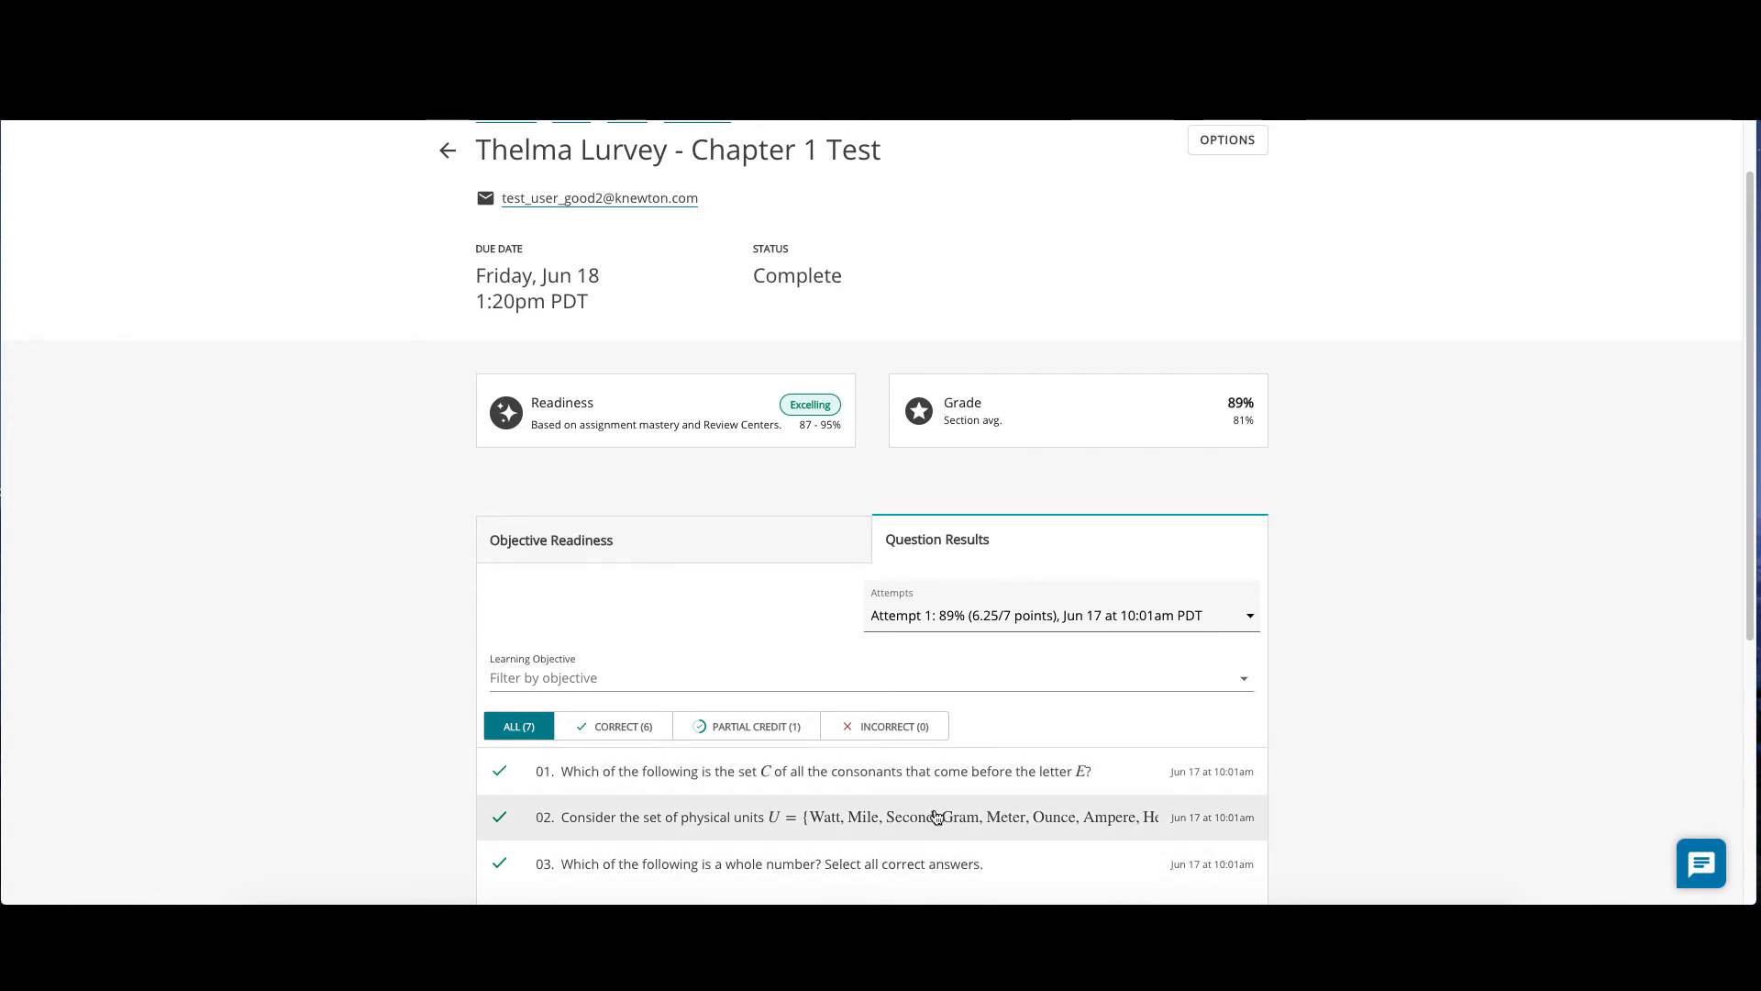
left_click(859, 816)
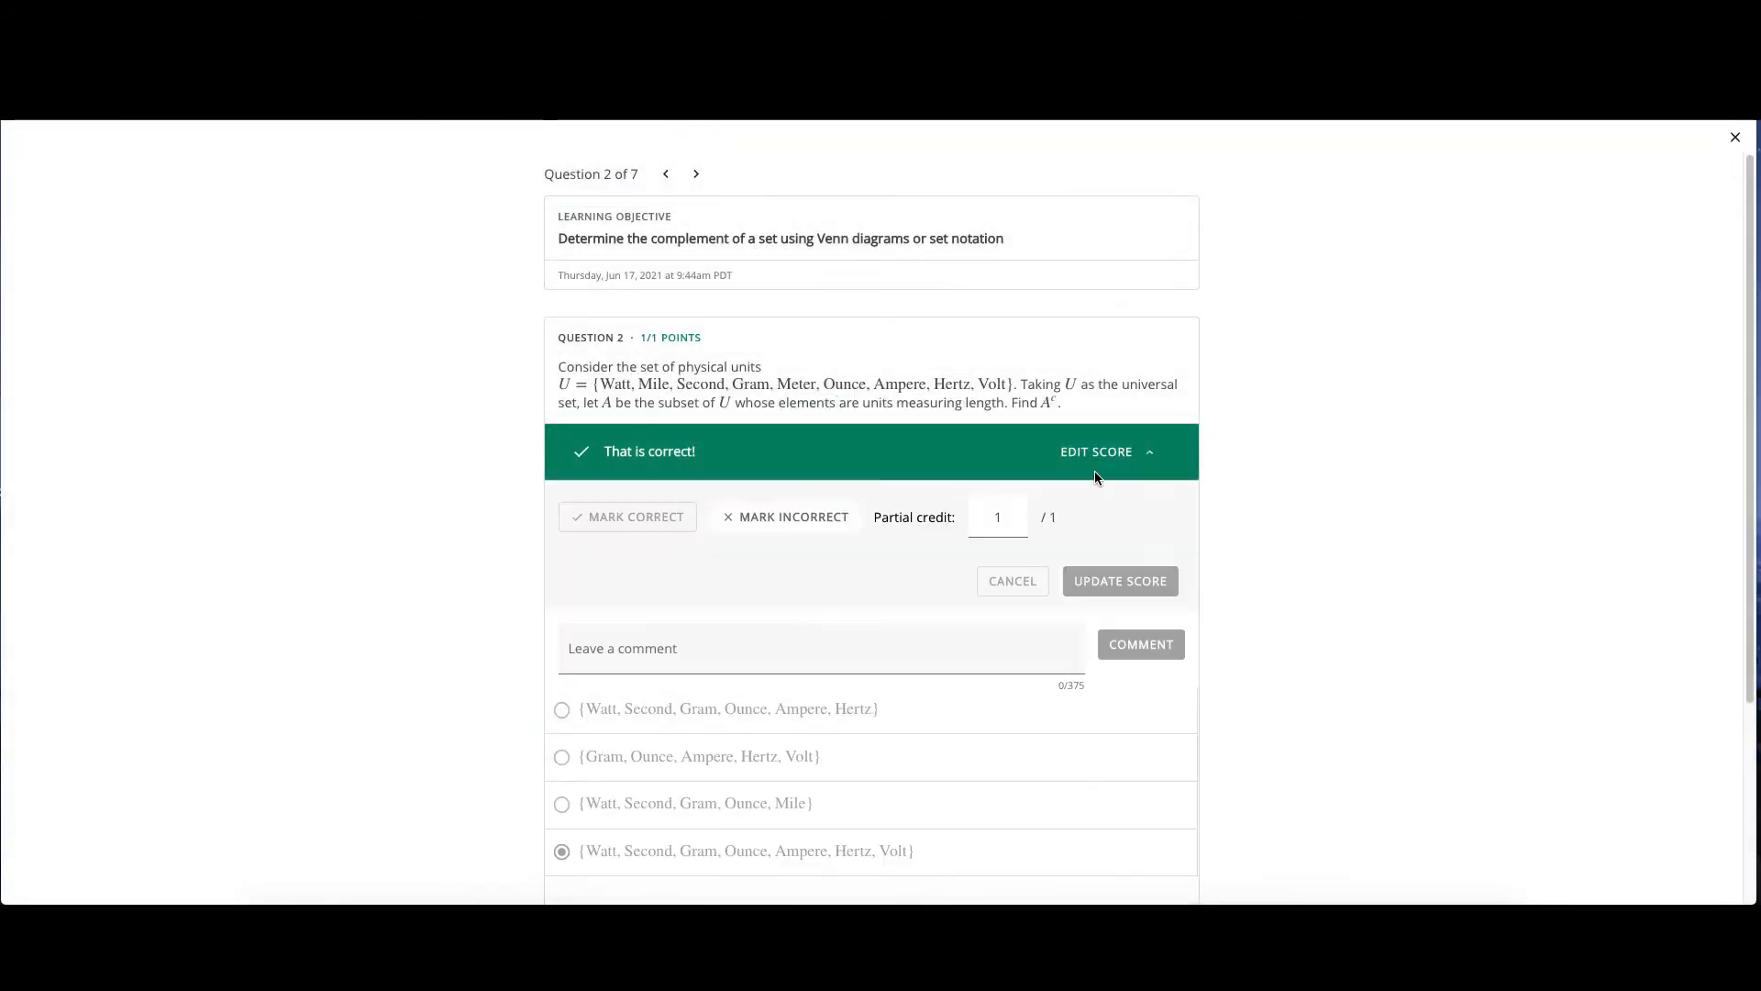
mouse_move(836, 485)
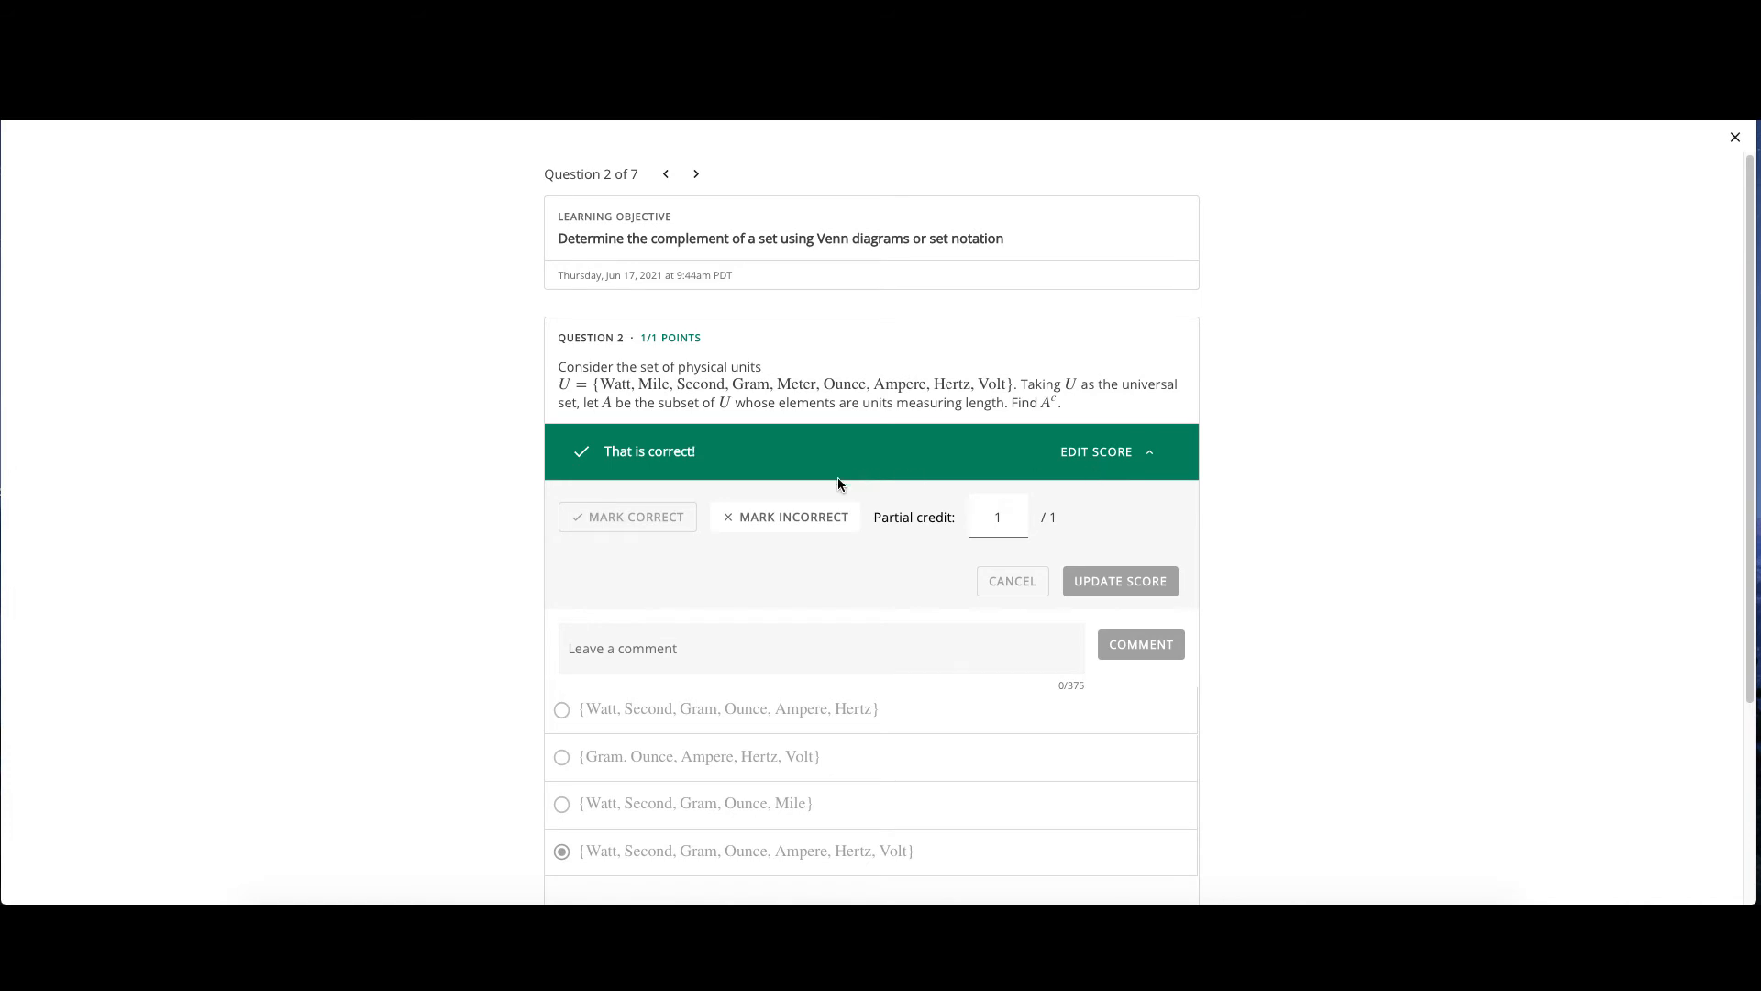
mouse_move(1034, 506)
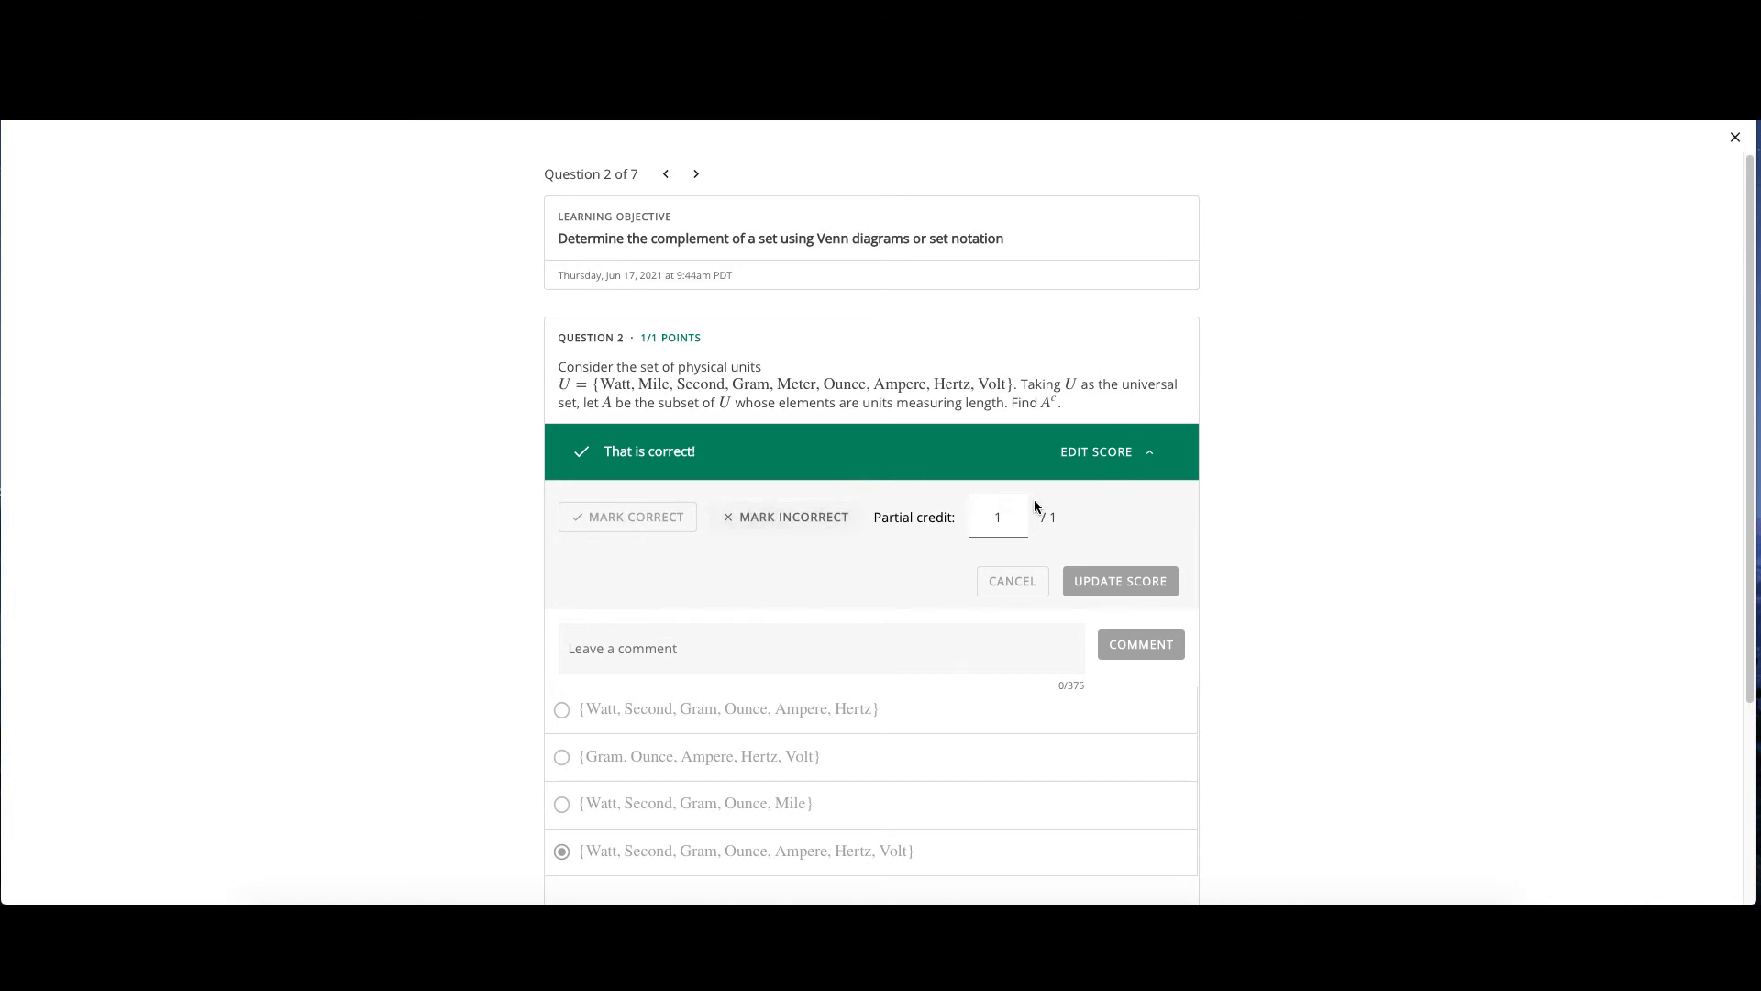
mouse_move(1082, 536)
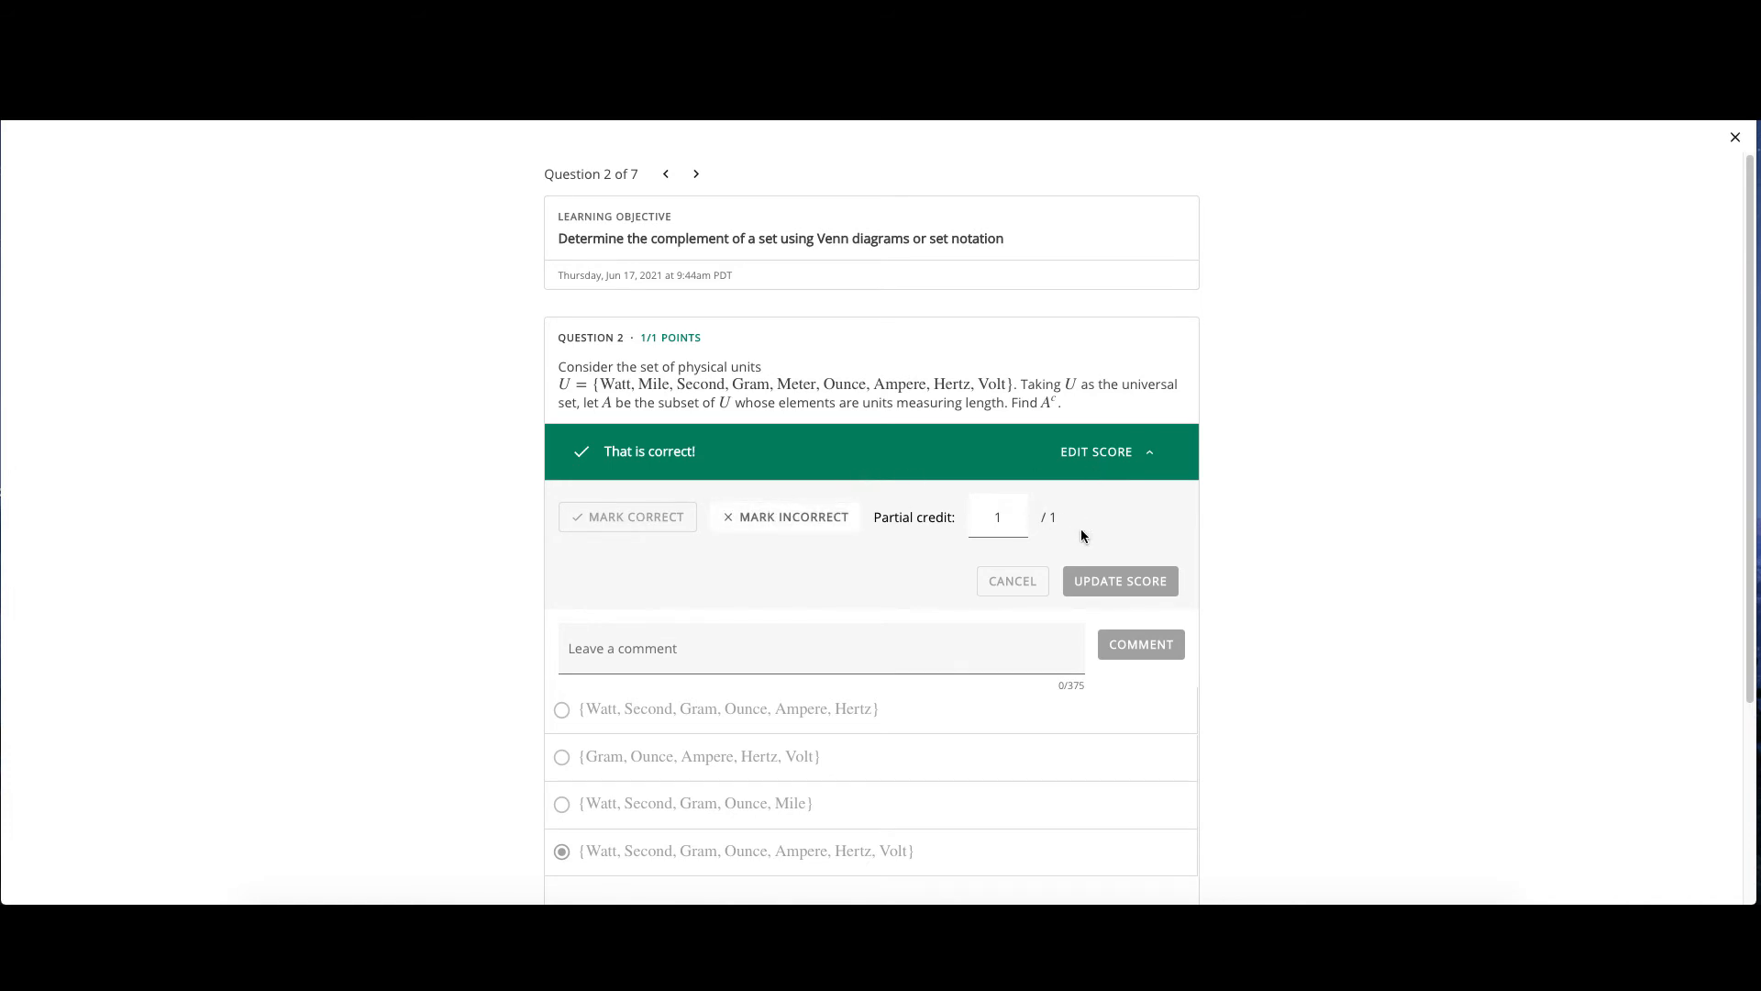
mouse_move(1088, 585)
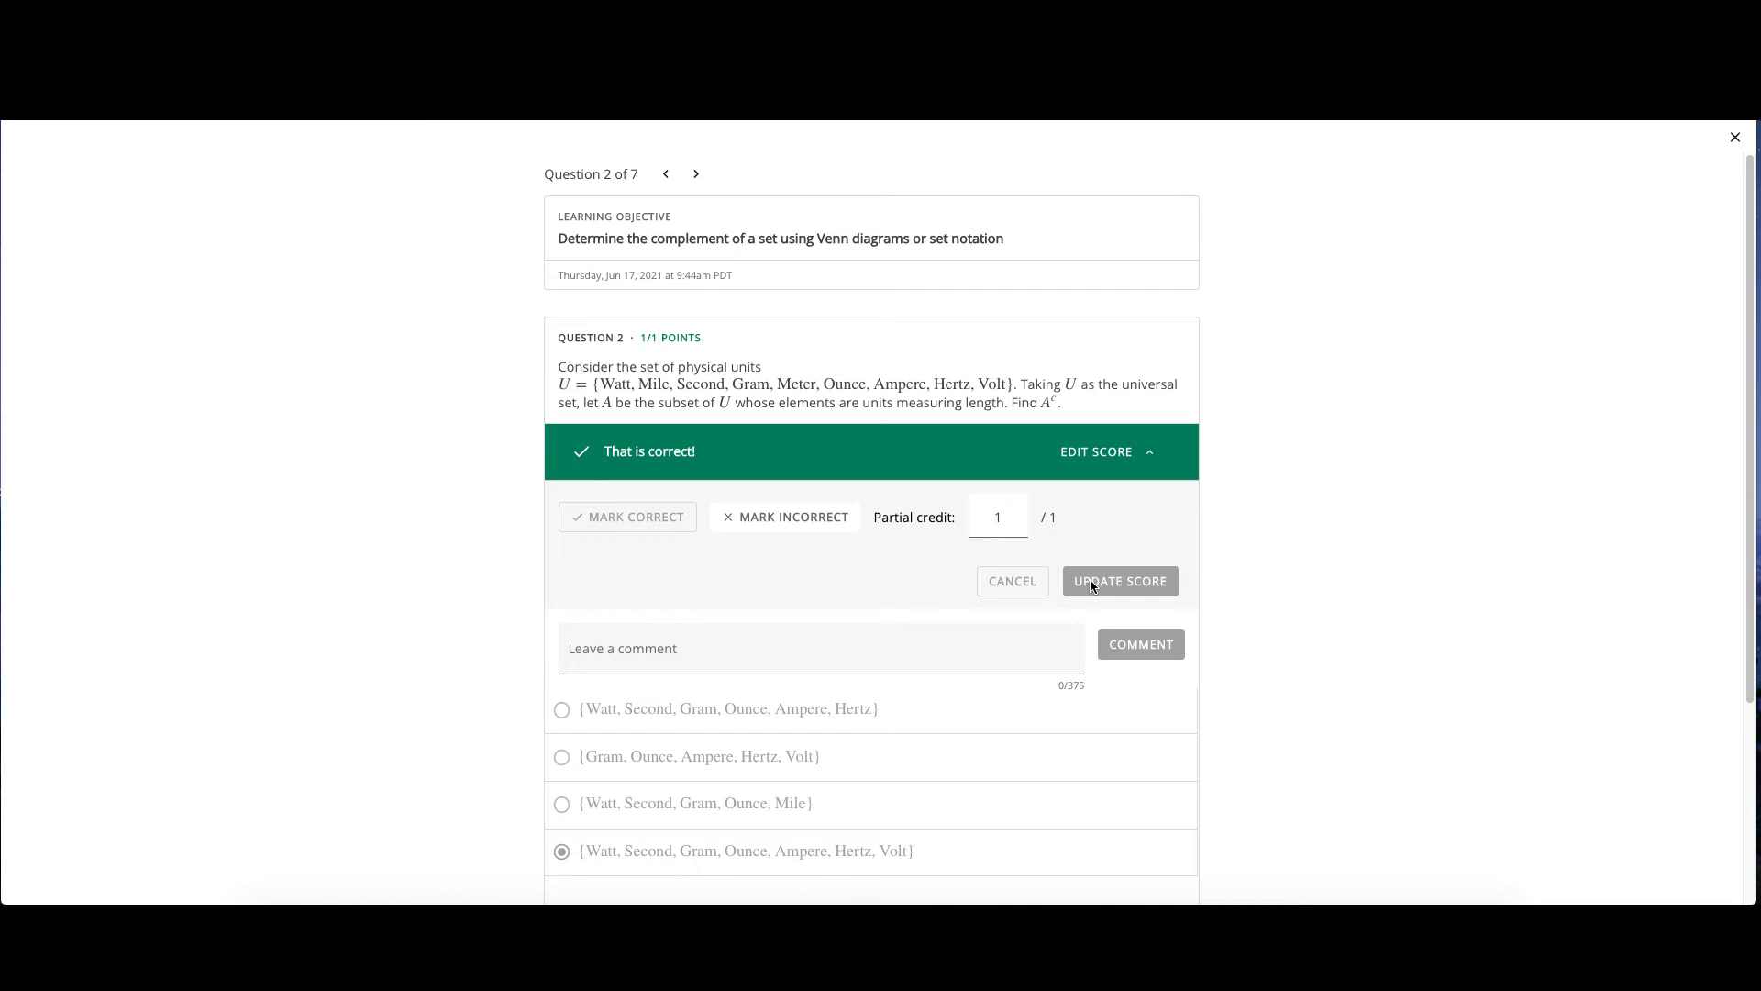
mouse_move(1012, 639)
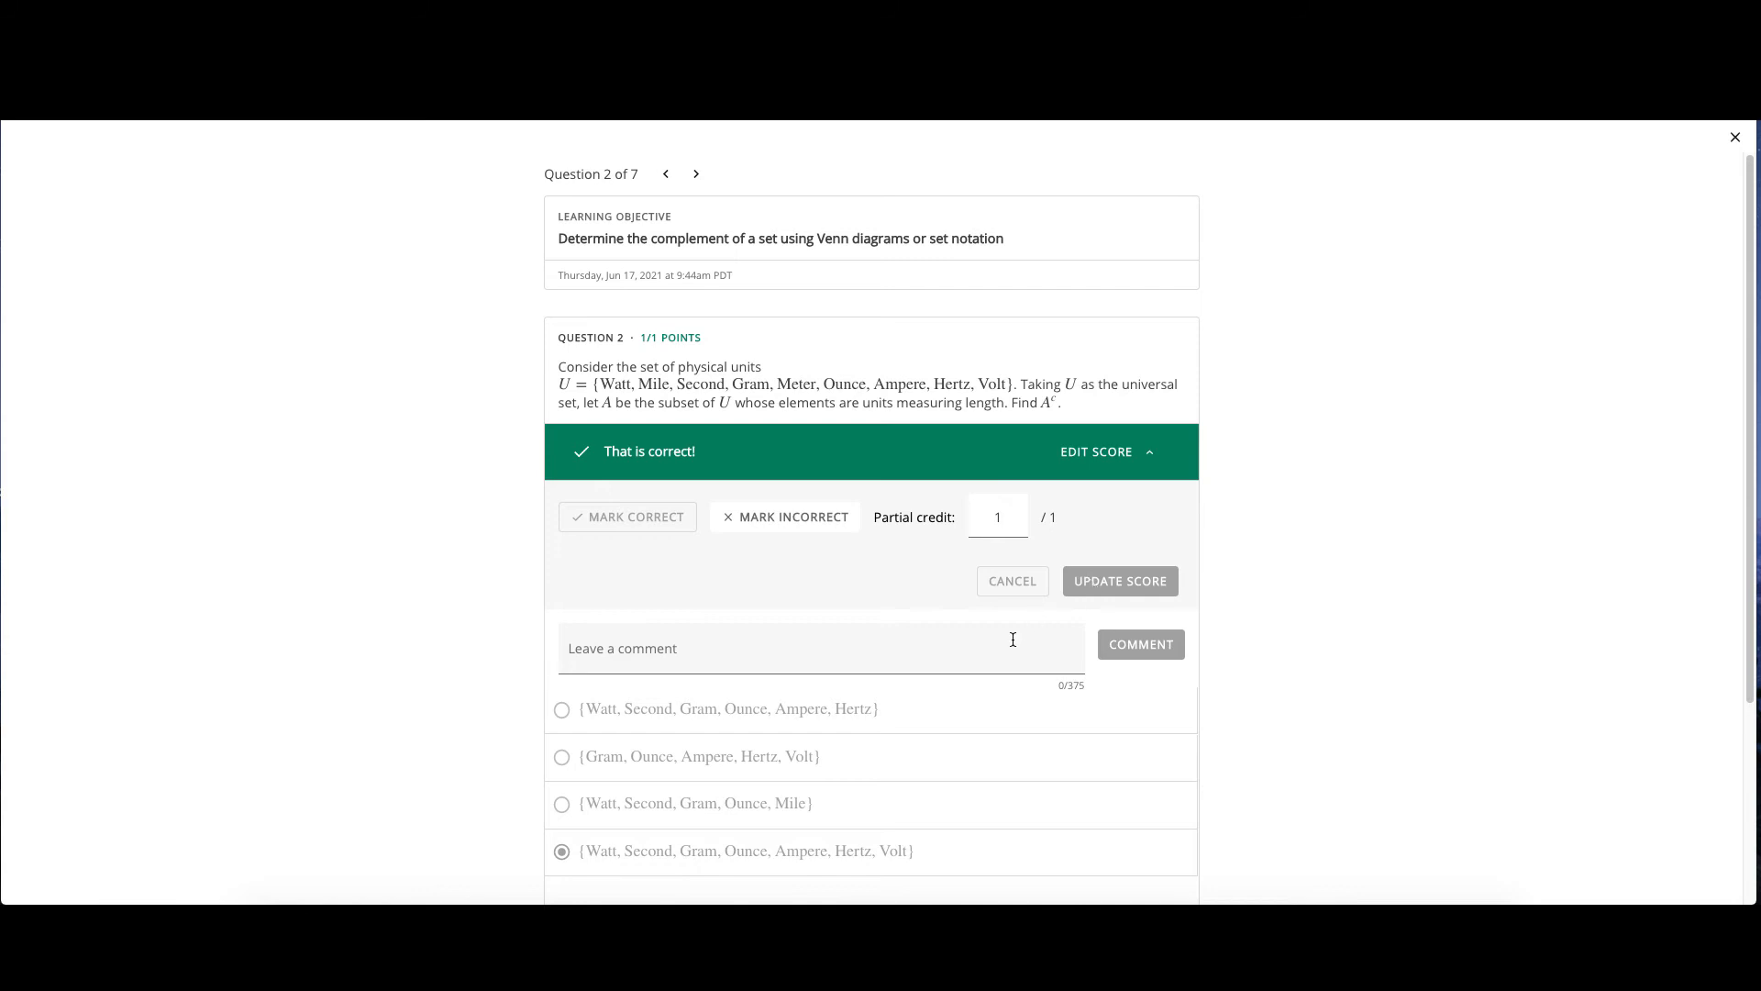
Leave Question 2's score unchanged at 1/1 and return to the Chapter 1 Test overview
left_click(1734, 137)
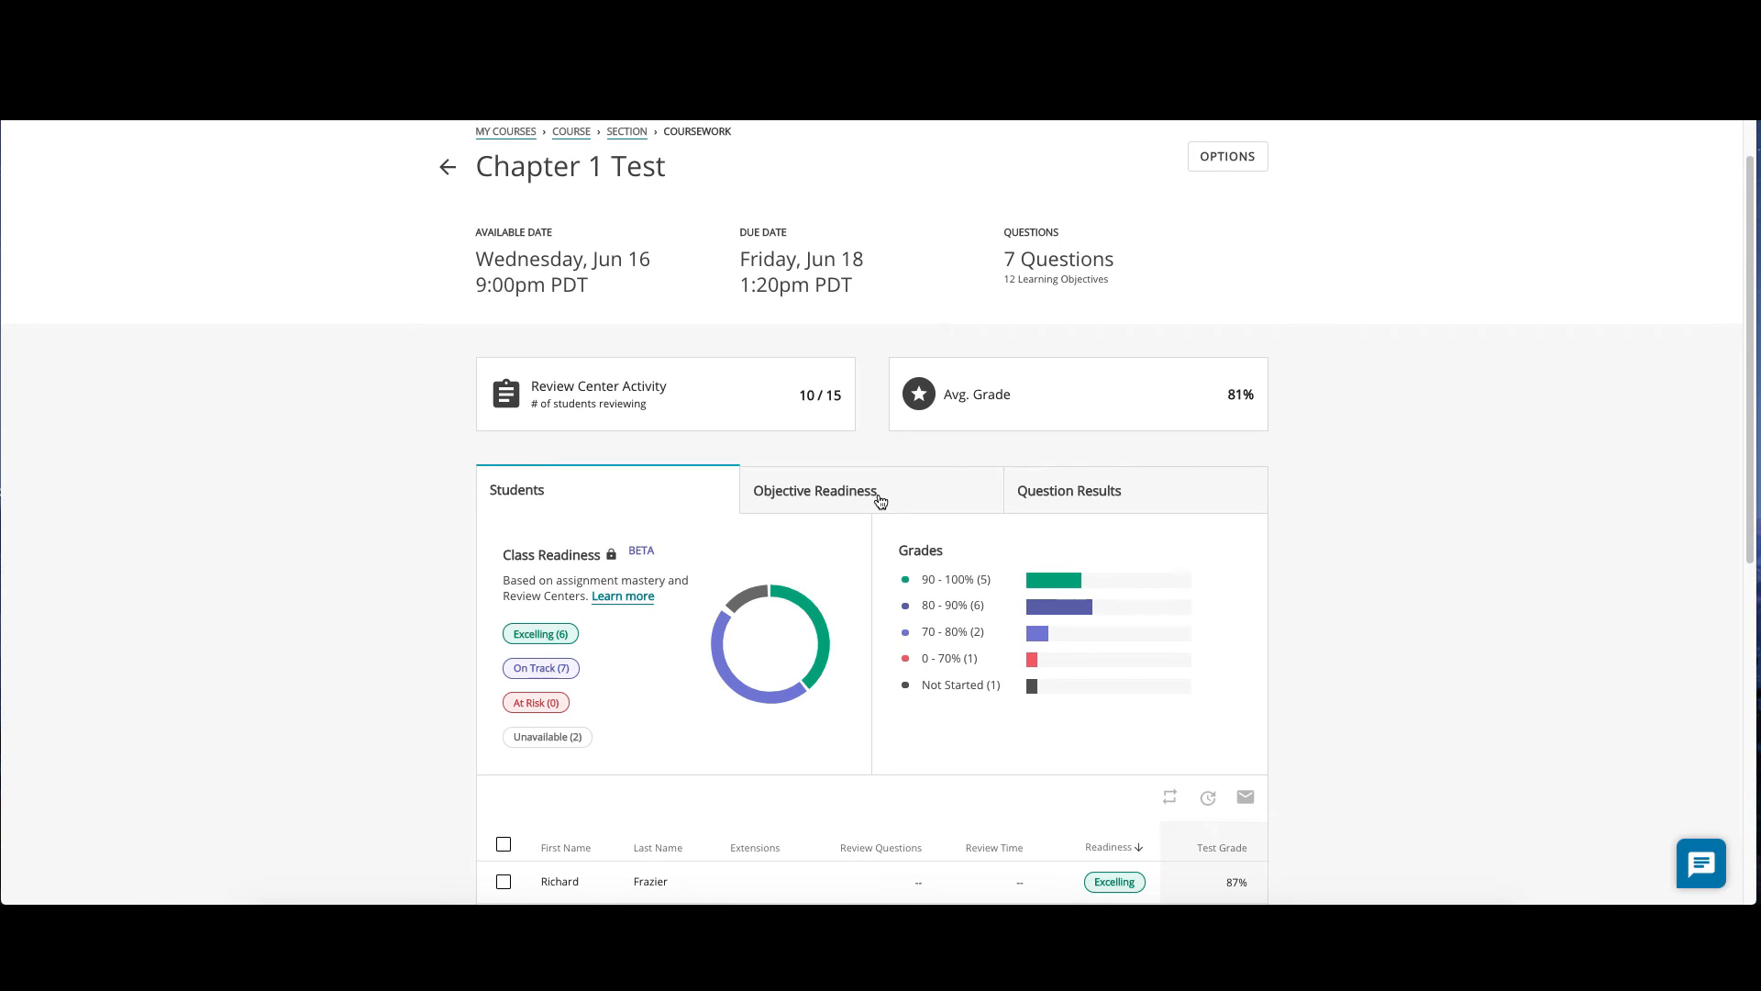
Review class Objective Readiness, then switch to per-question class results
left_click(813, 490)
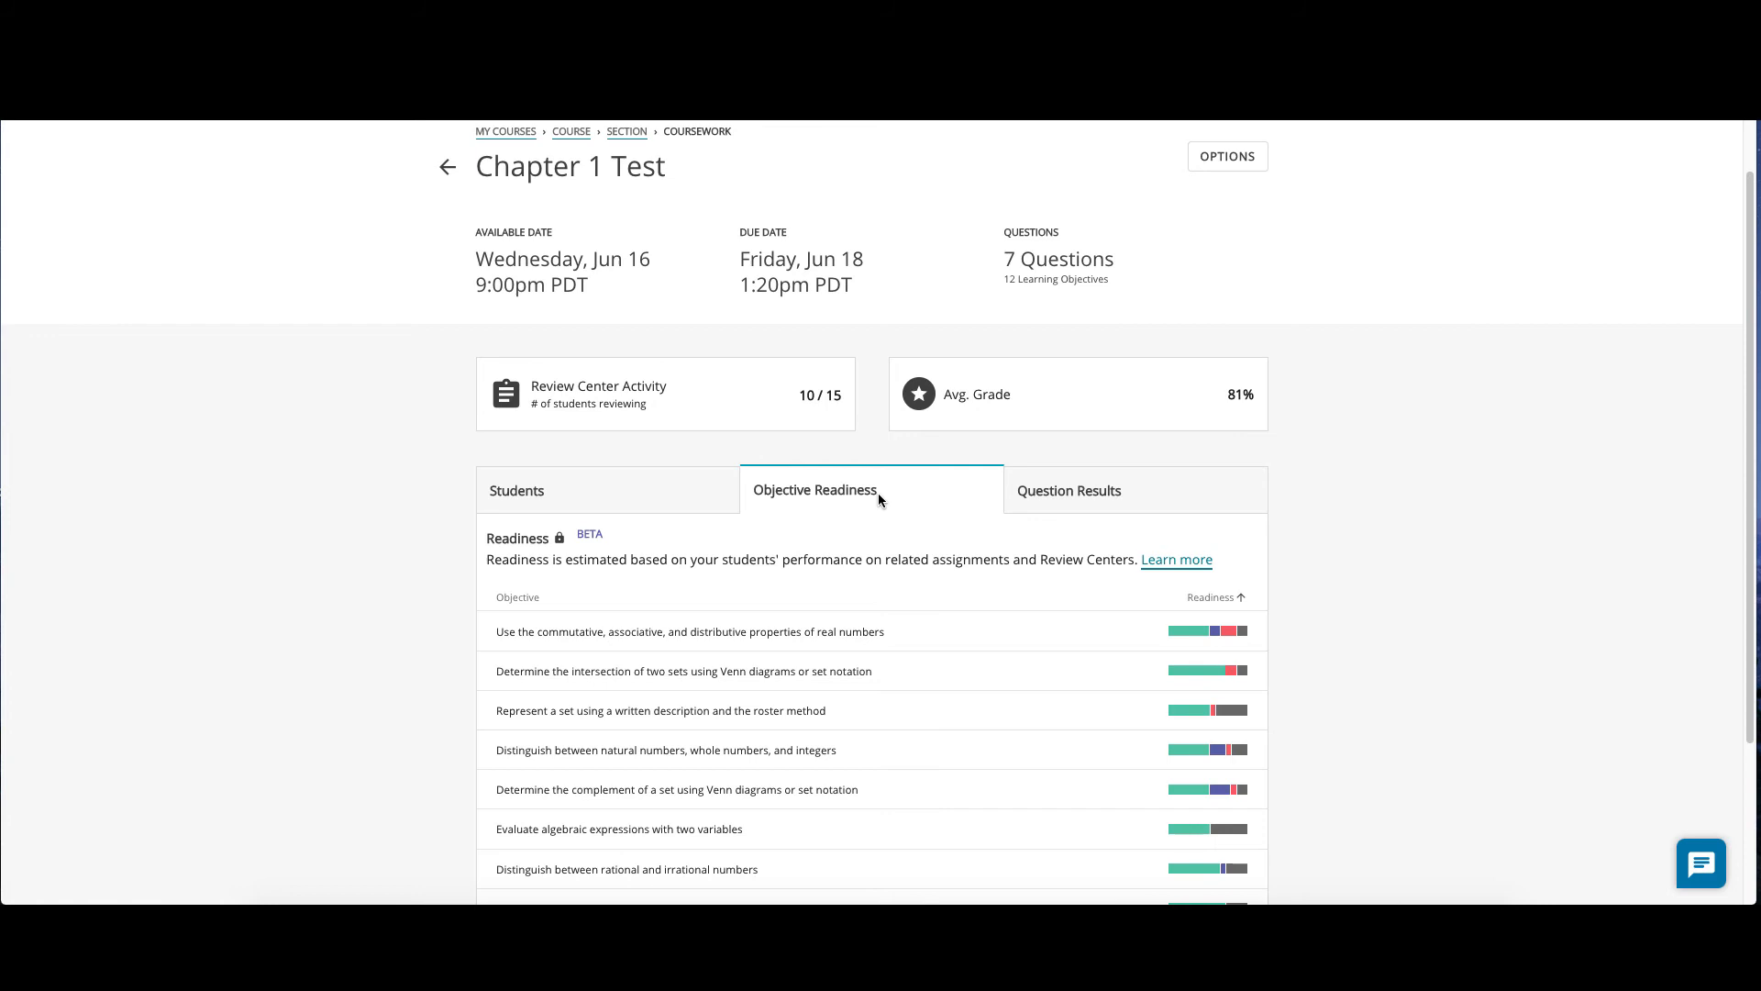
left_click(1067, 490)
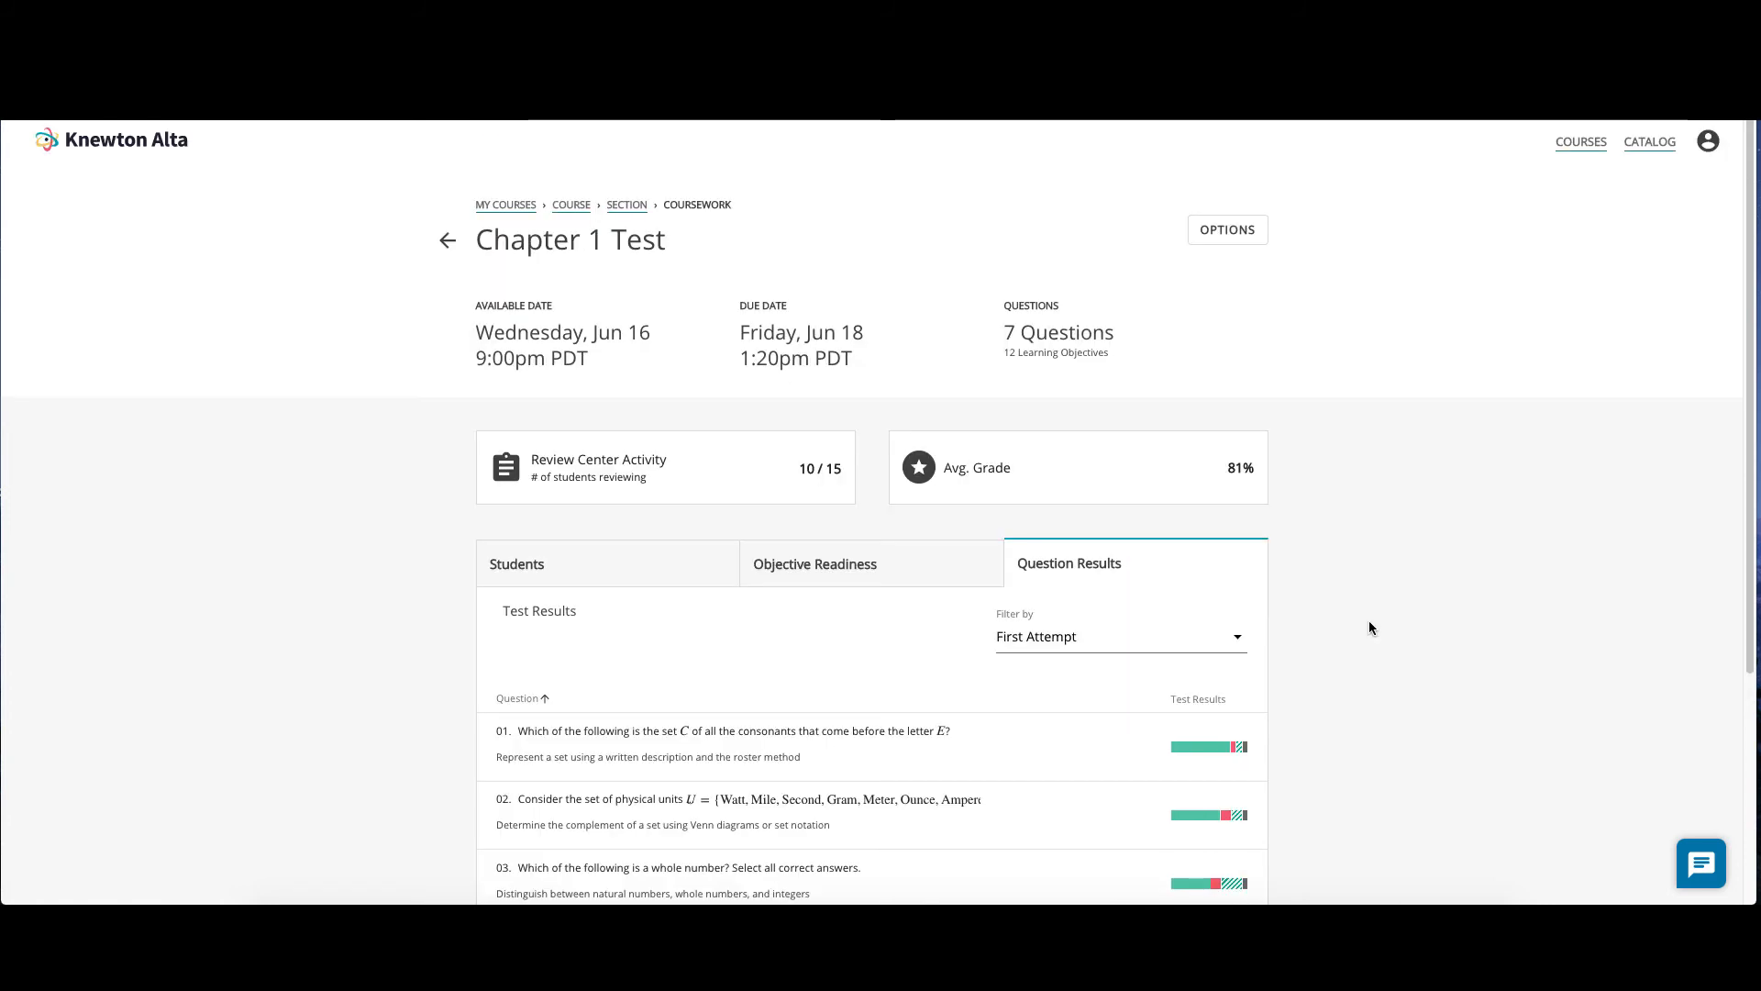
mouse_move(1382, 704)
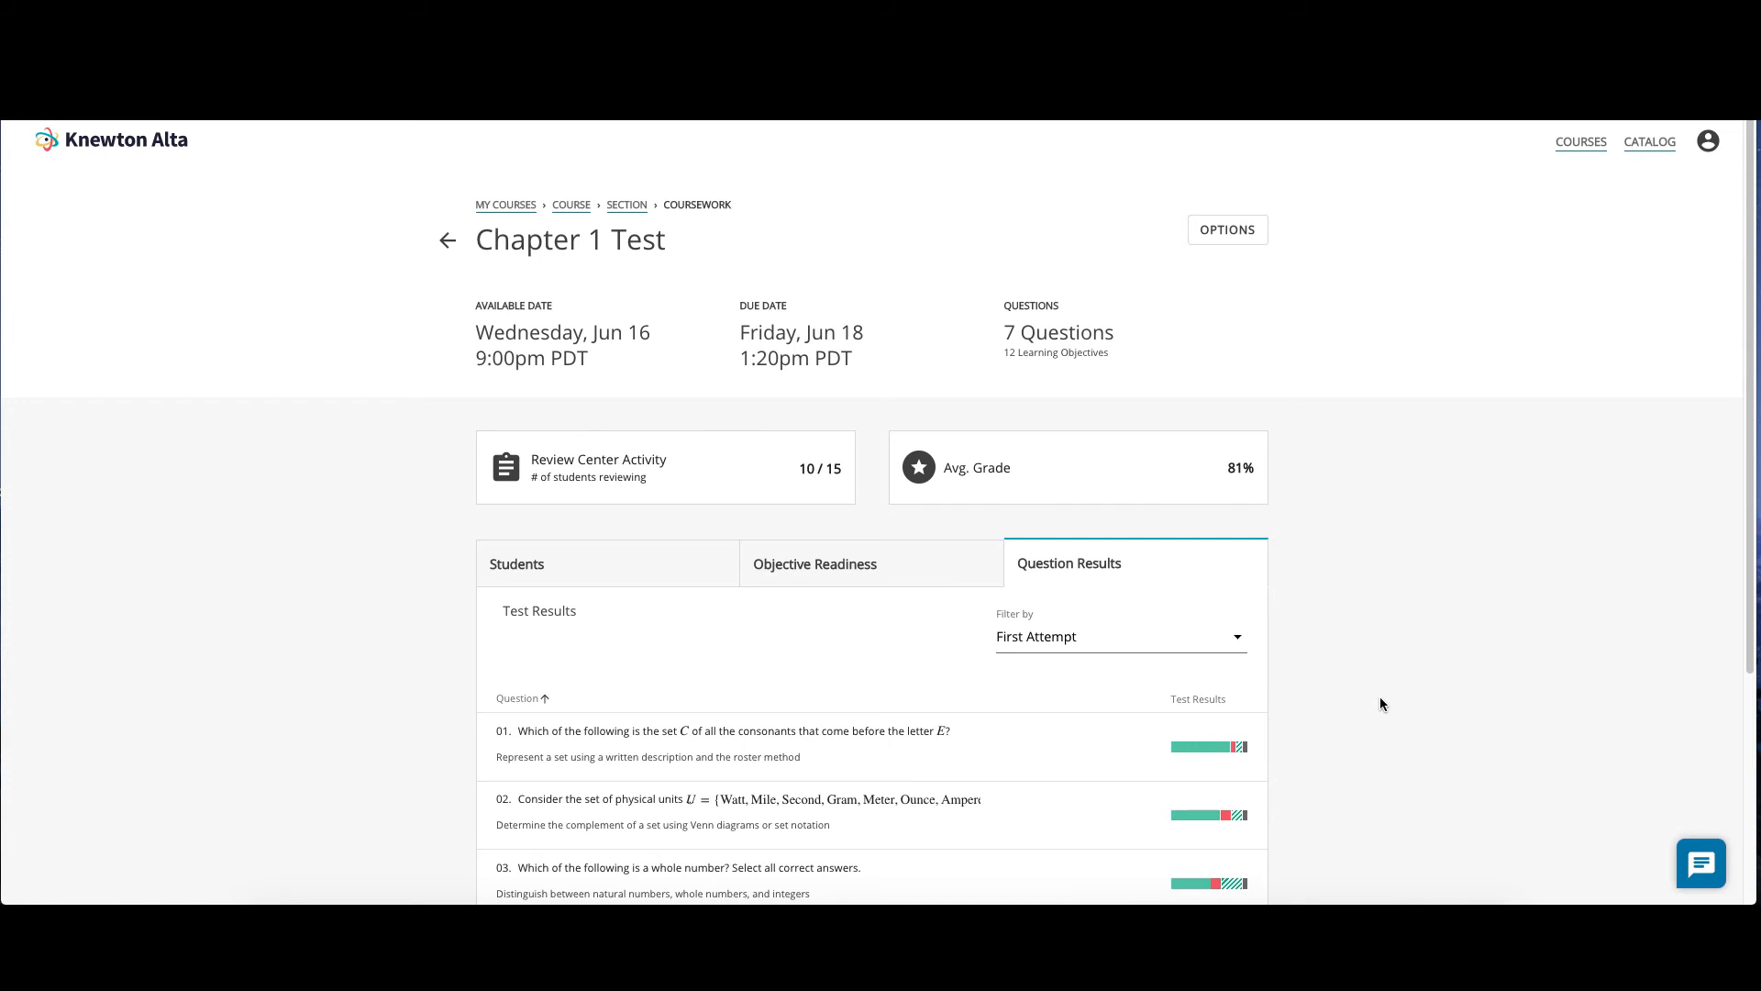
mouse_move(1209, 746)
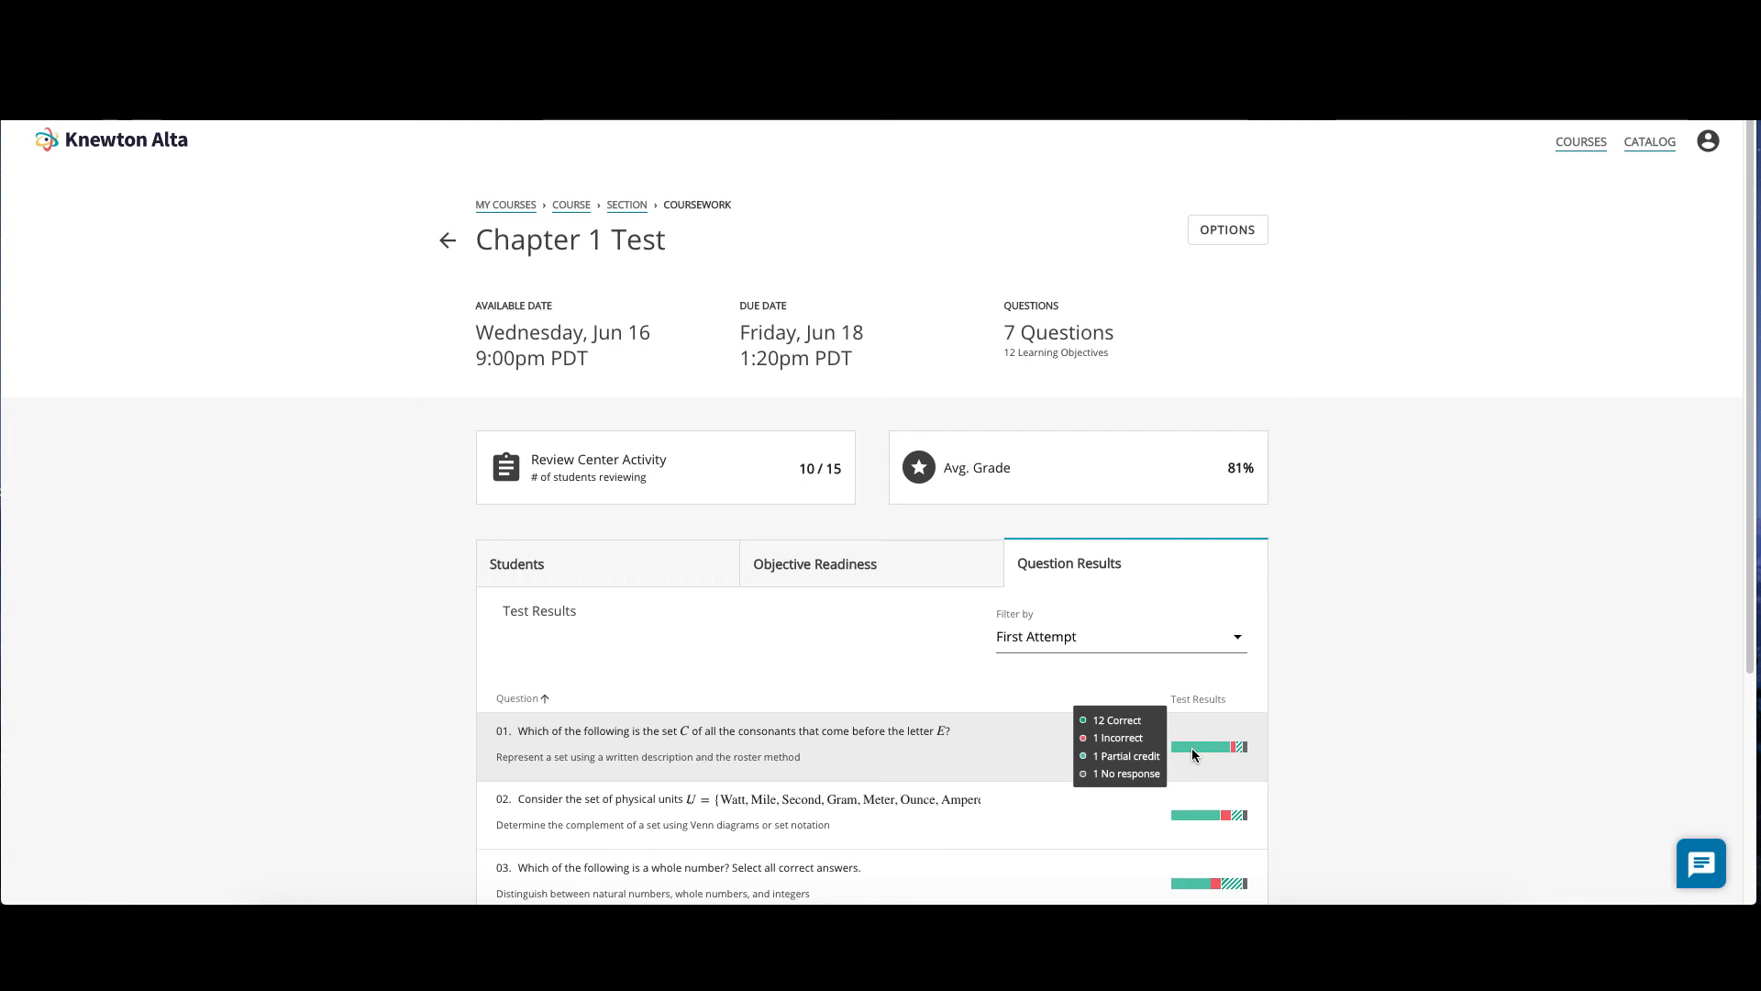
Show Question 1's class results: 12 correct, 1 incorrect, 1 partial, 1 no response
left_click(1119, 636)
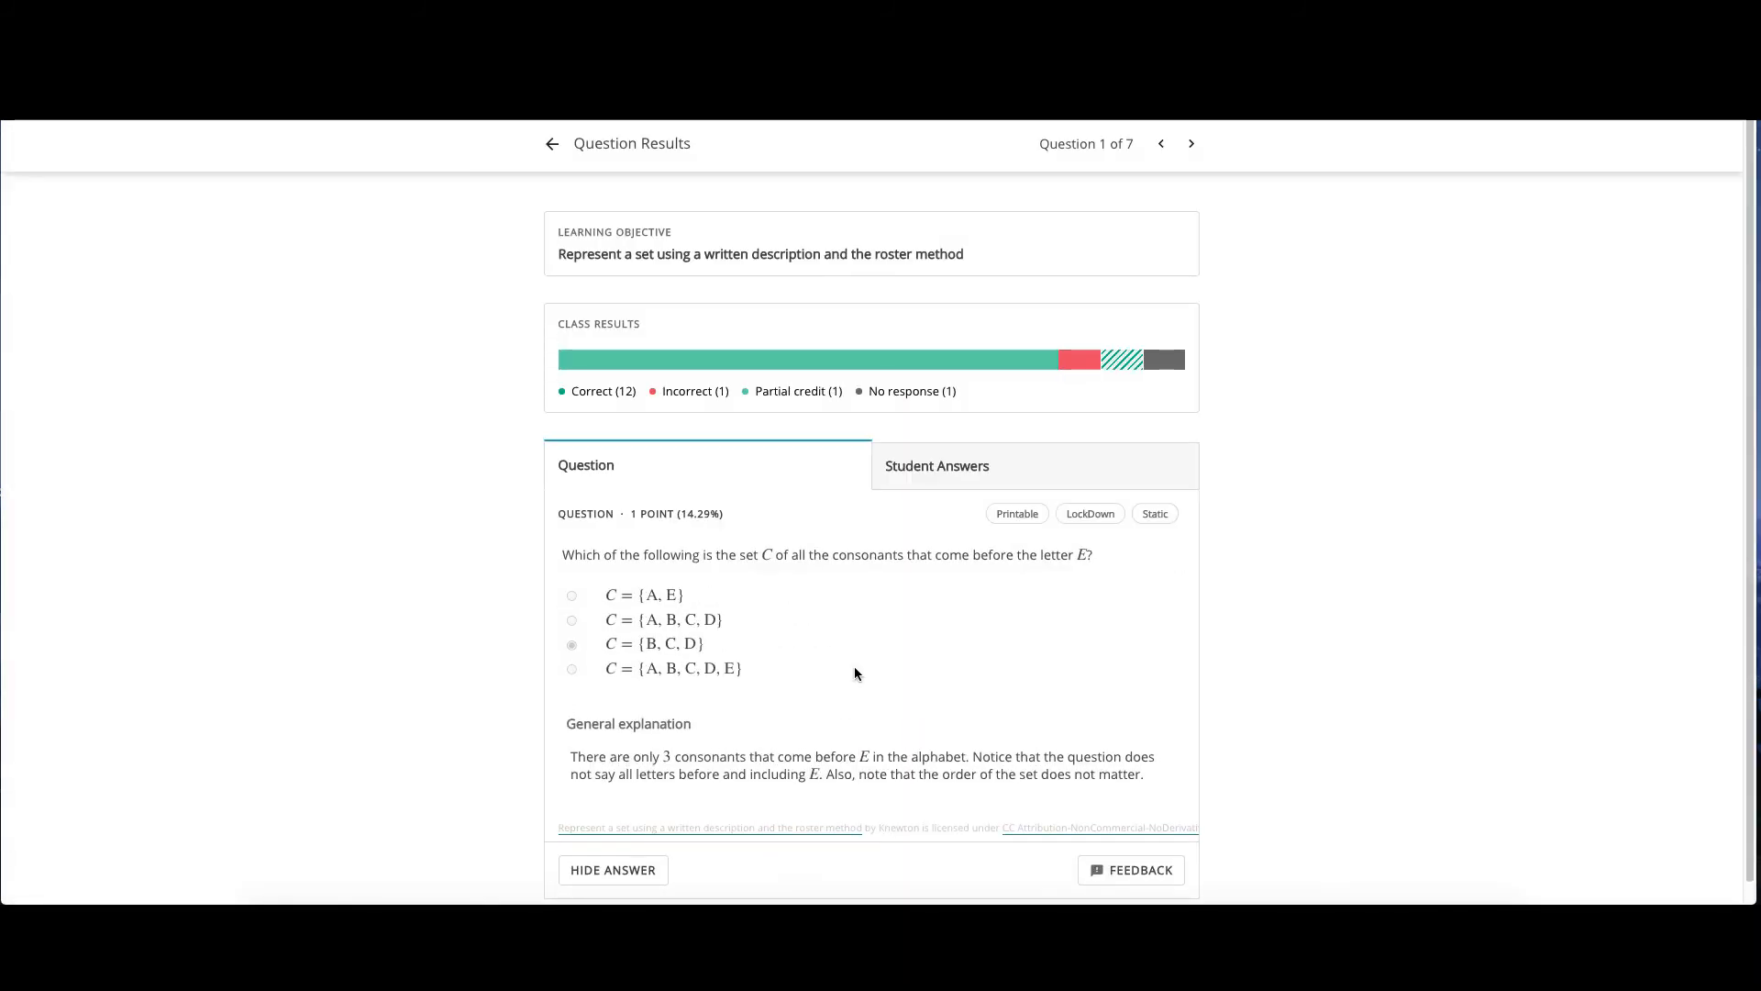
mouse_move(752, 536)
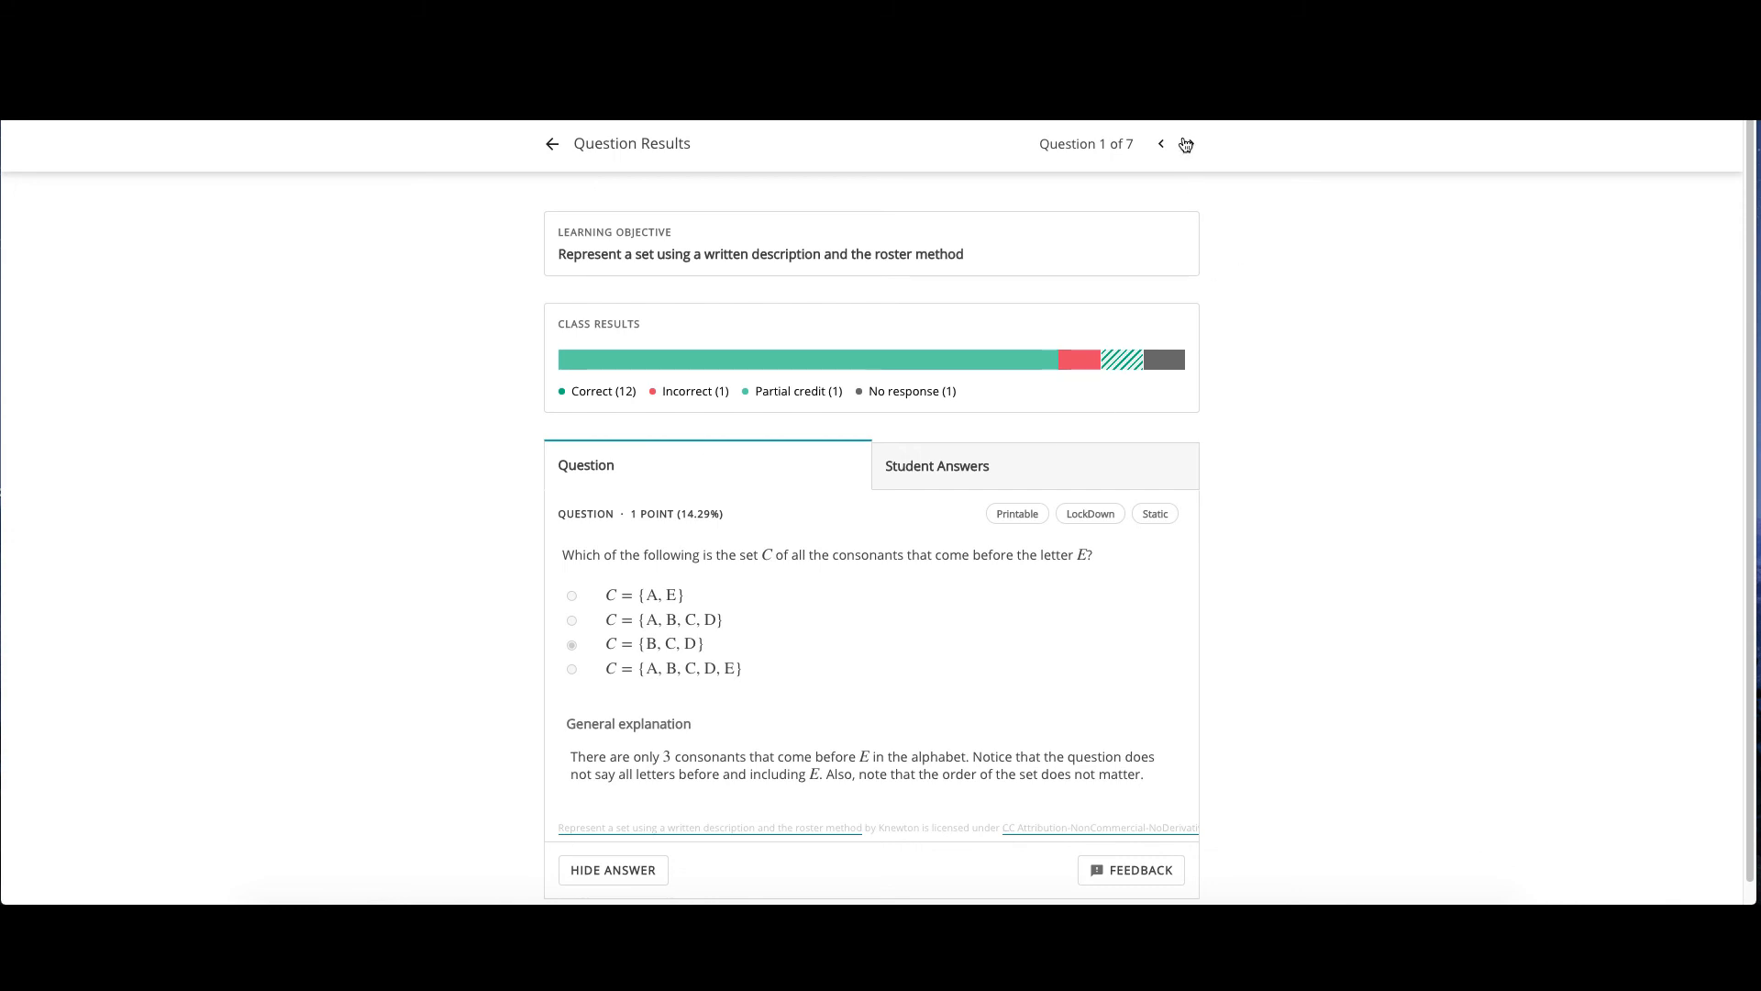
List each student's answer outcome on Question 1 via Student Answers
left_click(936, 465)
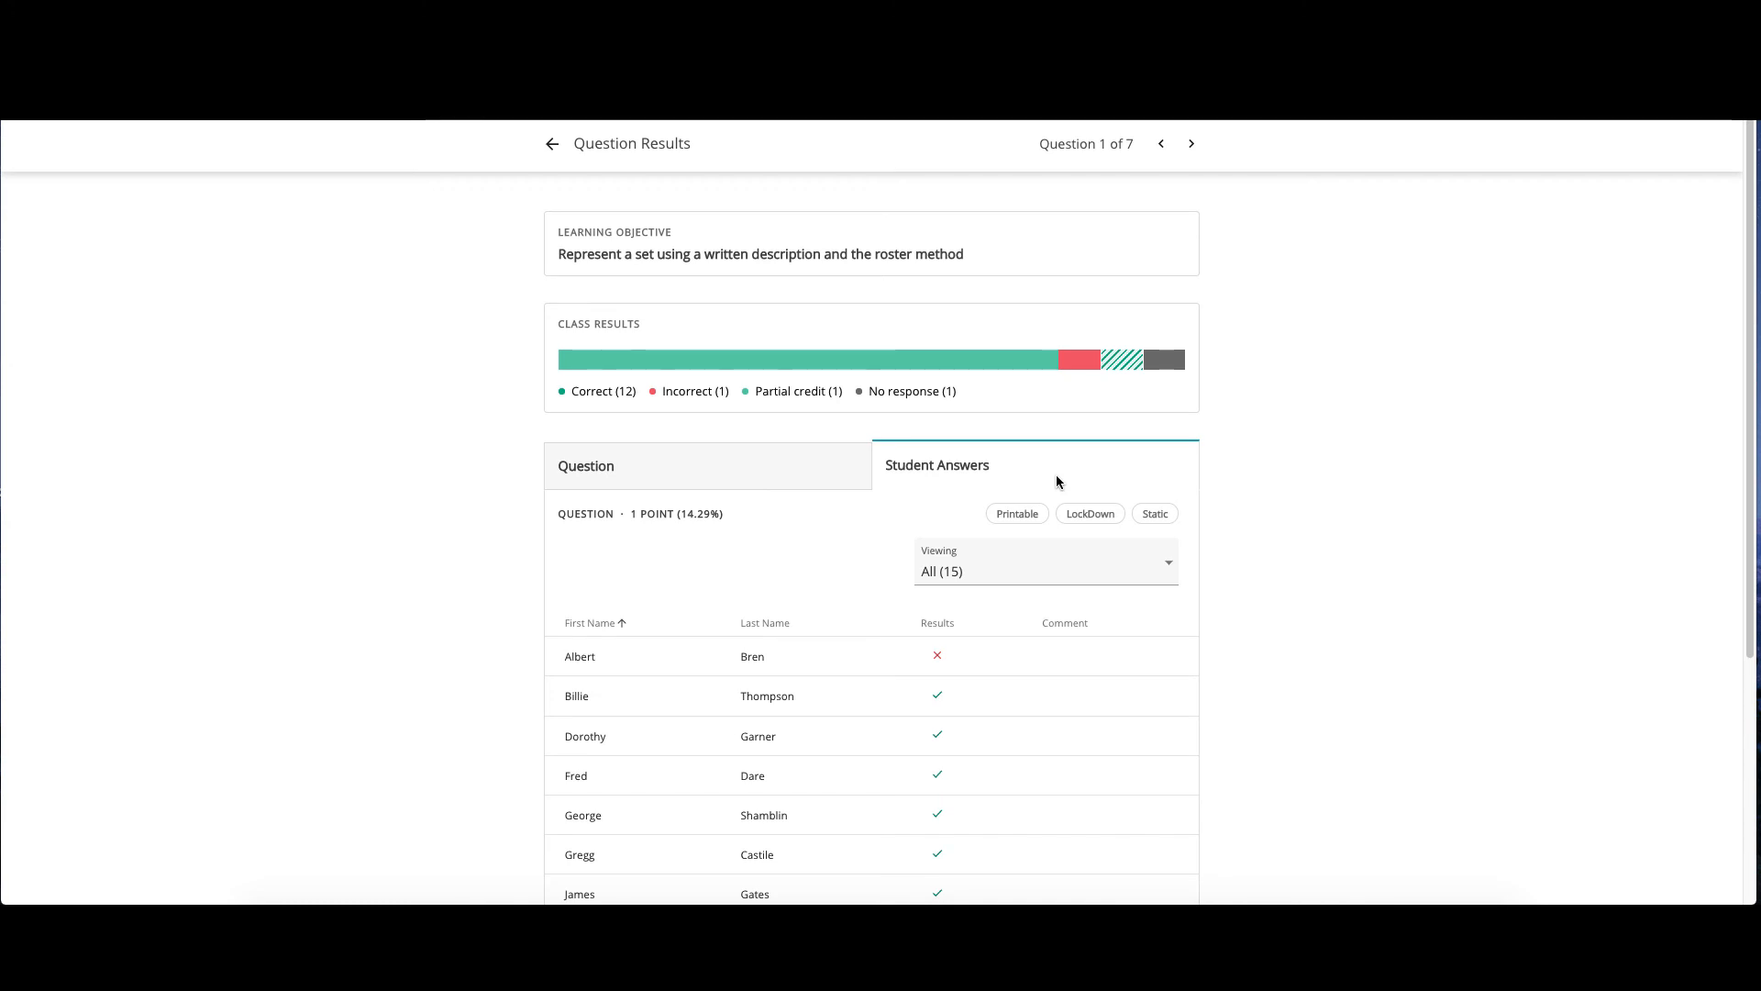
mouse_move(1112, 639)
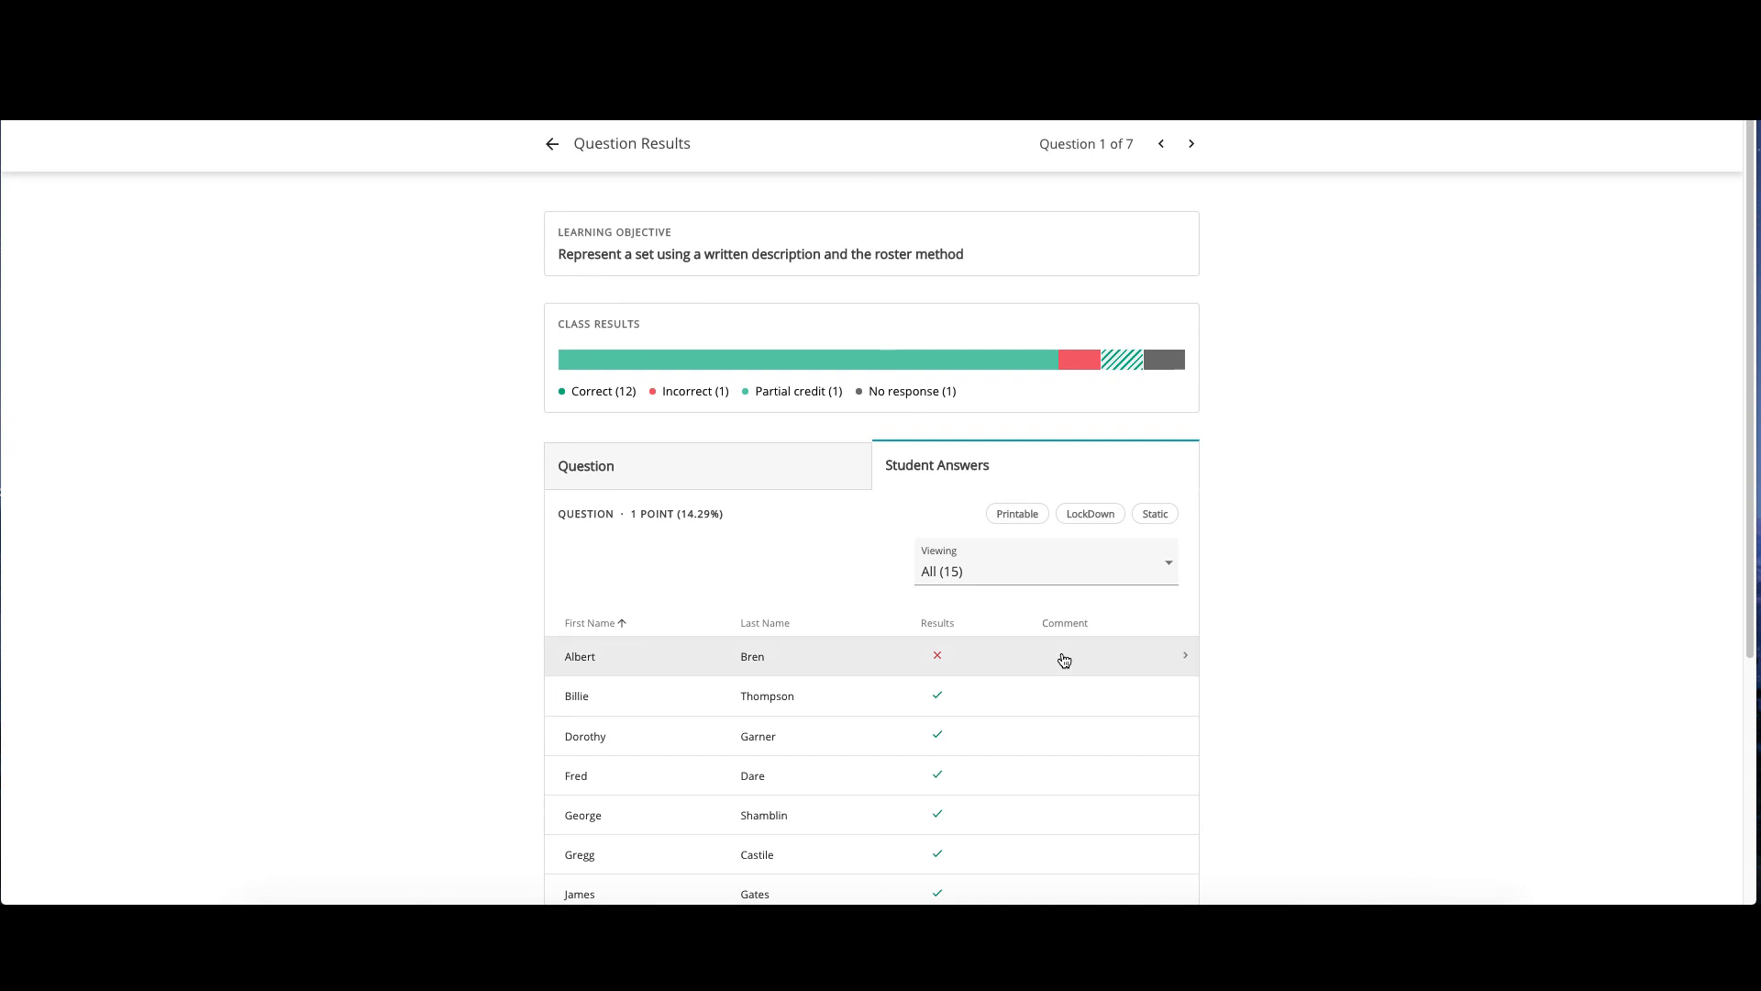
mouse_move(585, 670)
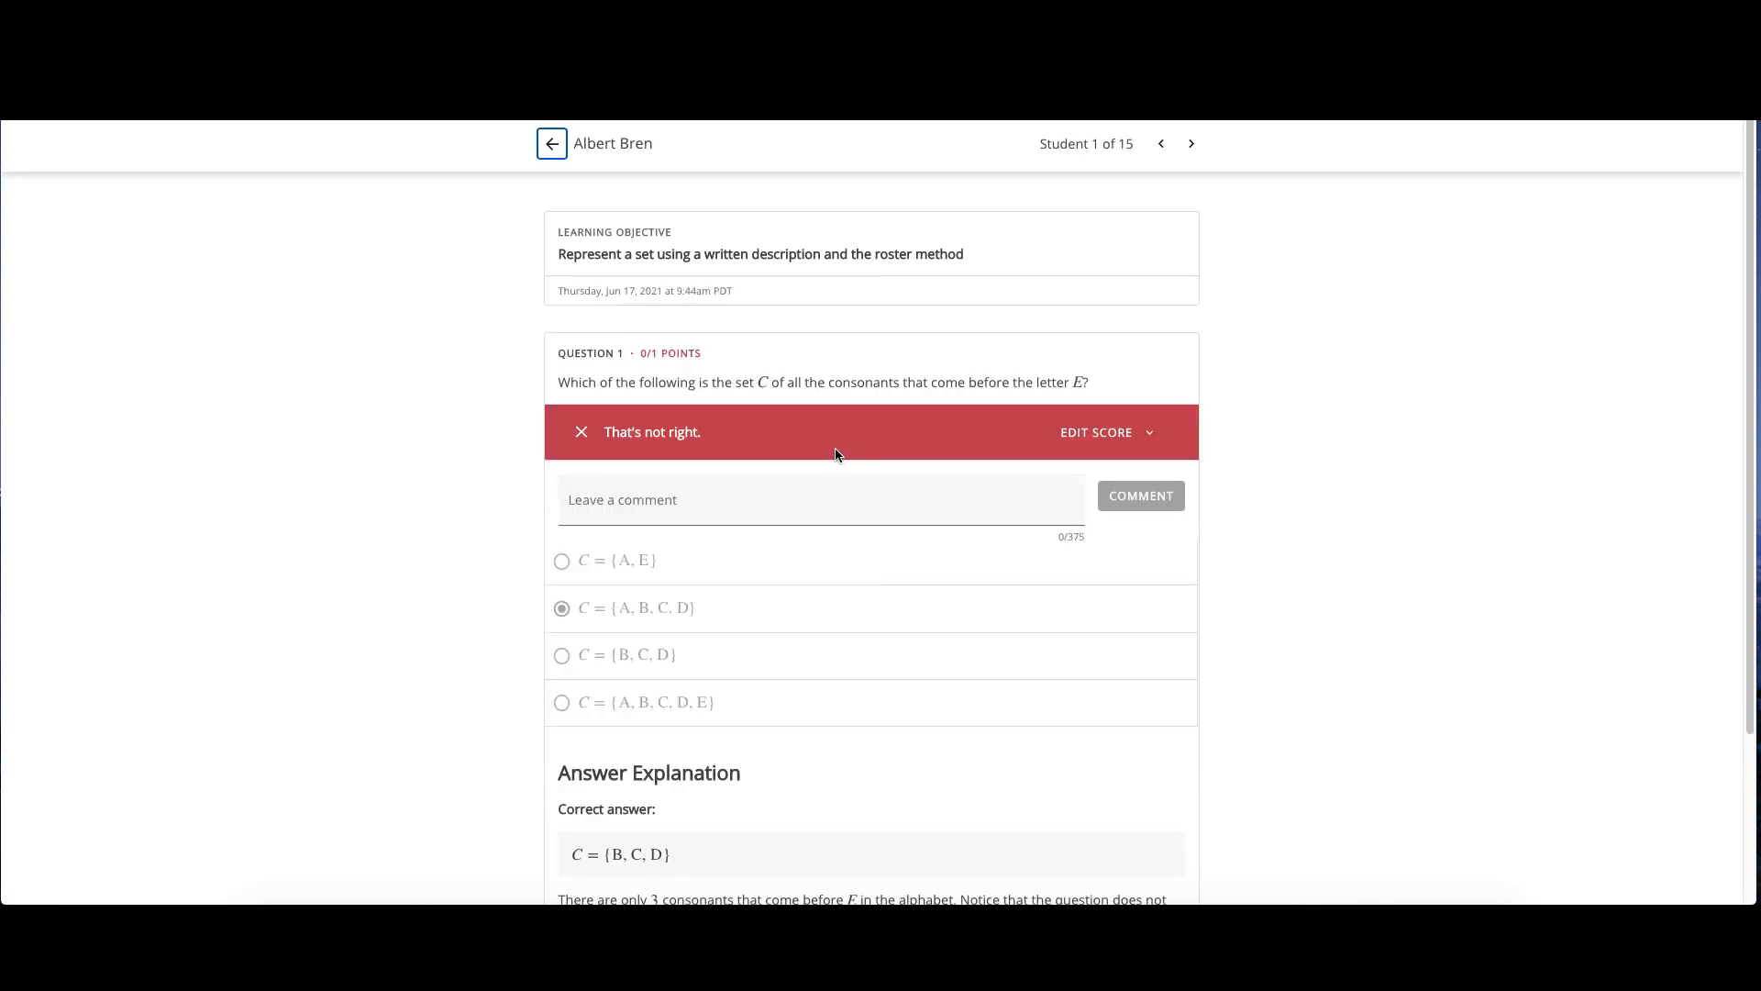
left_click(1103, 432)
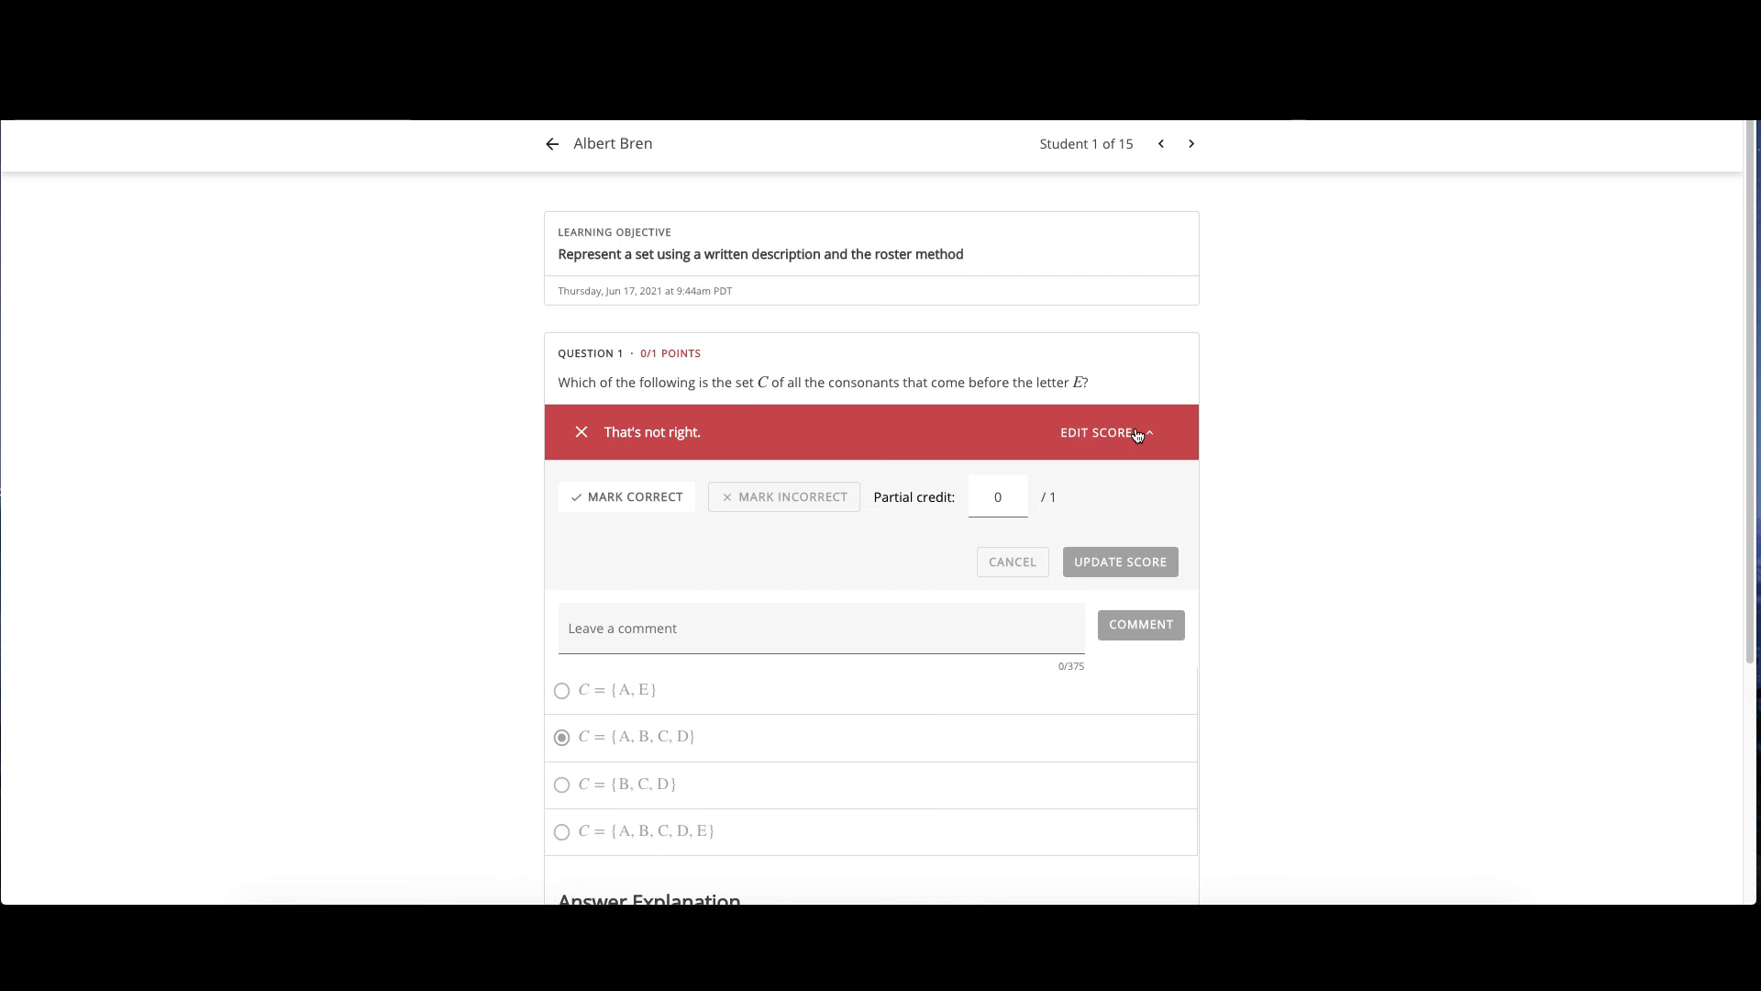
mouse_move(1127, 501)
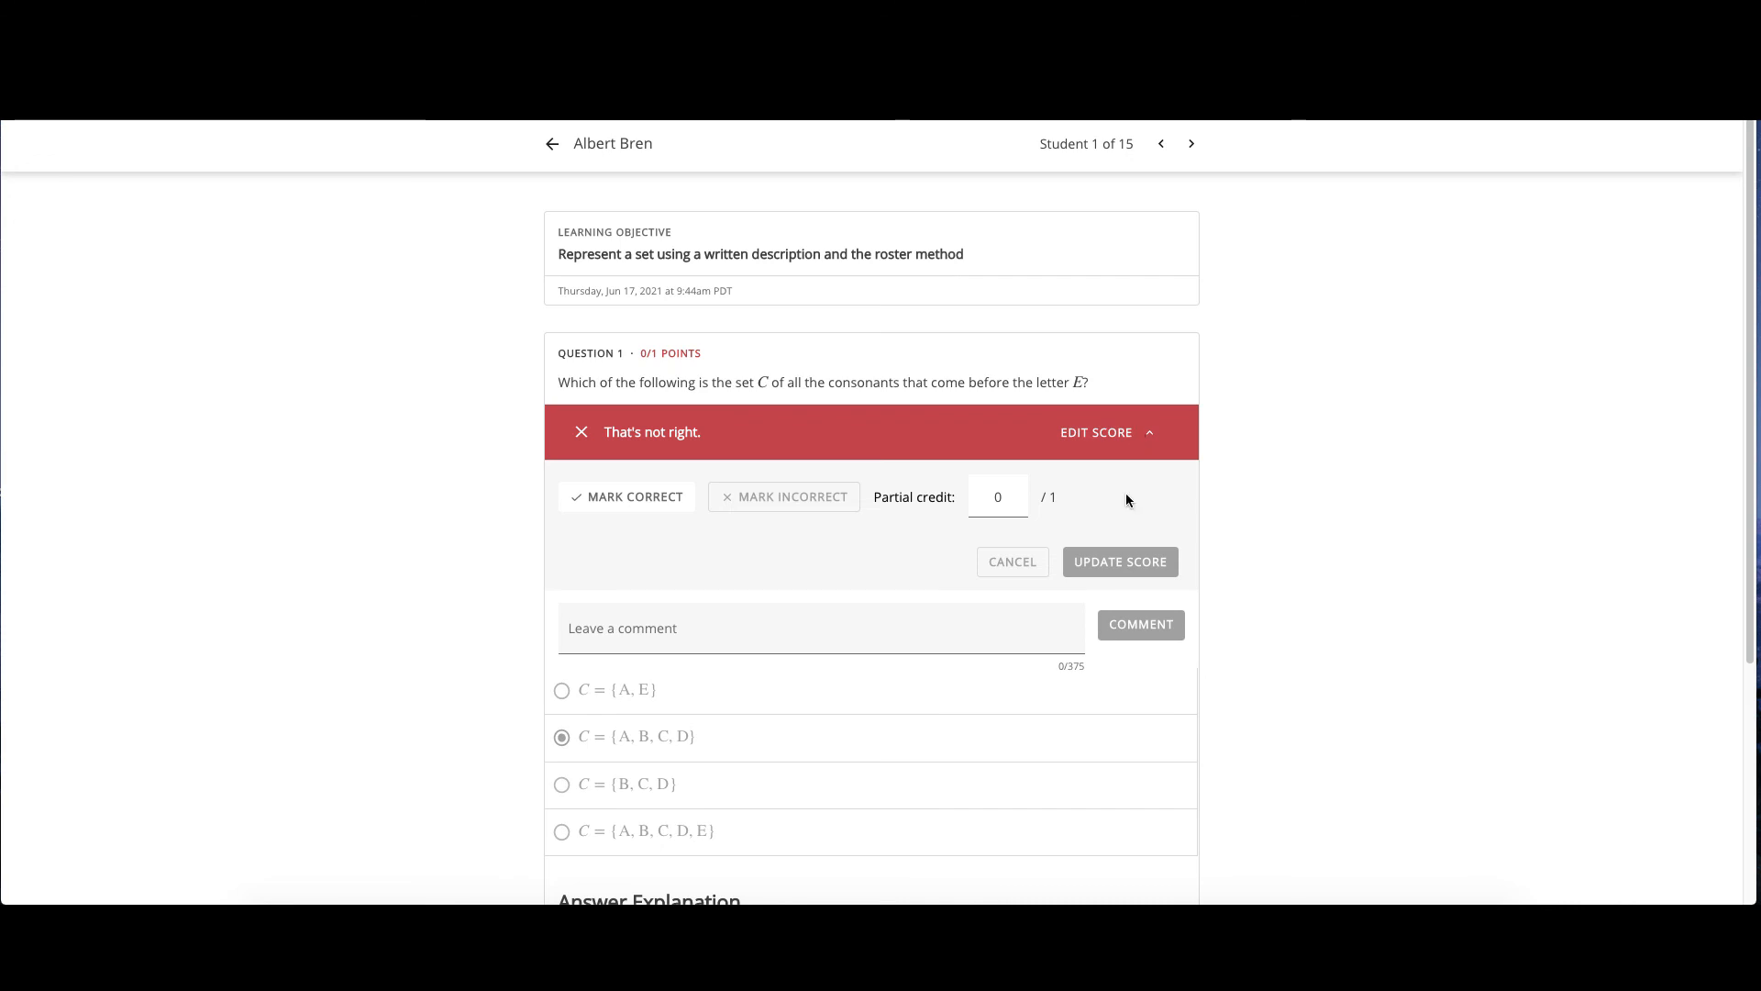
mouse_move(1130, 561)
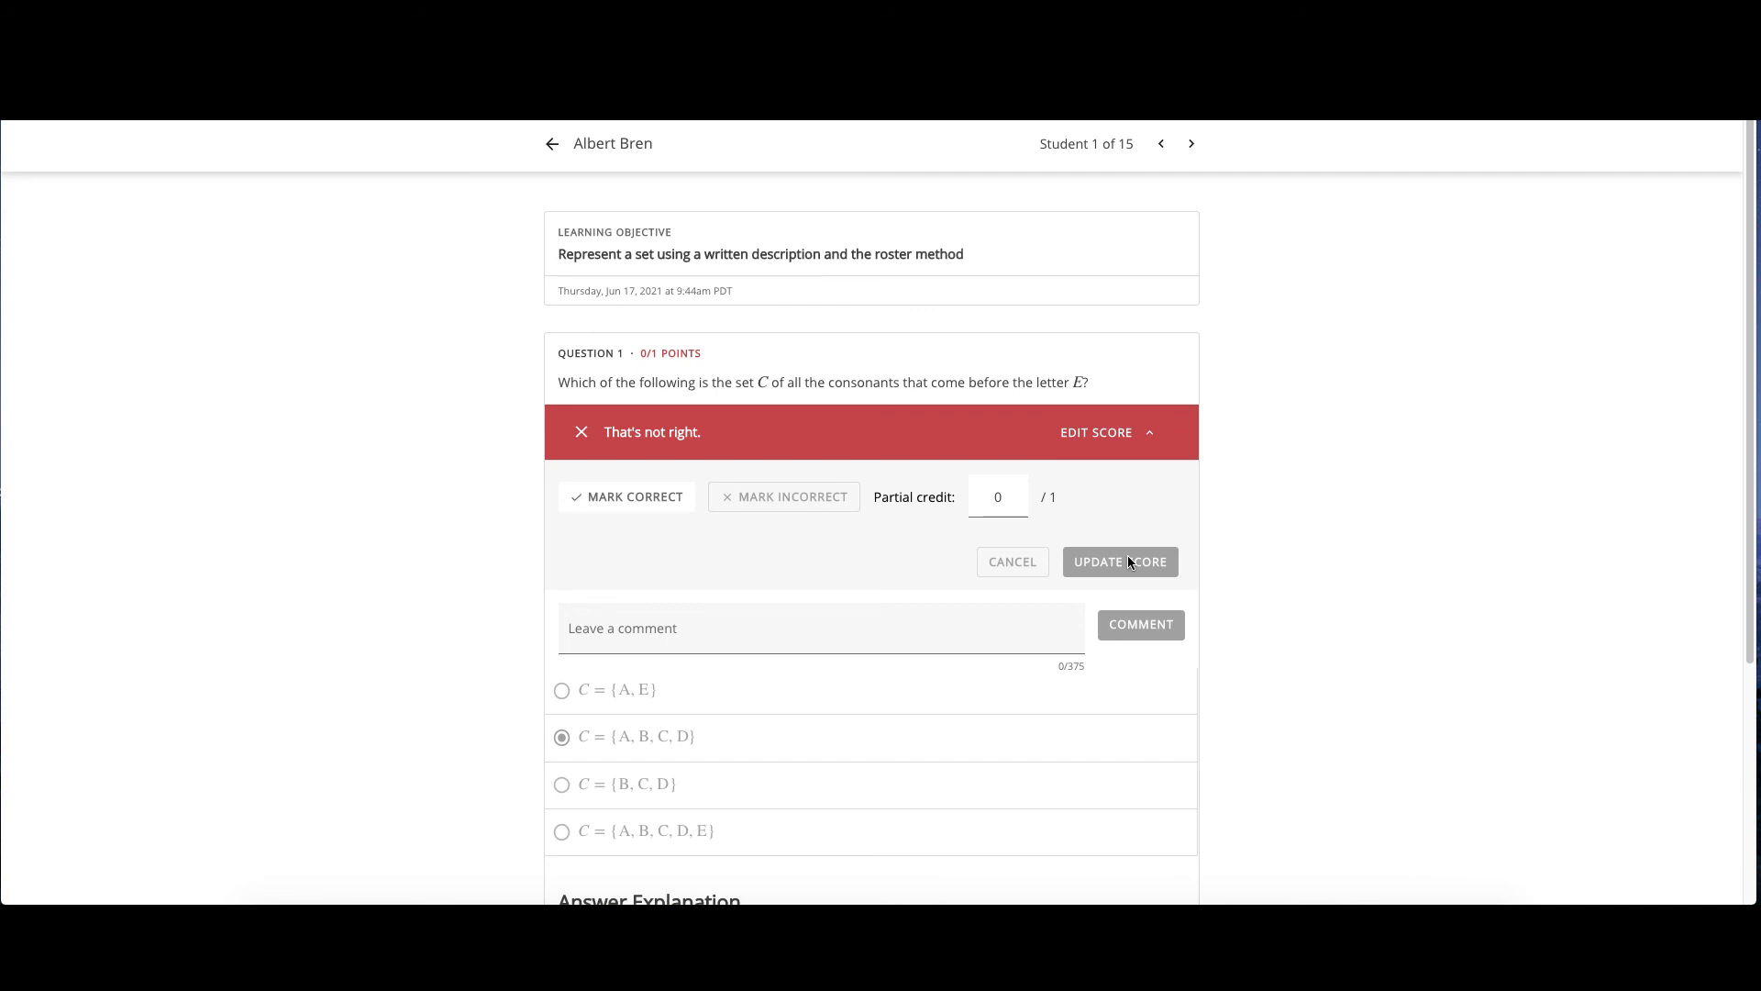
mouse_move(1190, 144)
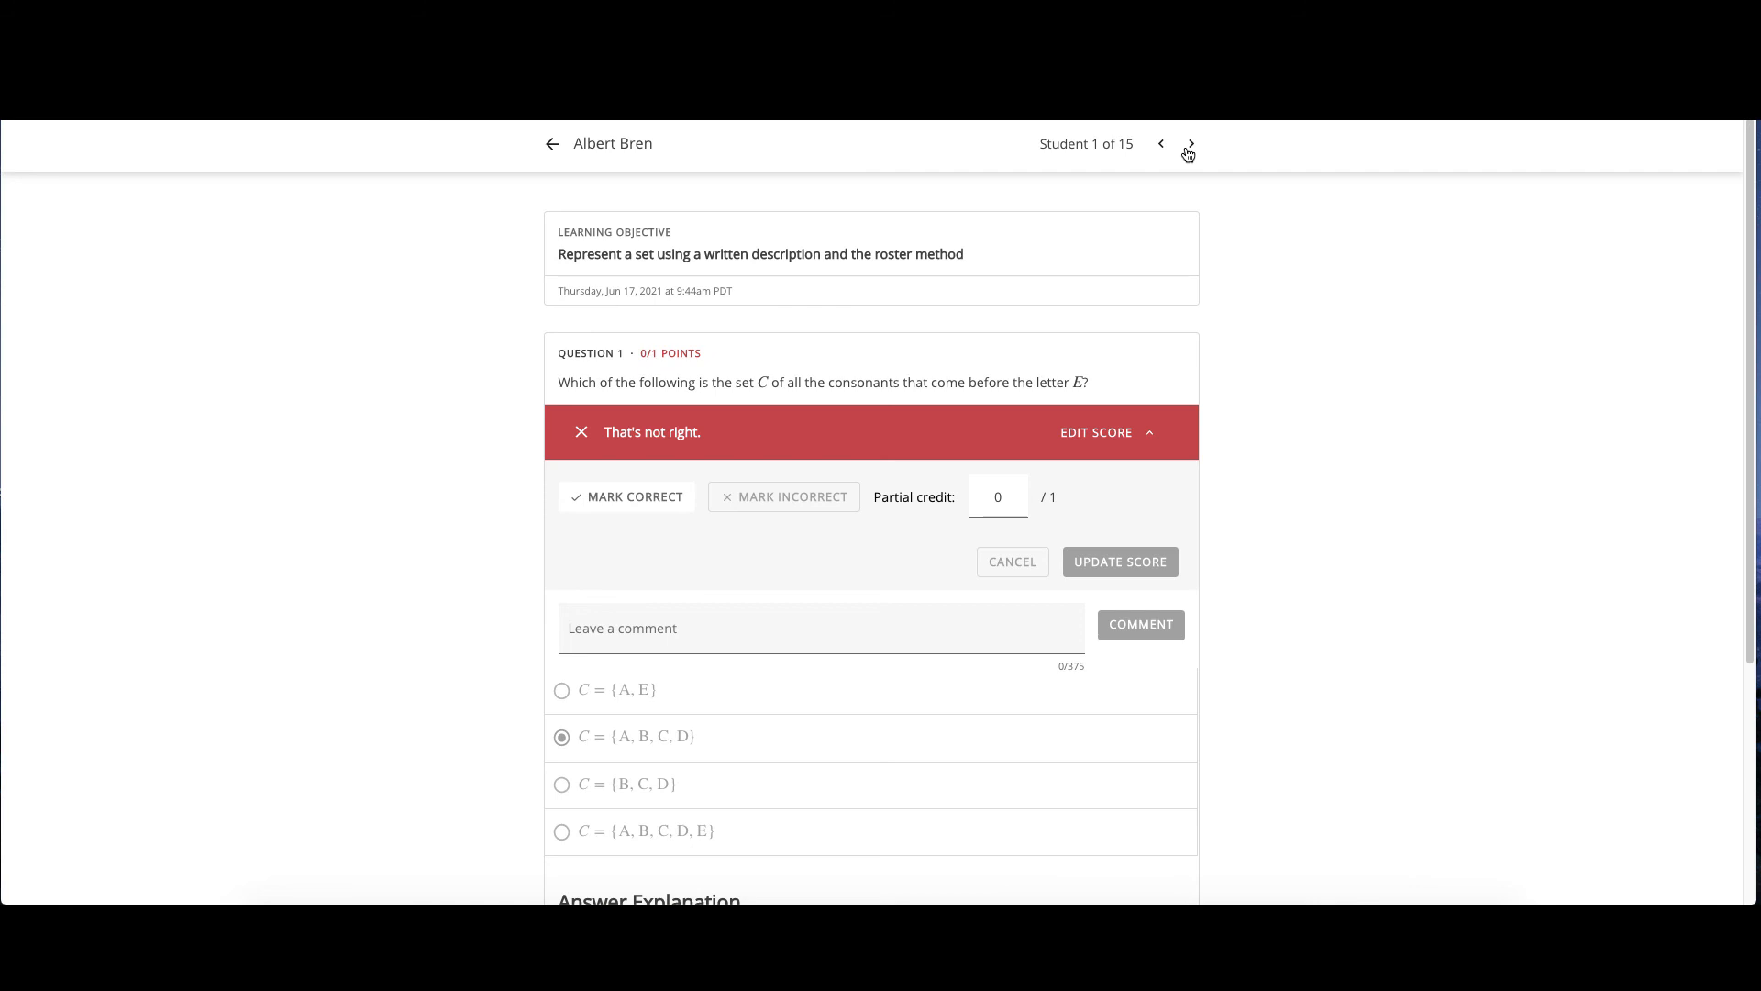
mouse_move(1429, 323)
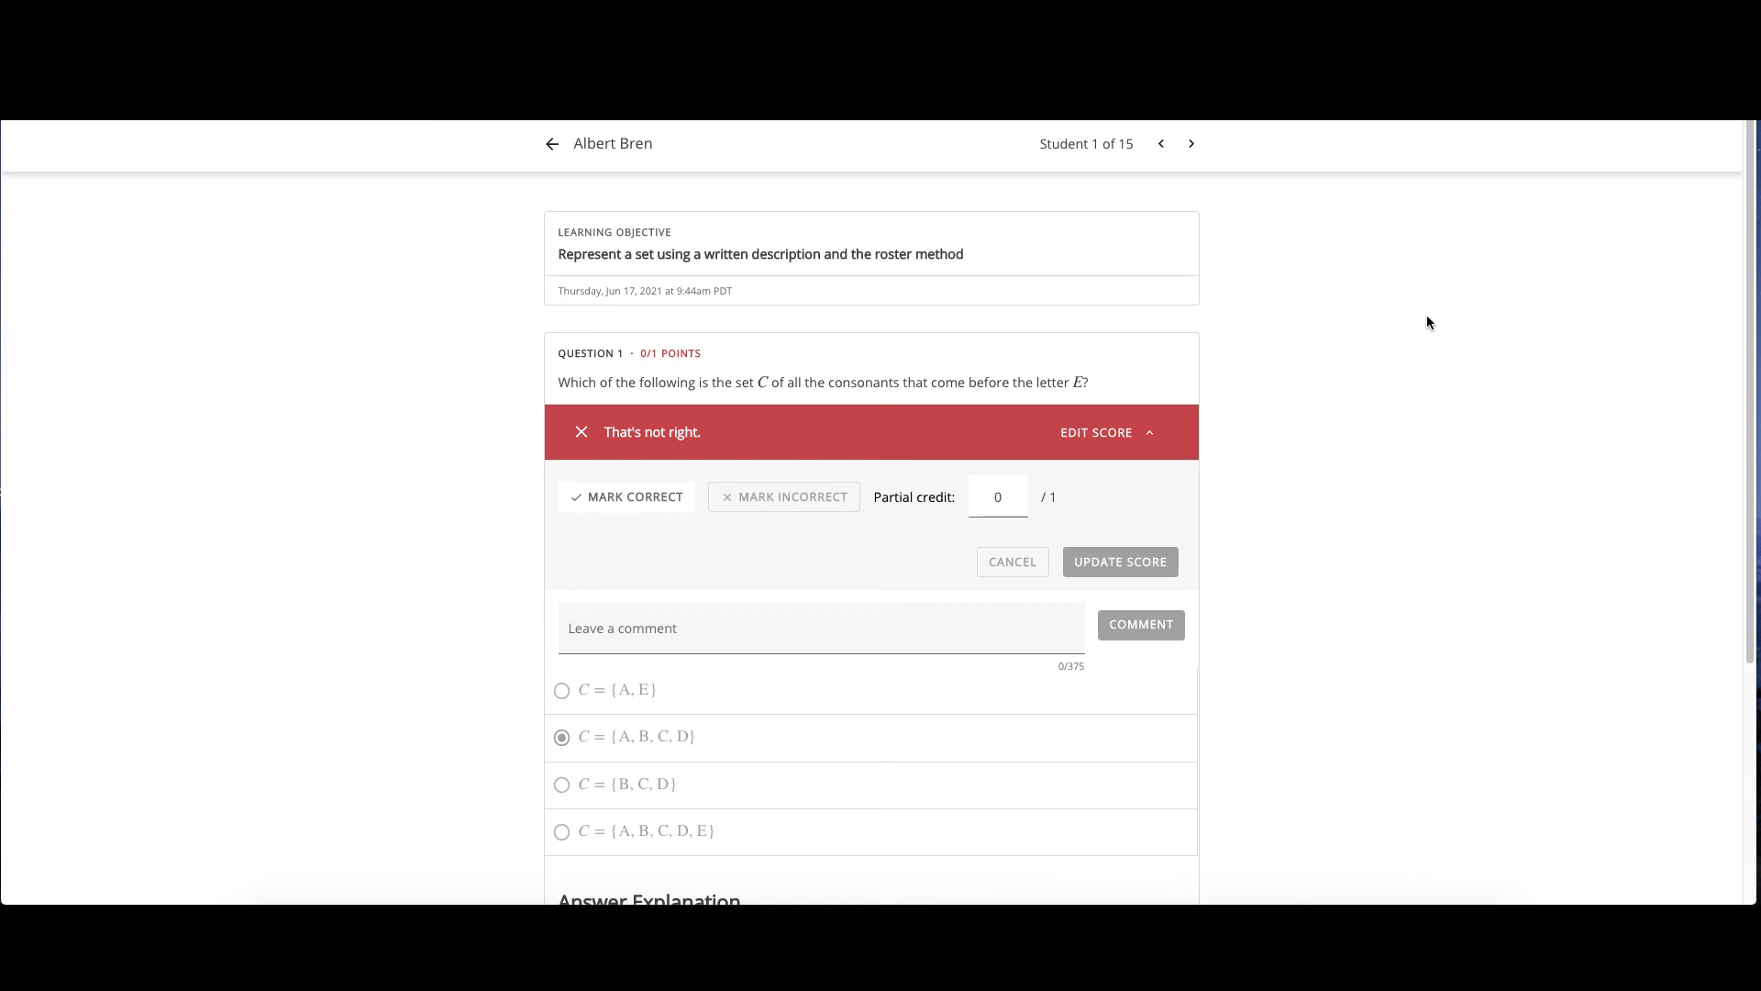